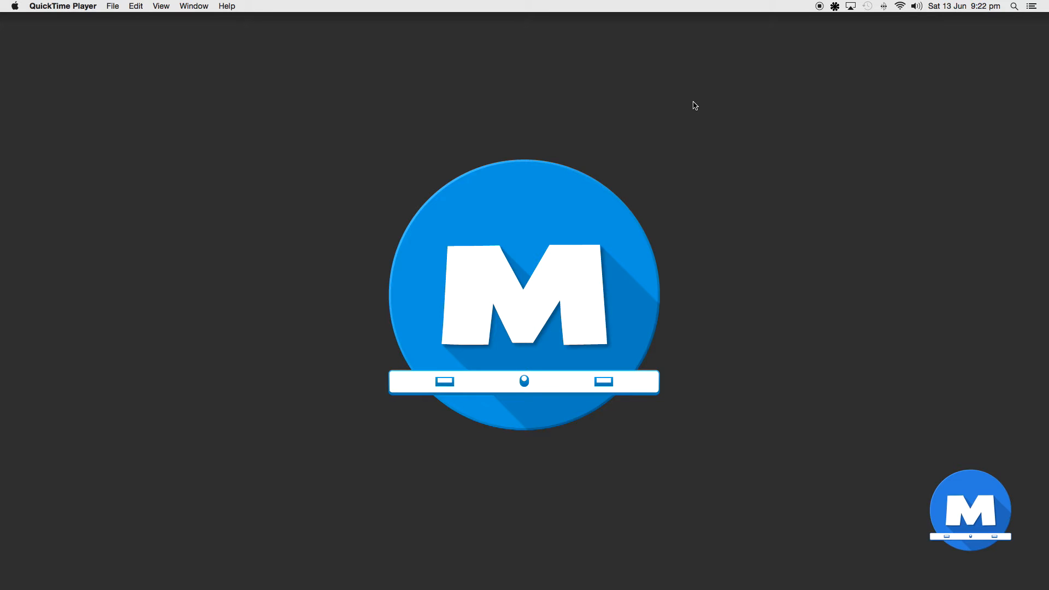
pyautogui.moveTo(554, 347)
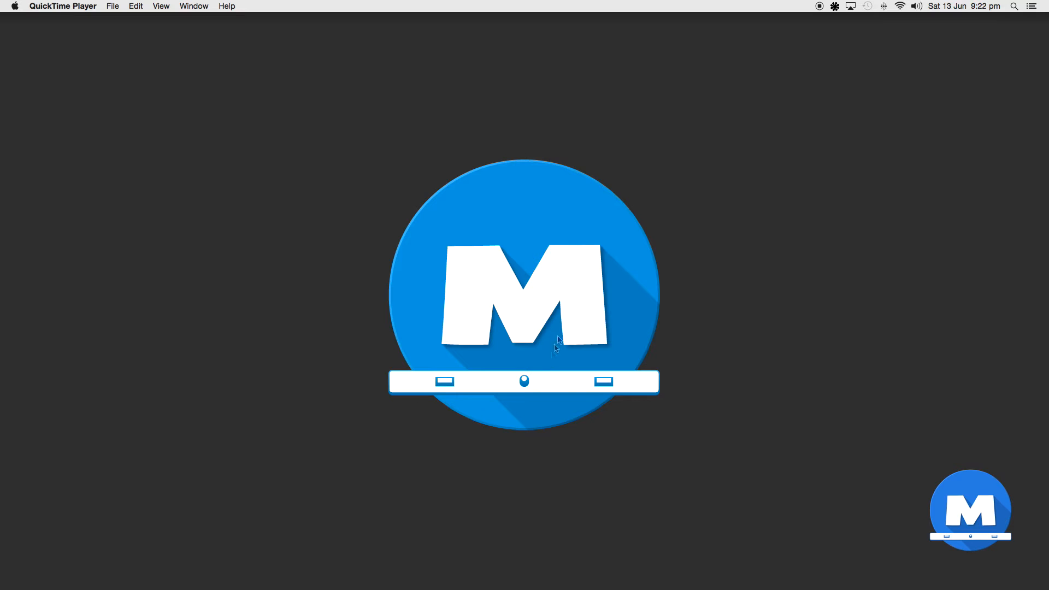
pyautogui.moveTo(248, 335)
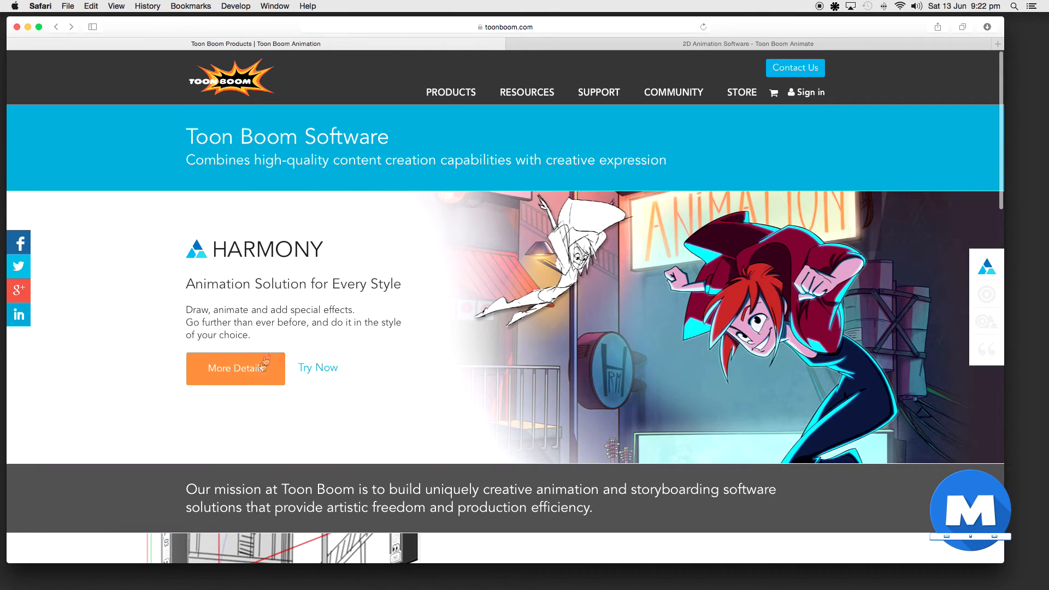
# Step: Reach Harmony's Features page via More Details and scroll to the 3 Editions comparison table
pyautogui.click(235, 368)
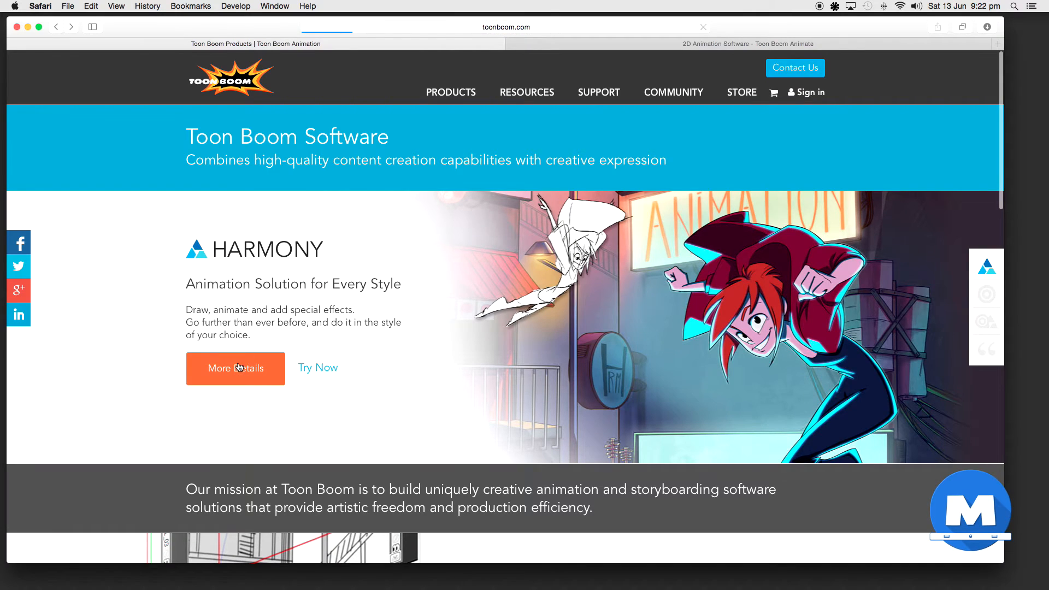
pyautogui.click(234, 368)
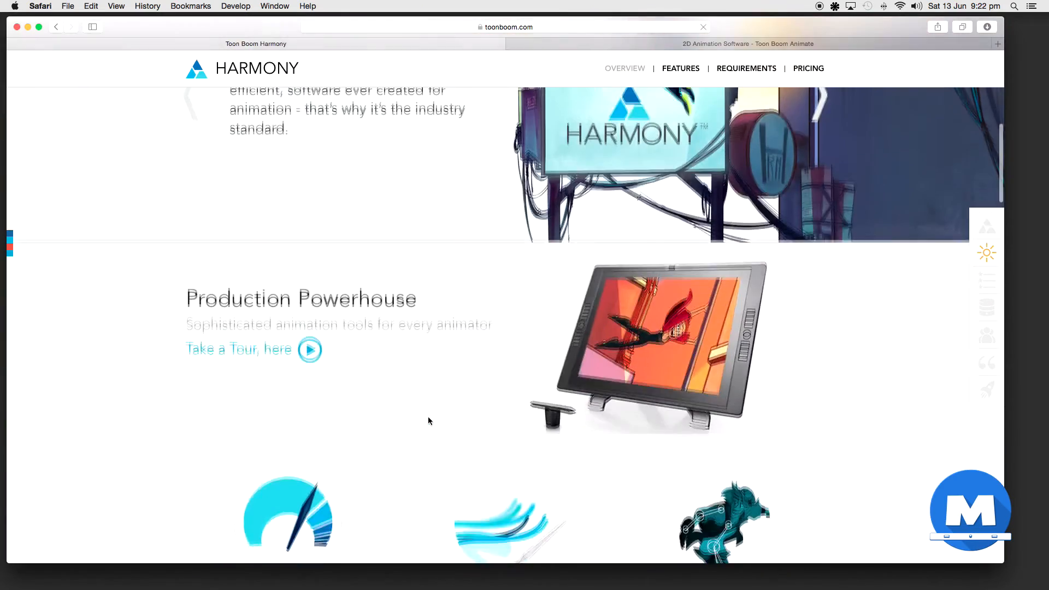
pyautogui.click(679, 68)
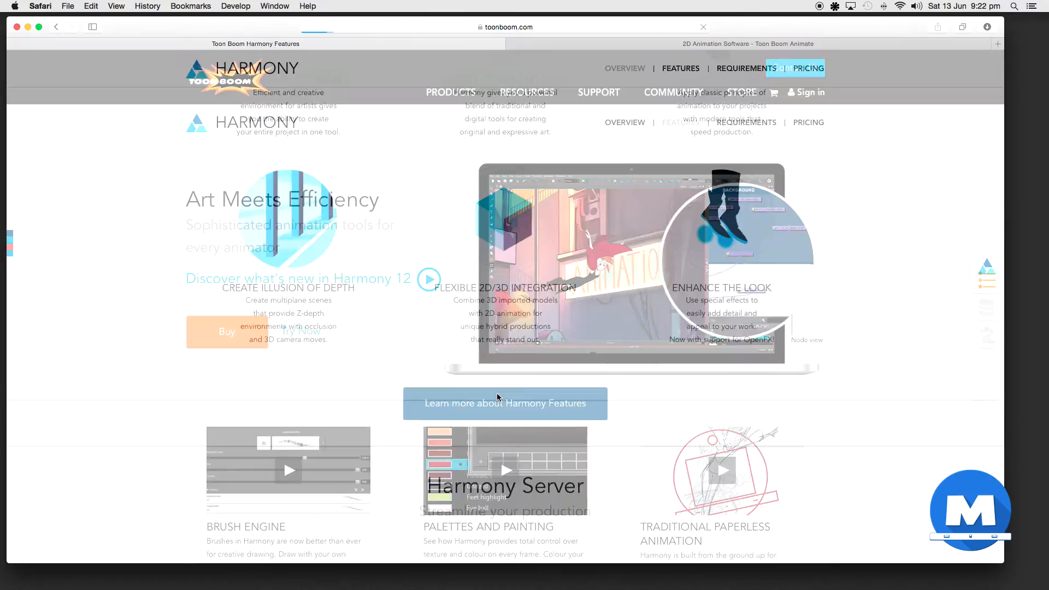
pyautogui.scroll(-3)
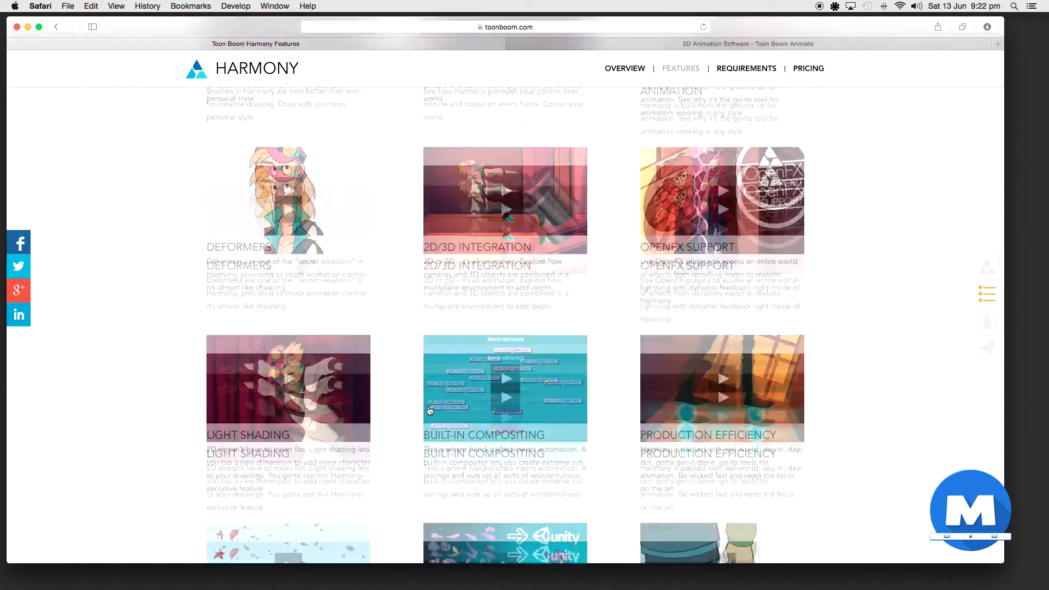
pyautogui.scroll(-3)
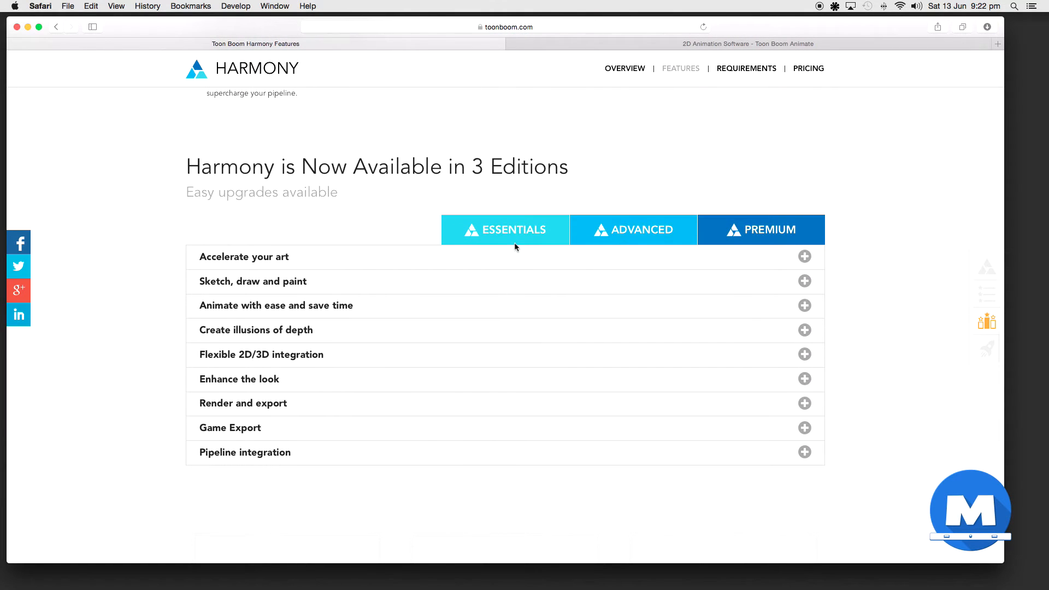
pyautogui.moveTo(524, 236)
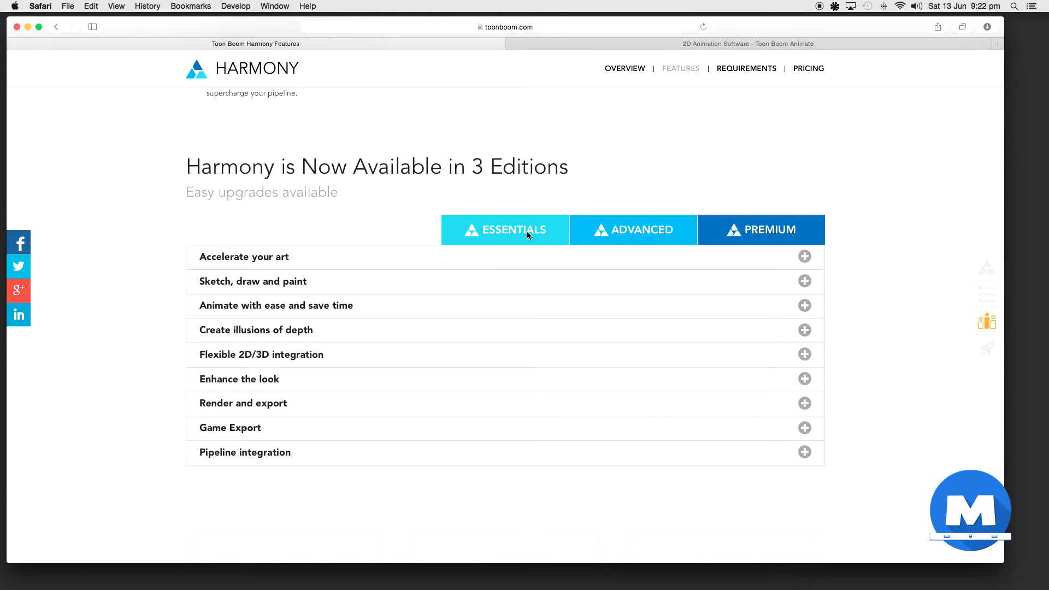
pyautogui.moveTo(655, 238)
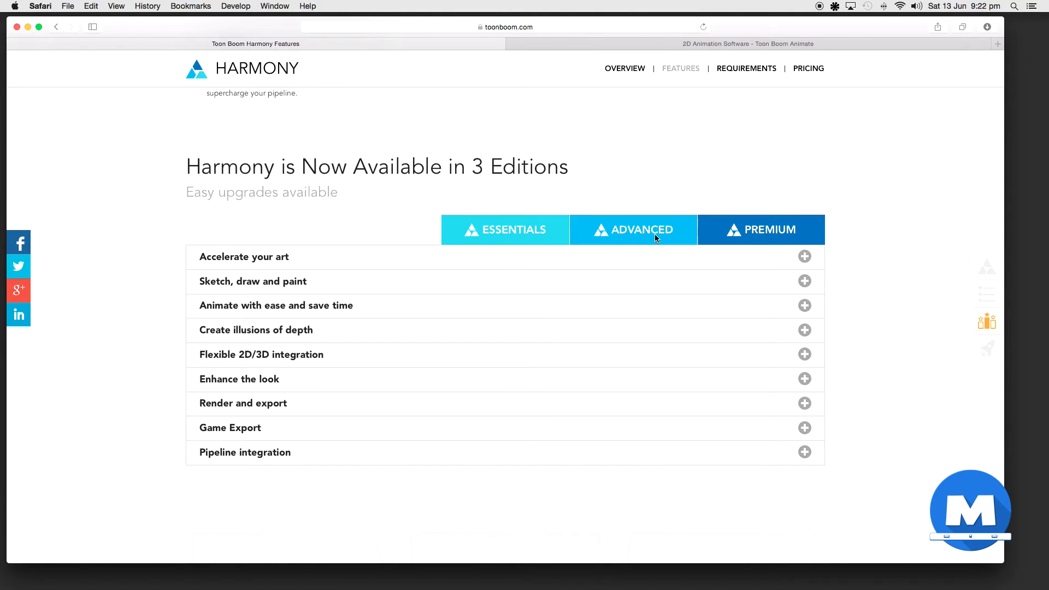
pyautogui.moveTo(780, 231)
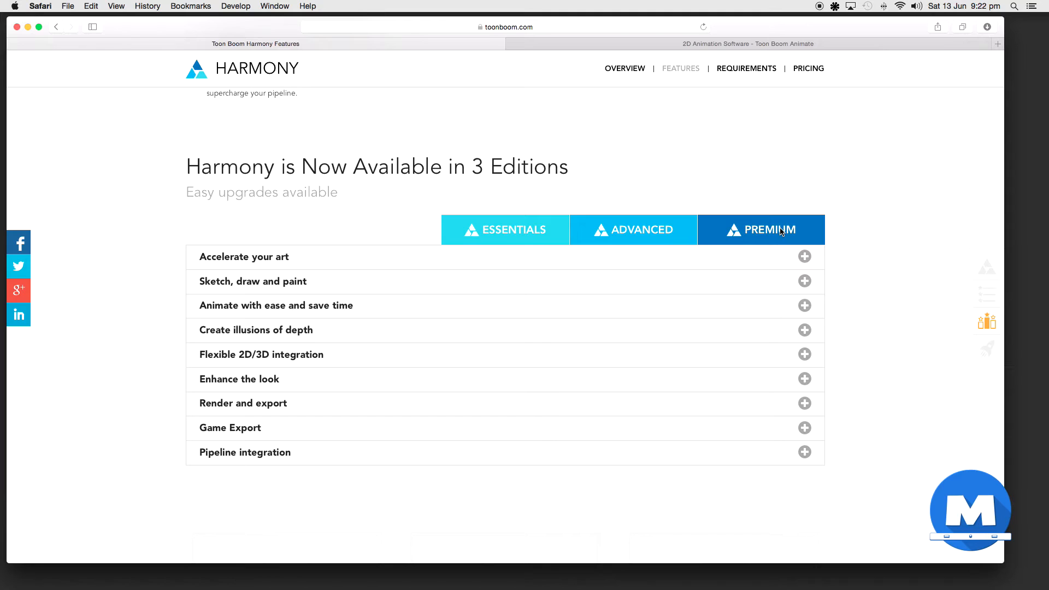
pyautogui.moveTo(750, 240)
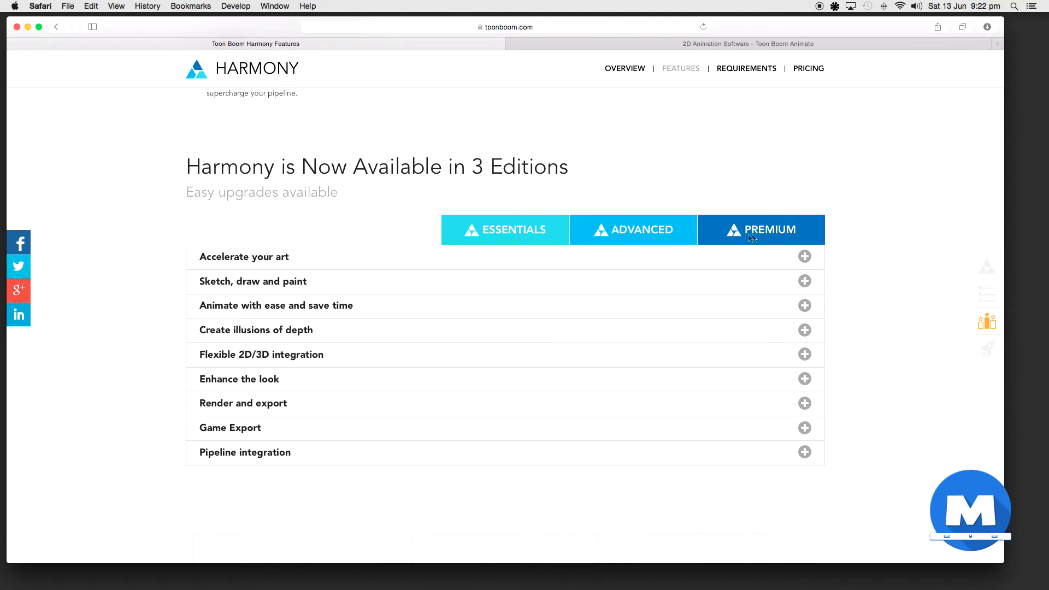
pyautogui.moveTo(734, 240)
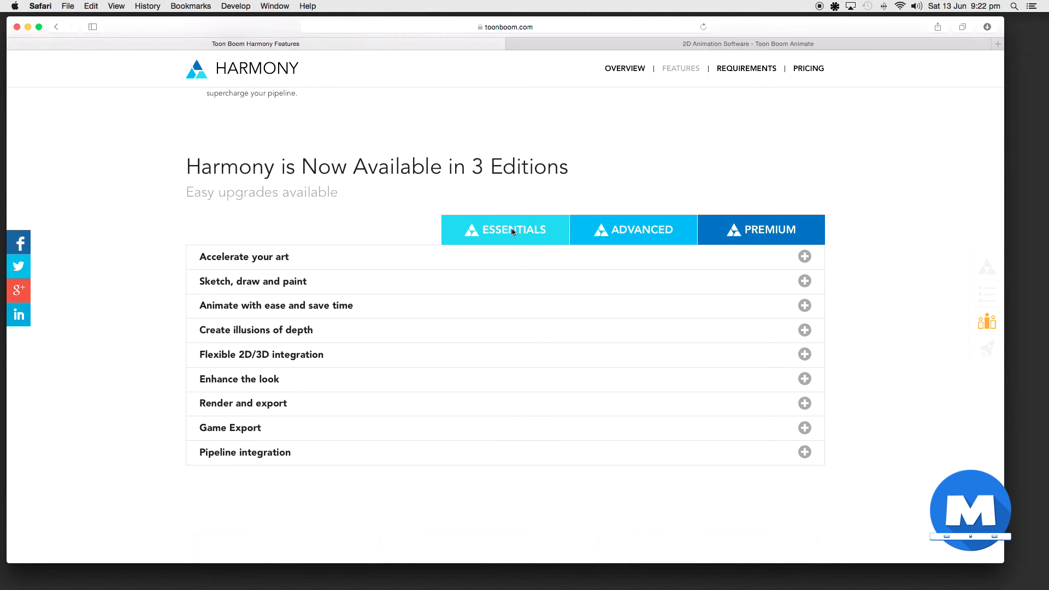
pyautogui.moveTo(498, 238)
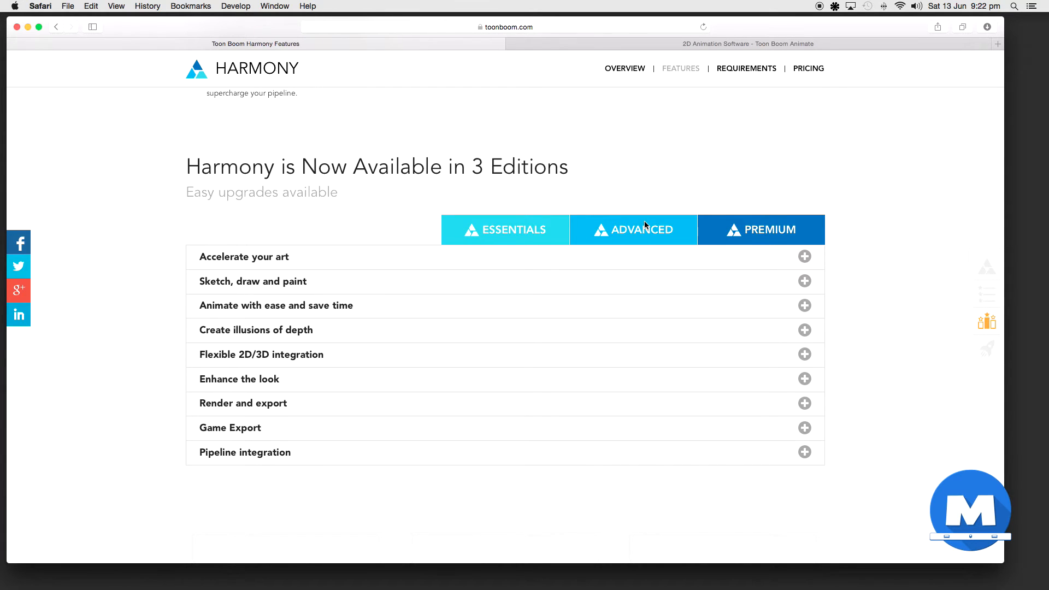
pyautogui.moveTo(769, 232)
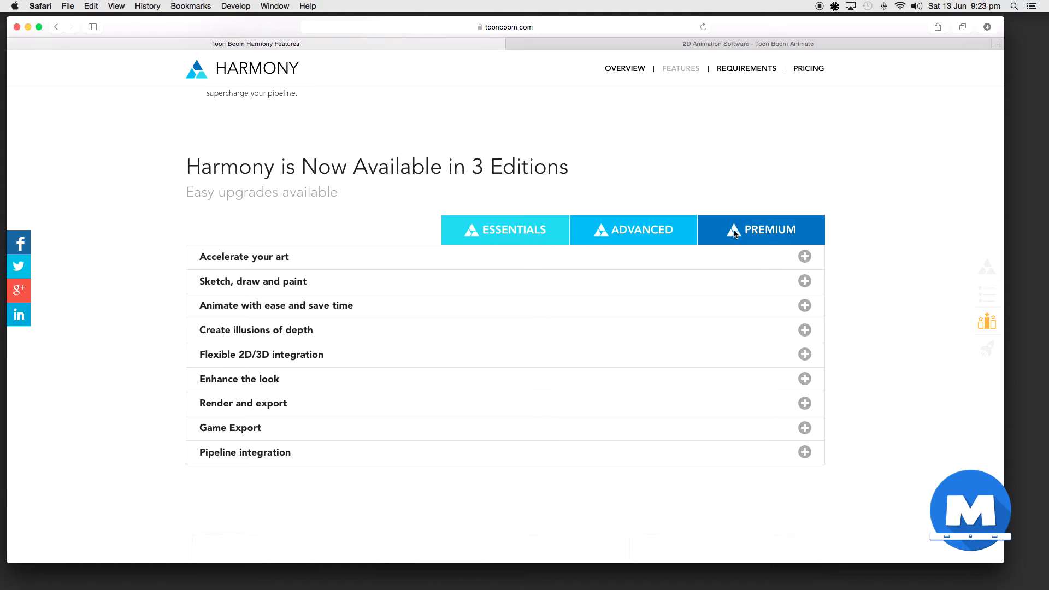
pyautogui.moveTo(735, 229)
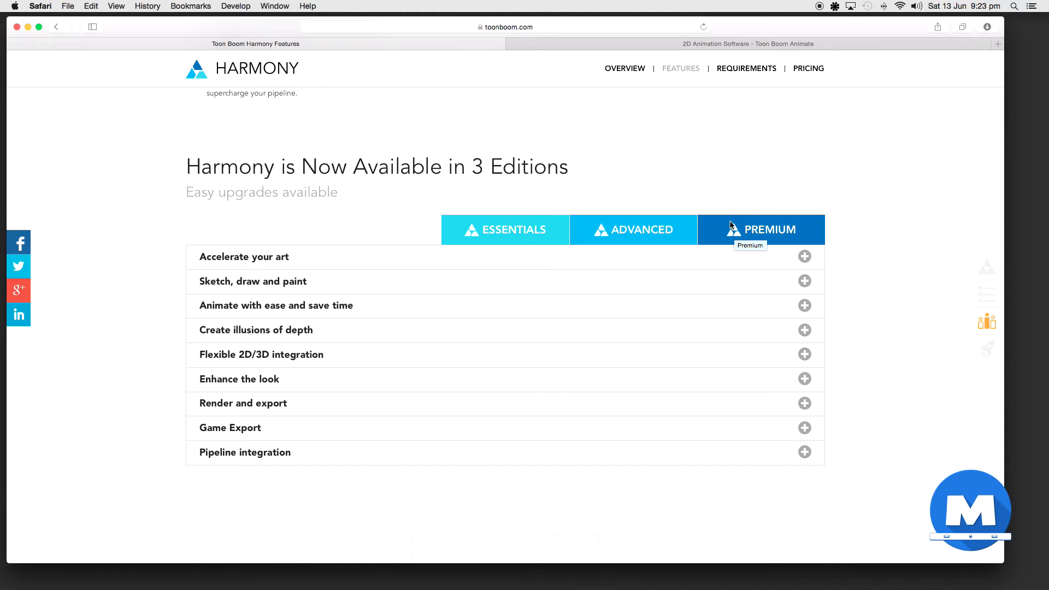
pyautogui.moveTo(645, 204)
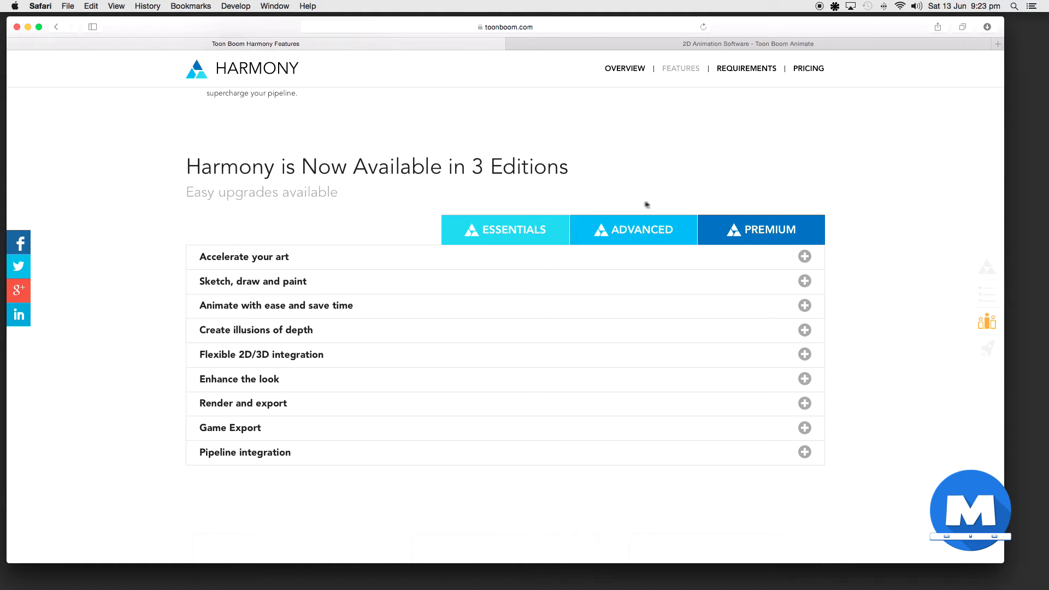
pyautogui.moveTo(584, 200)
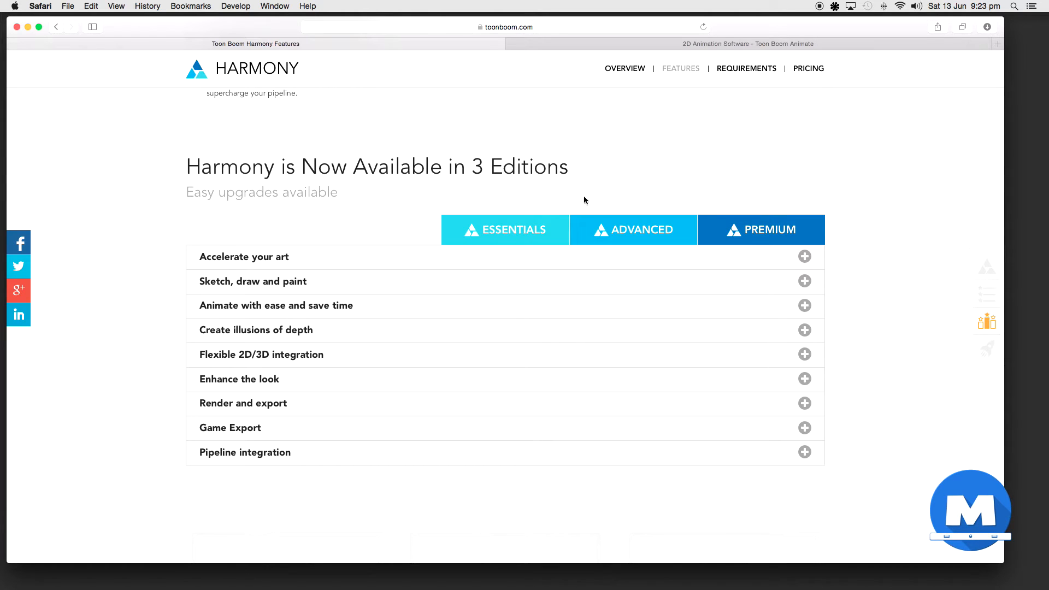
pyautogui.moveTo(524, 203)
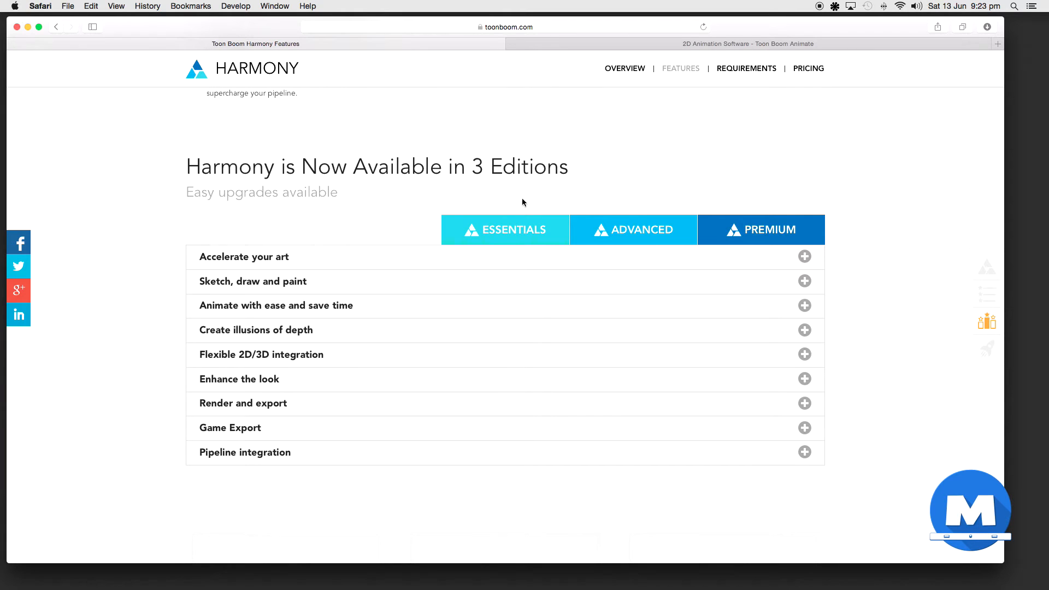
pyautogui.moveTo(529, 202)
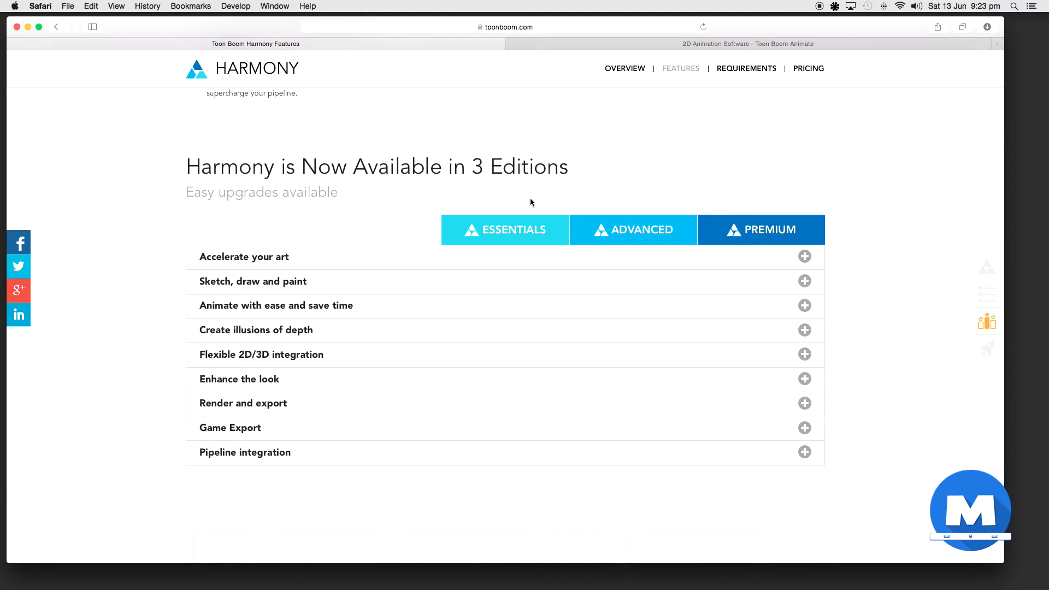
pyautogui.moveTo(605, 201)
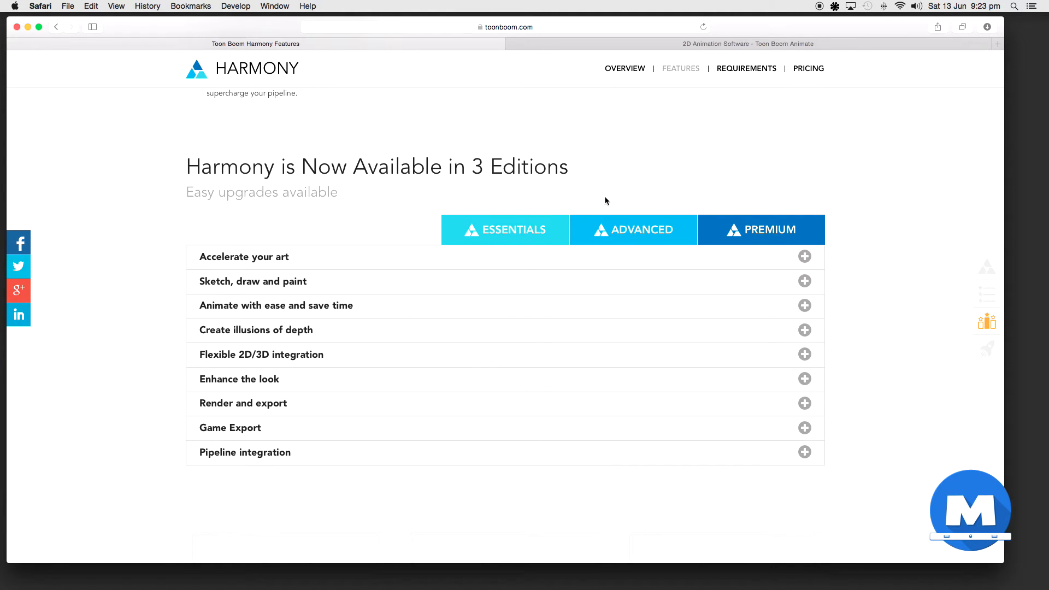
pyautogui.moveTo(608, 202)
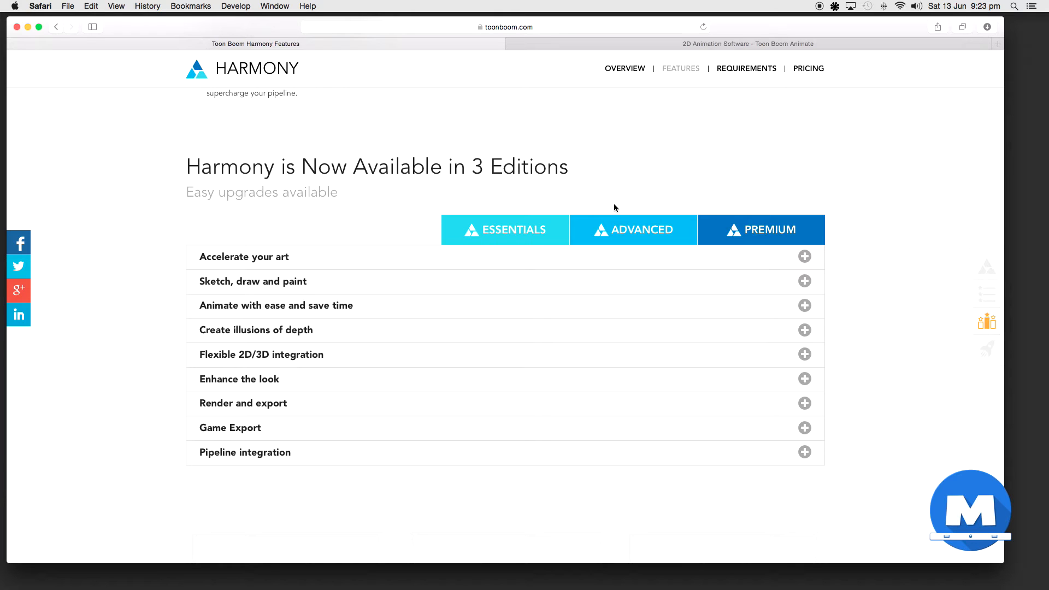
pyautogui.moveTo(615, 213)
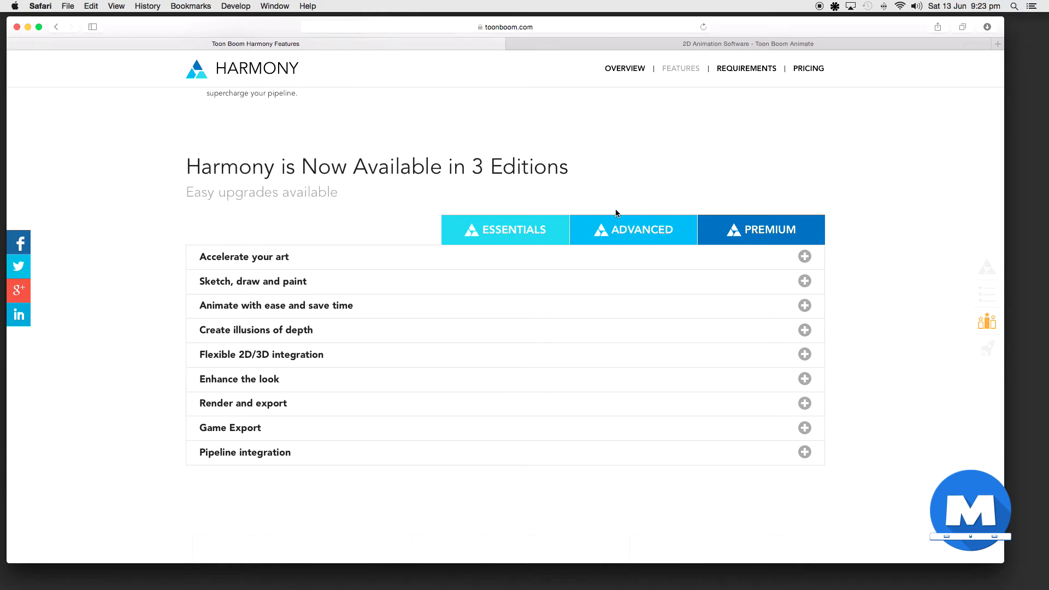
pyautogui.moveTo(744, 224)
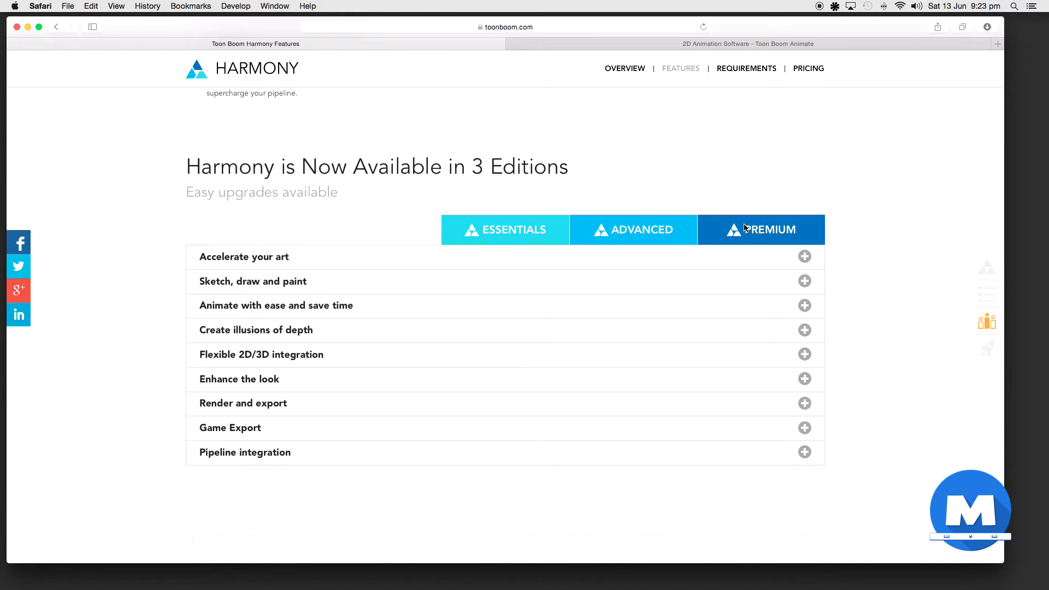
pyautogui.moveTo(699, 5)
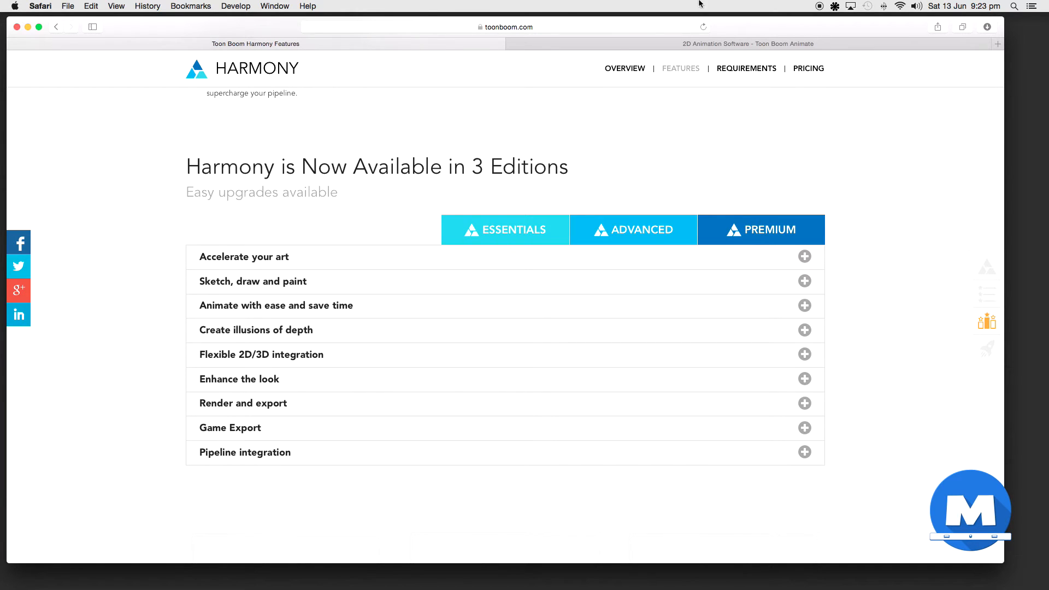
# Step: Switch to the Toon Boom Animate tab and scroll through the user testimonials
pyautogui.click(747, 44)
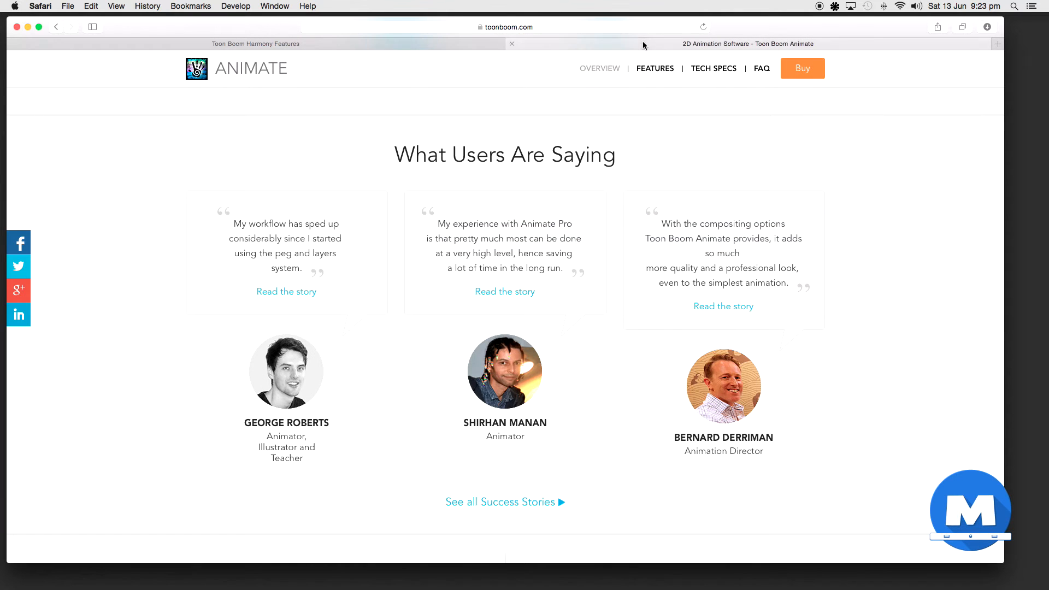
pyautogui.scroll(-3)
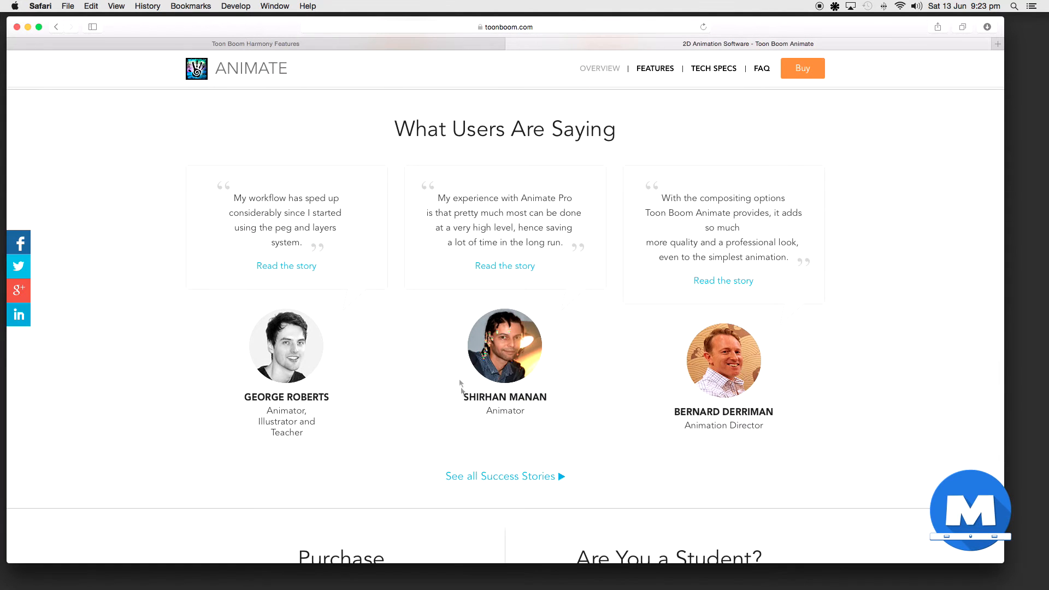
pyautogui.moveTo(511, 341)
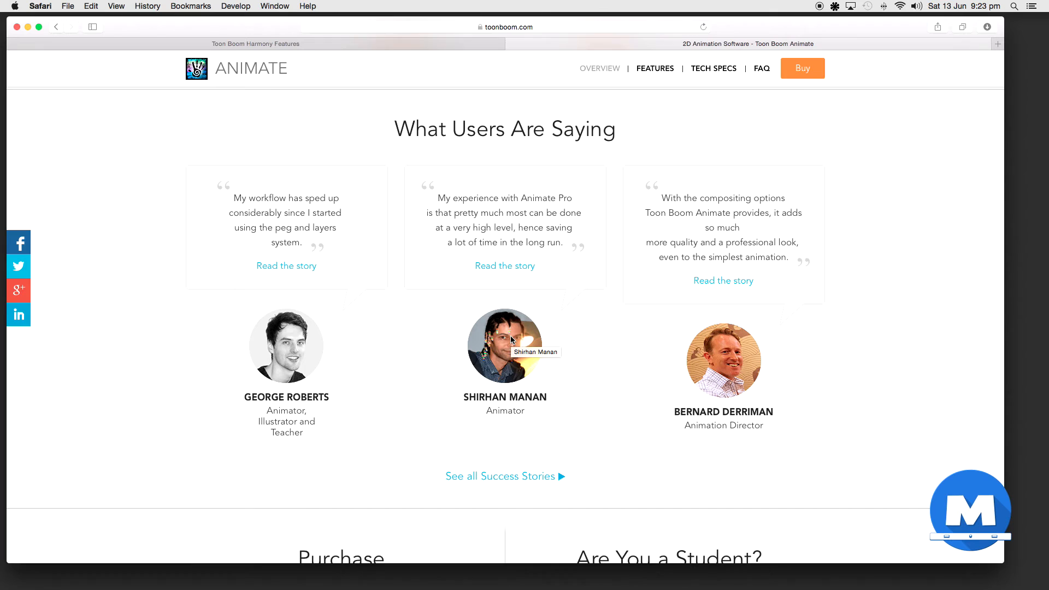
pyautogui.moveTo(599, 353)
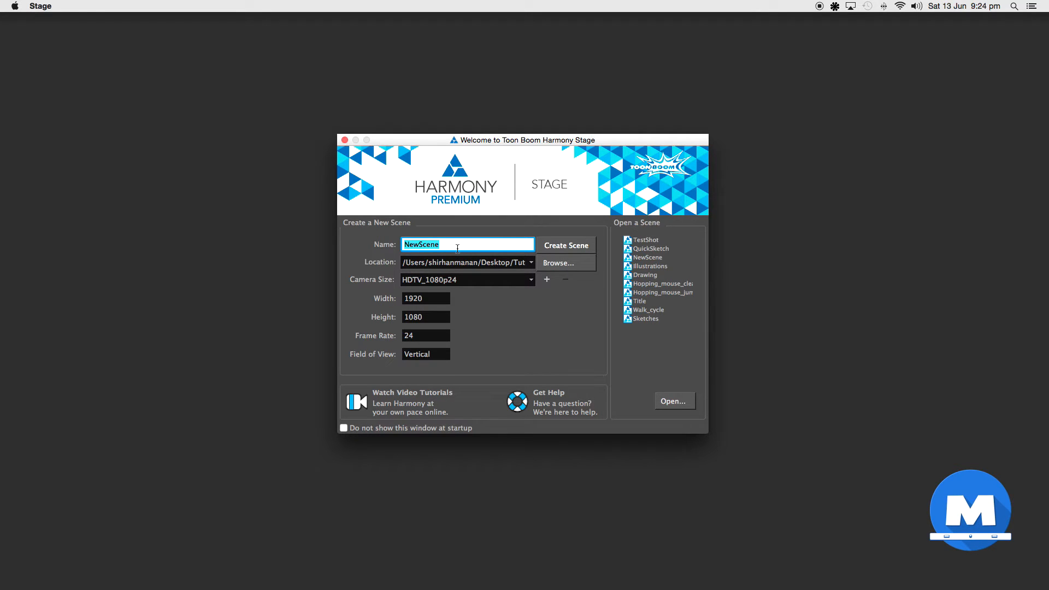
# Step: Finish entering the scene name 'DrawingTutorial' in the welcome window's Name field
pyautogui.write('Drawi')
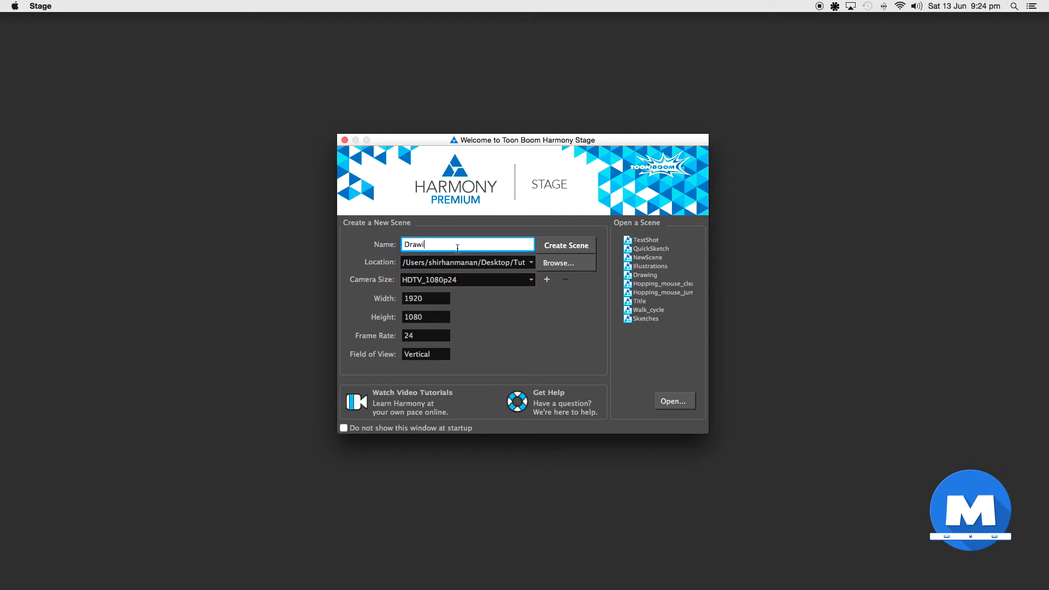
pyautogui.write('ngTuto')
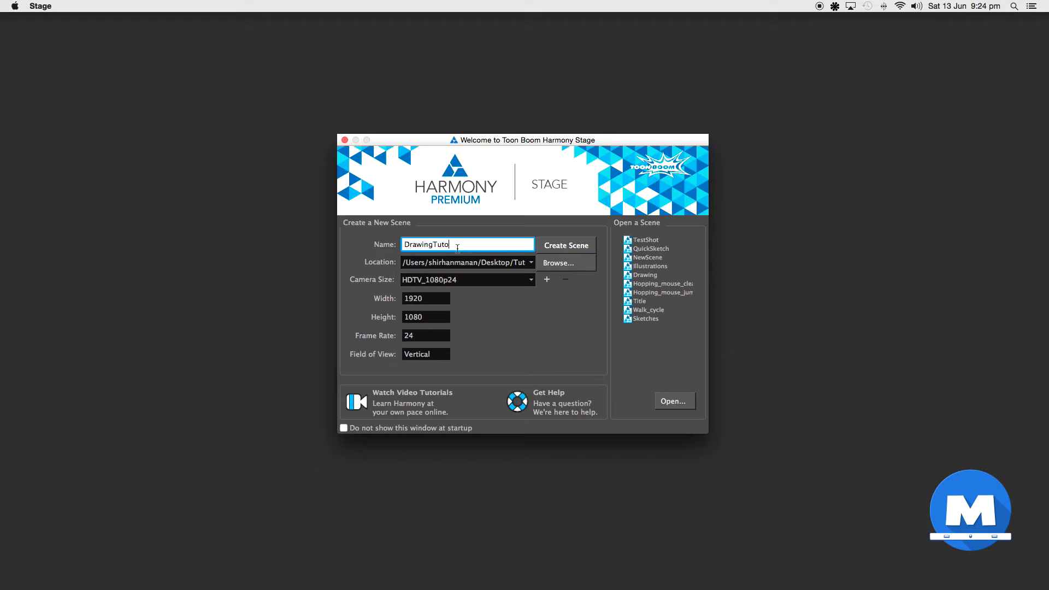
pyautogui.write('rial')
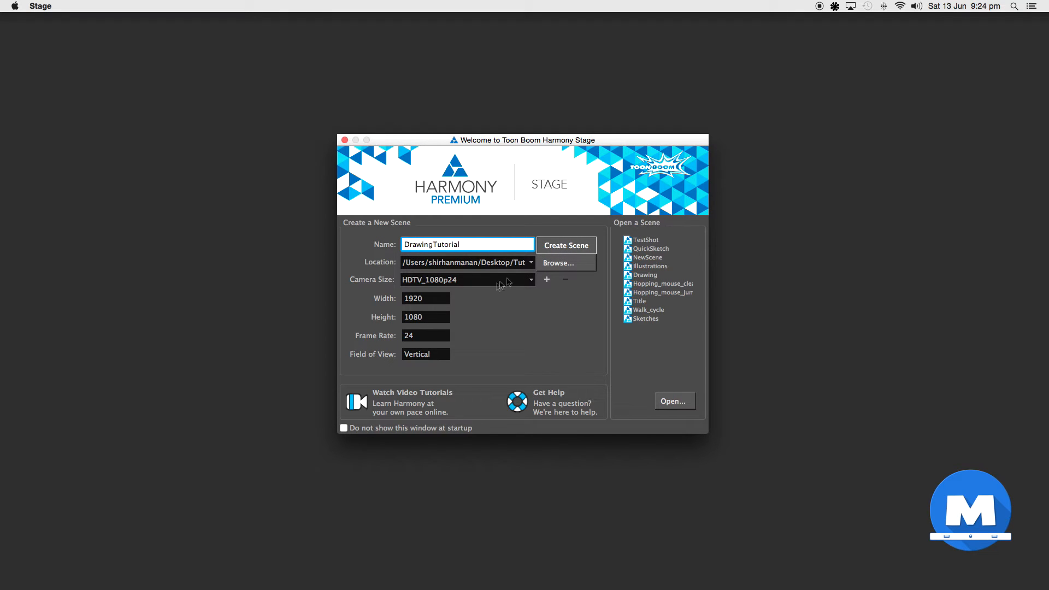
pyautogui.moveTo(515, 330)
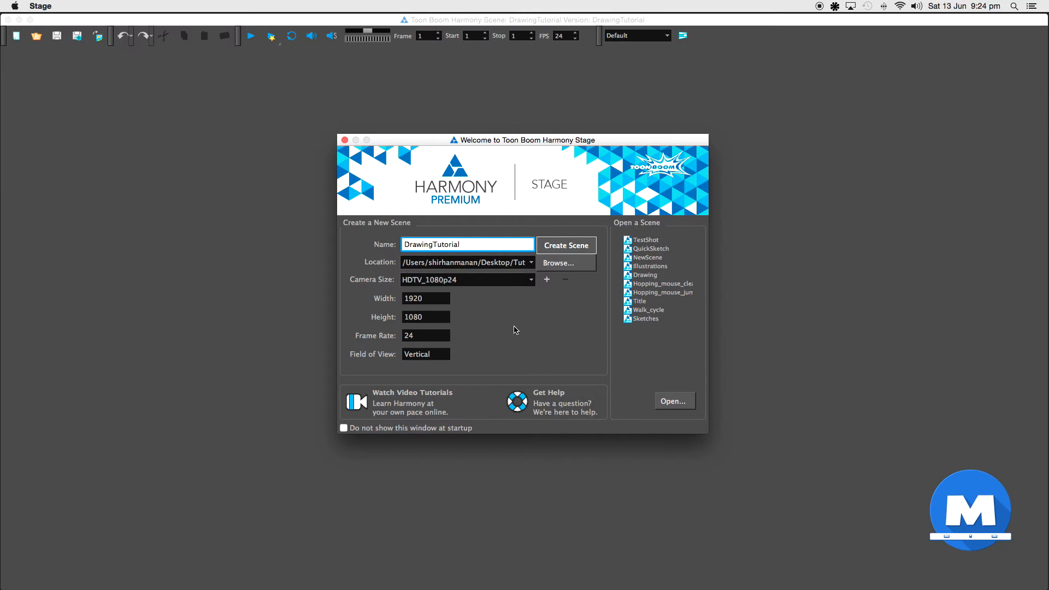
# Step: Dismiss the welcome window so the empty DrawingTutorial scene is shown
pyautogui.click(564, 244)
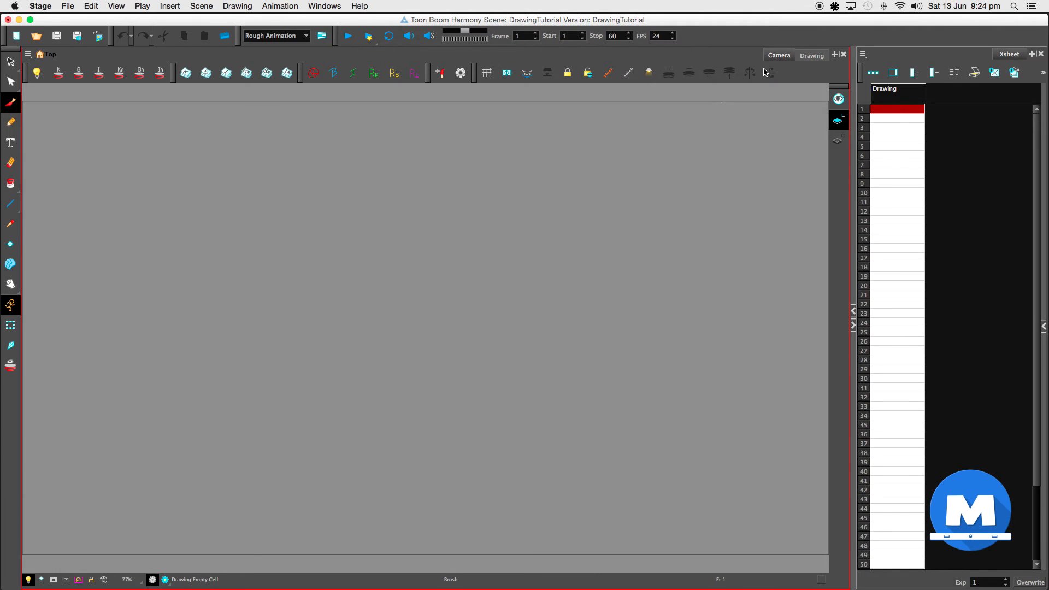
pyautogui.moveTo(753, 98)
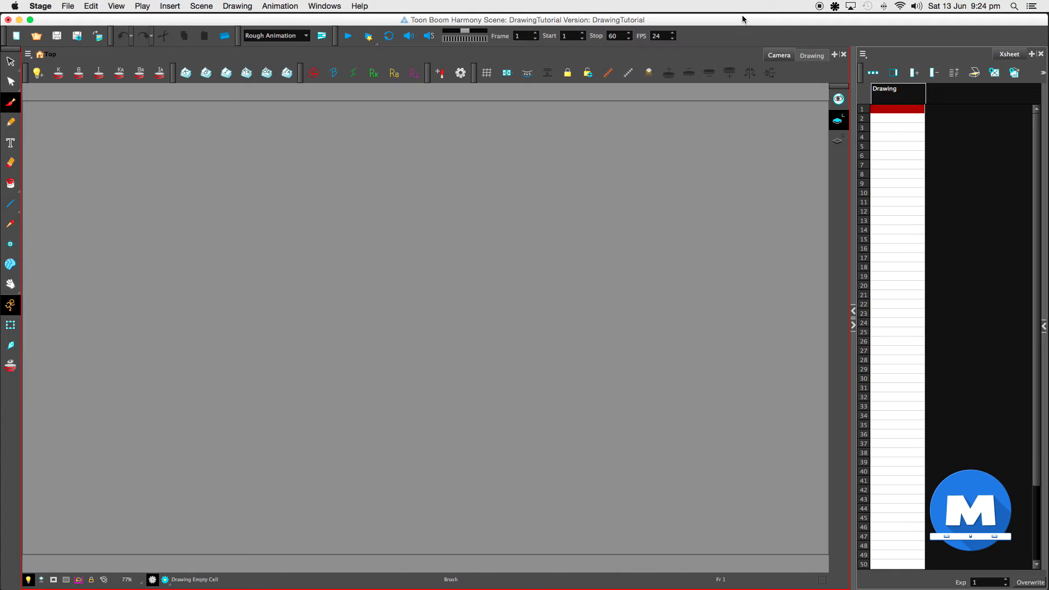
pyautogui.moveTo(787, 73)
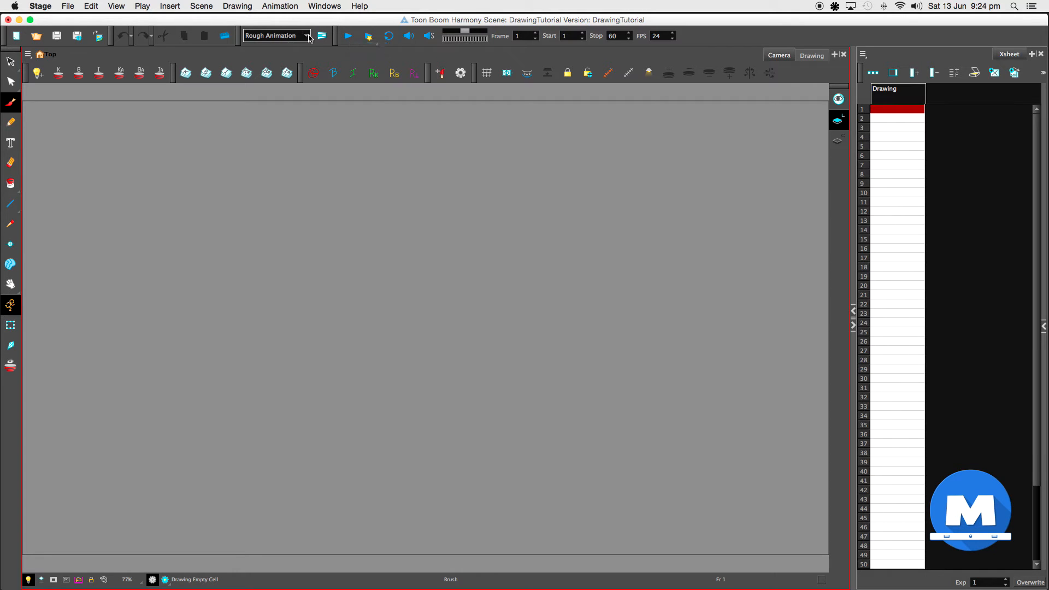
# Step: Switch the workspace layout to Hand-Drawn from the top toolbar dropdown
pyautogui.click(275, 35)
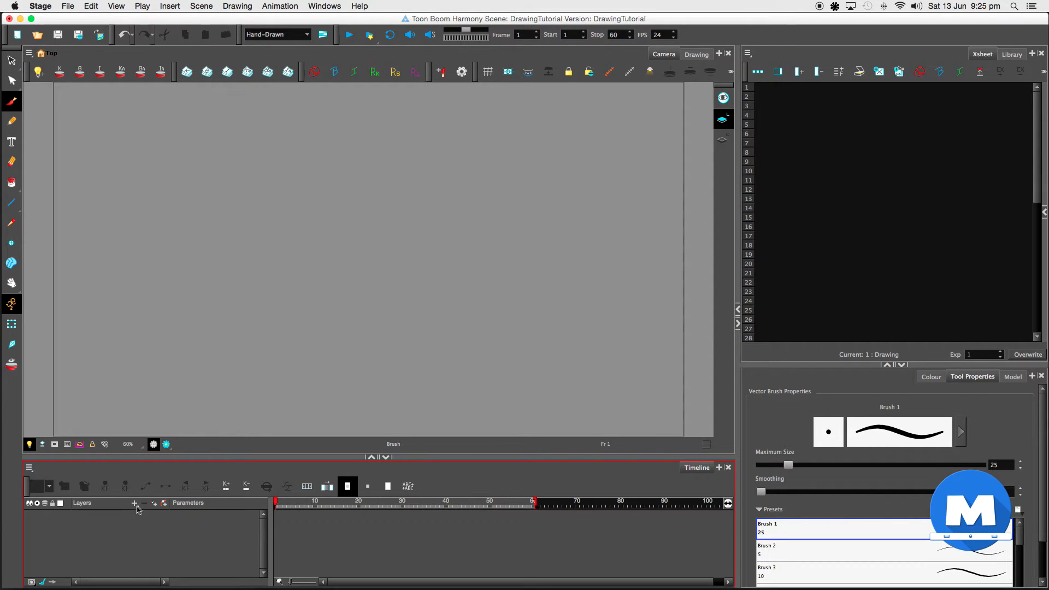
pyautogui.click(133, 503)
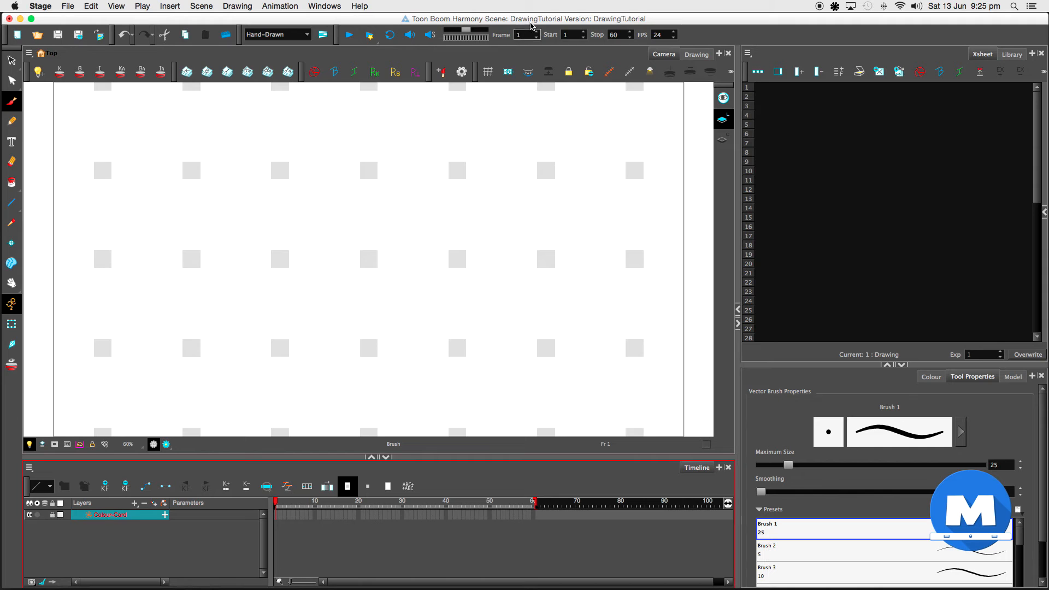
pyautogui.moveTo(149, 422)
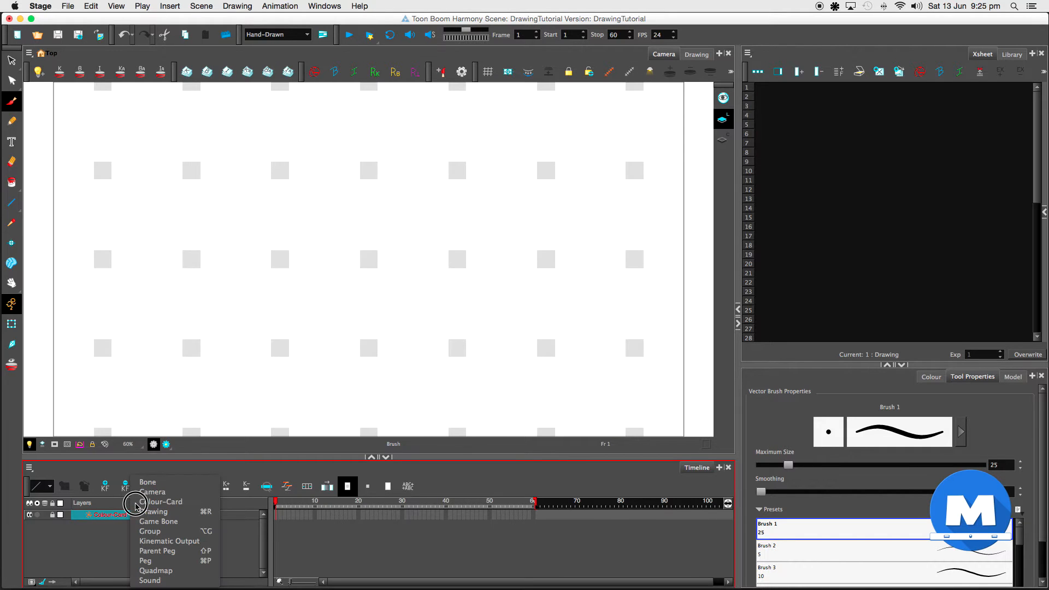
pyautogui.moveTo(160, 511)
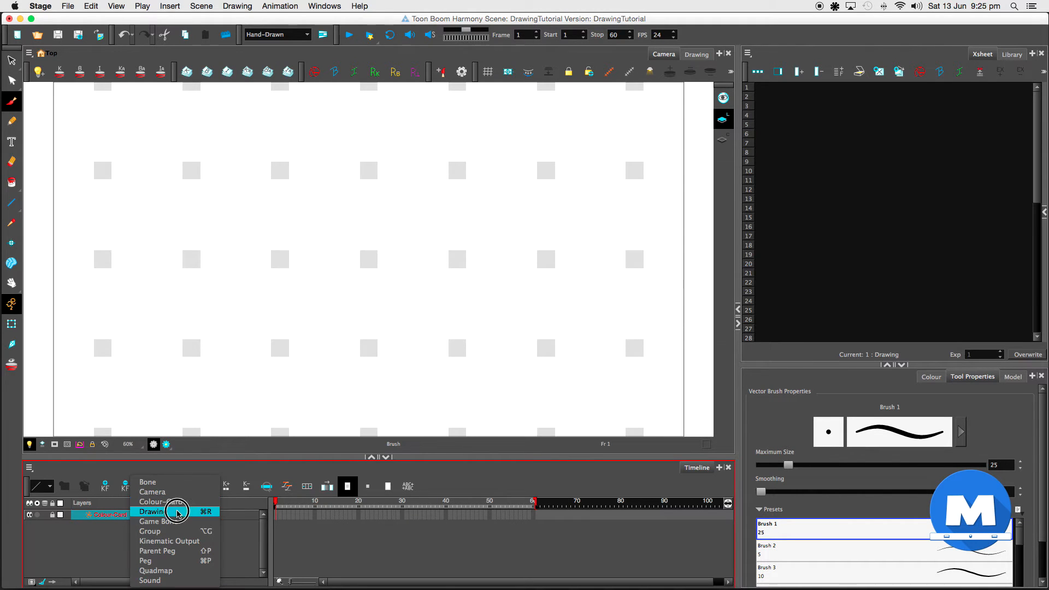
# Step: Add a vector Drawing layer above the Colour-Card layer via Add and Close
pyautogui.click(152, 511)
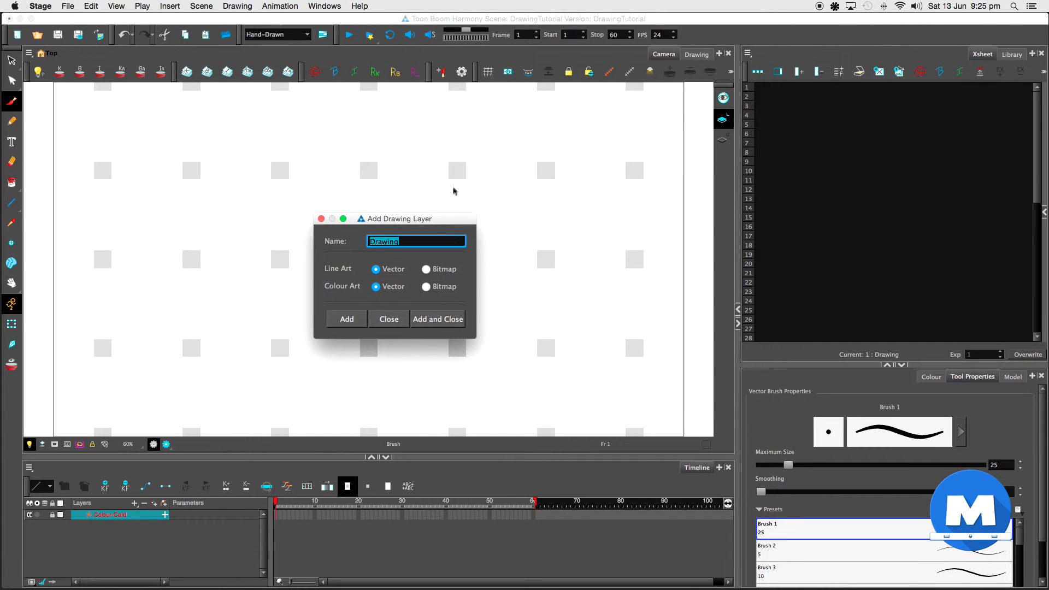
pyautogui.moveTo(377, 220)
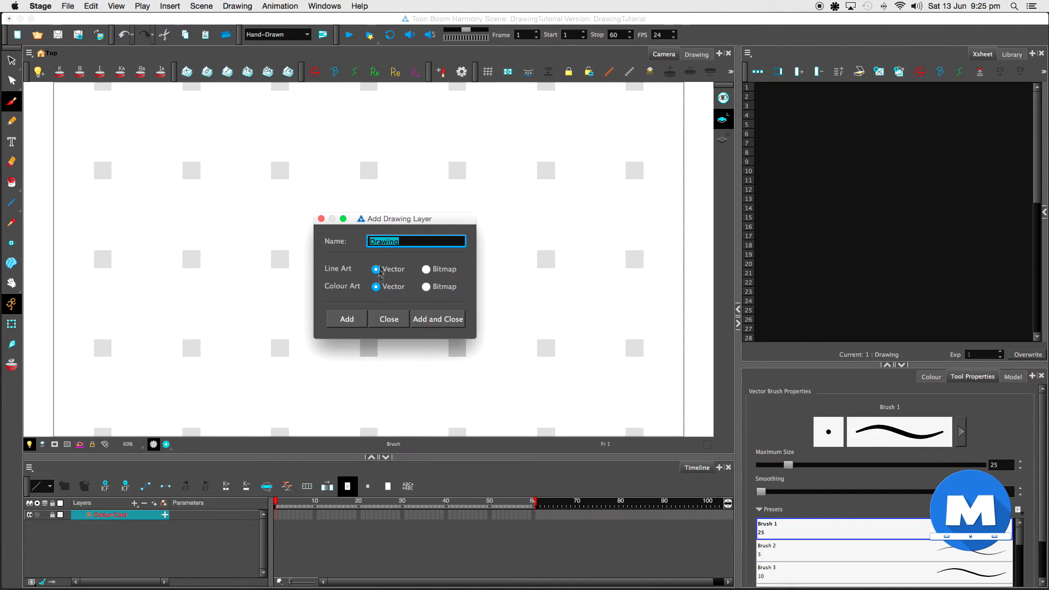
pyautogui.moveTo(347, 294)
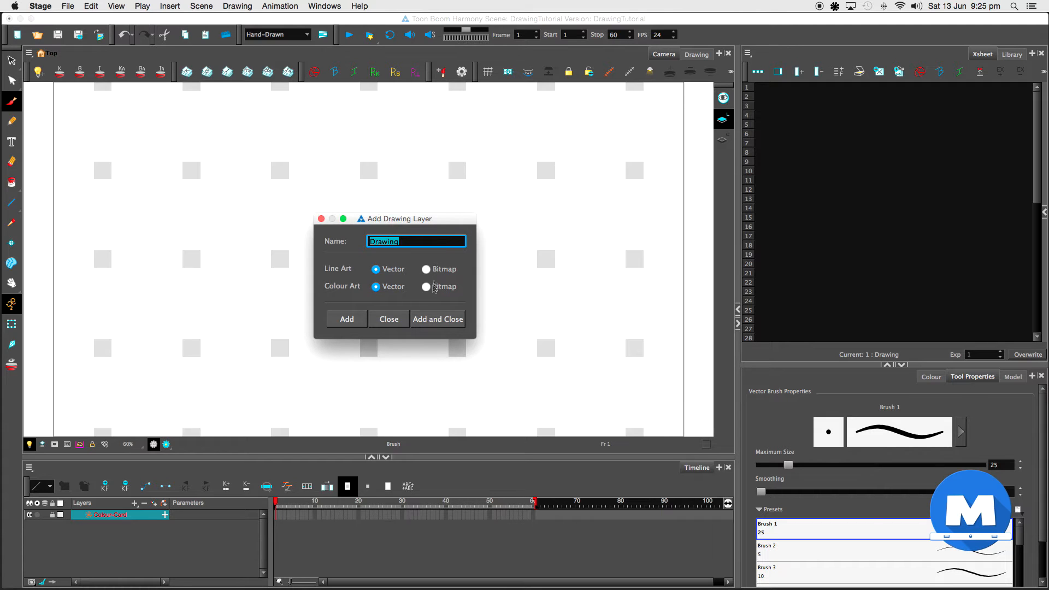
pyautogui.moveTo(428, 296)
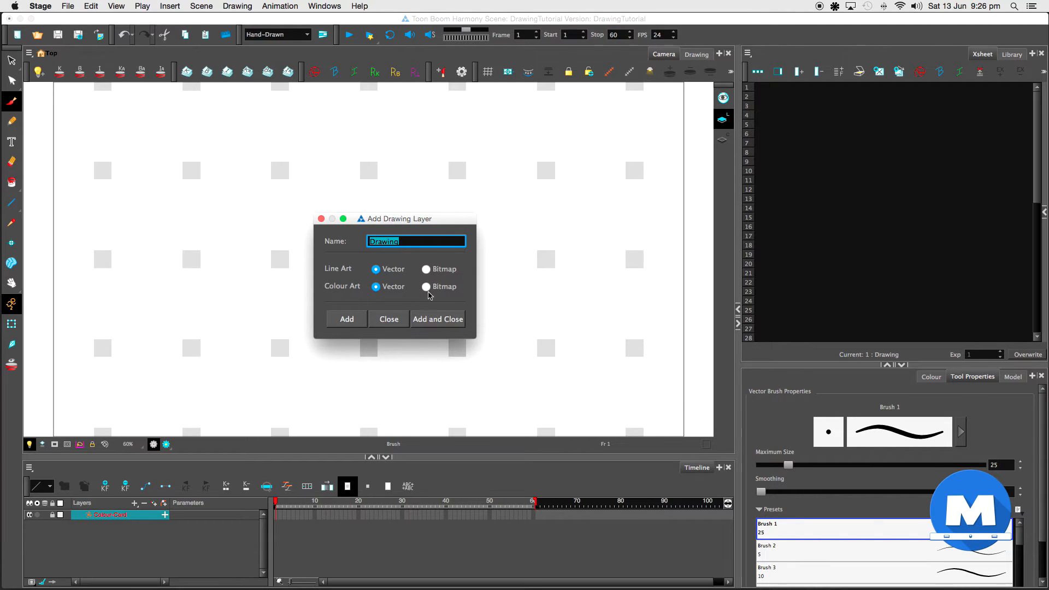
pyautogui.moveTo(452, 289)
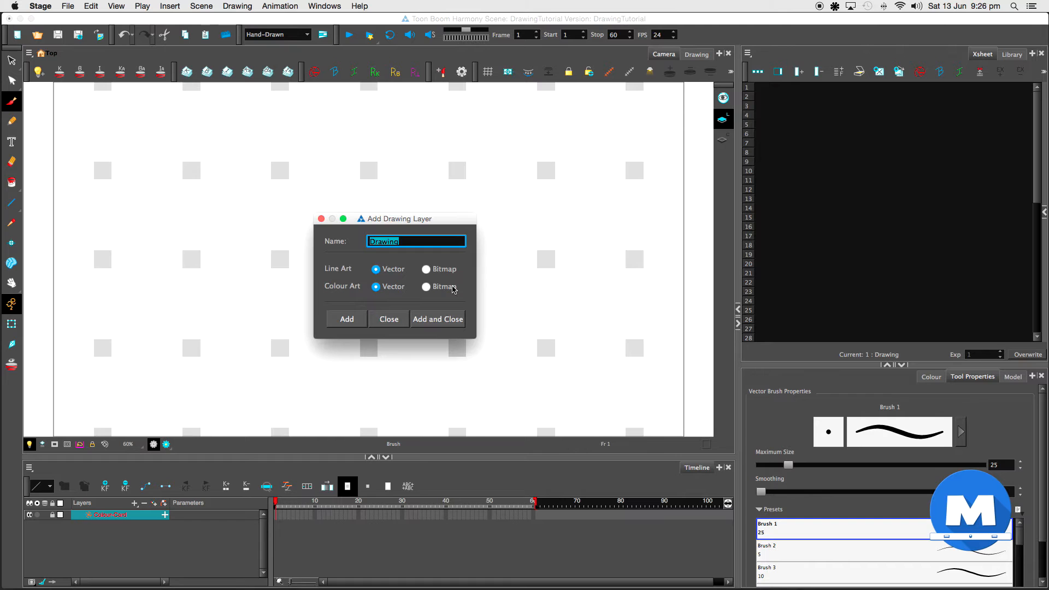
pyautogui.moveTo(437, 311)
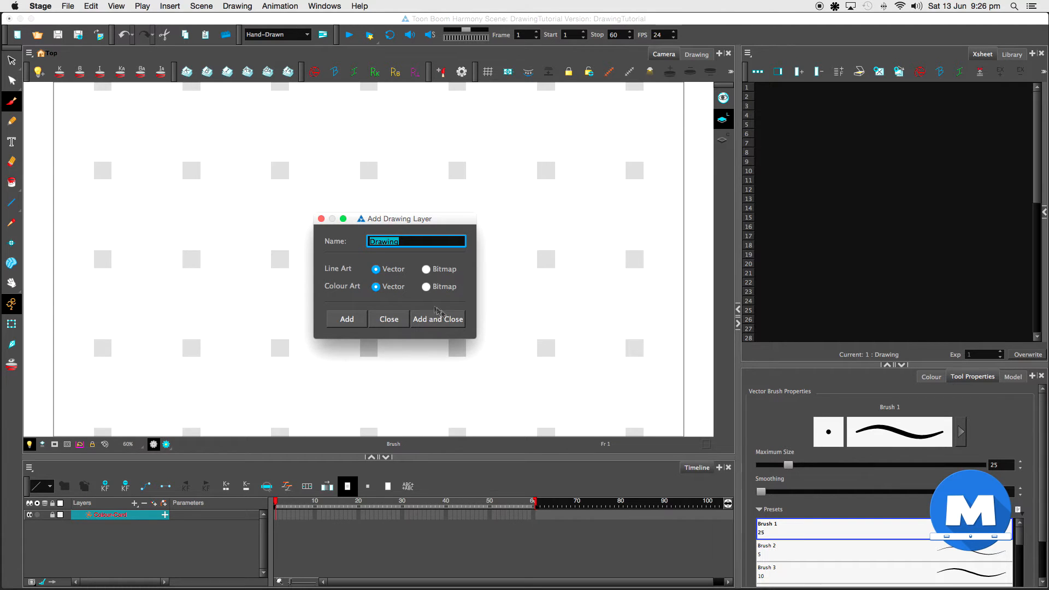
pyautogui.click(437, 318)
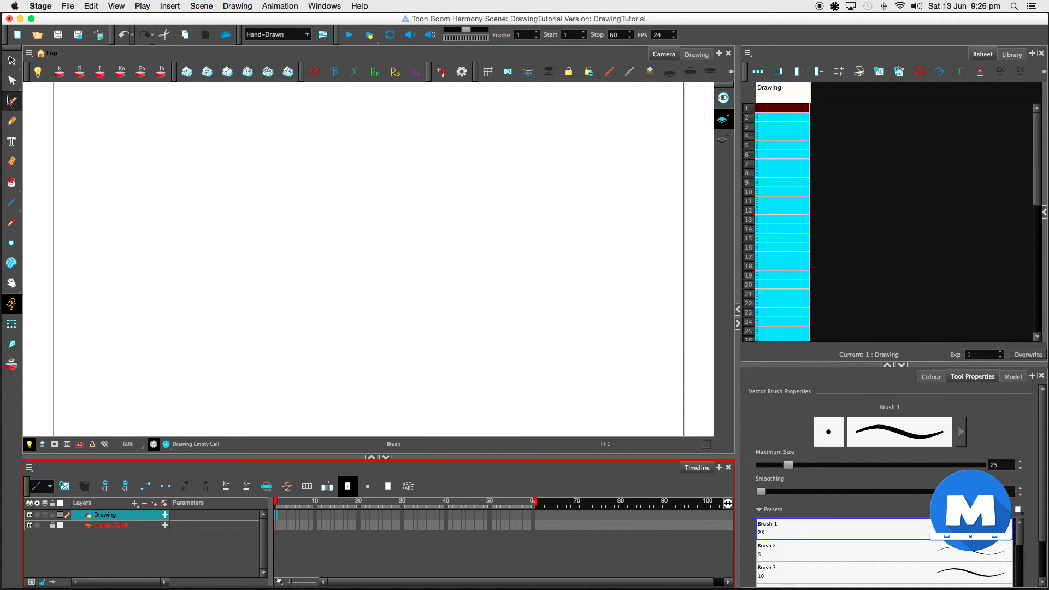
pyautogui.moveTo(161, 200)
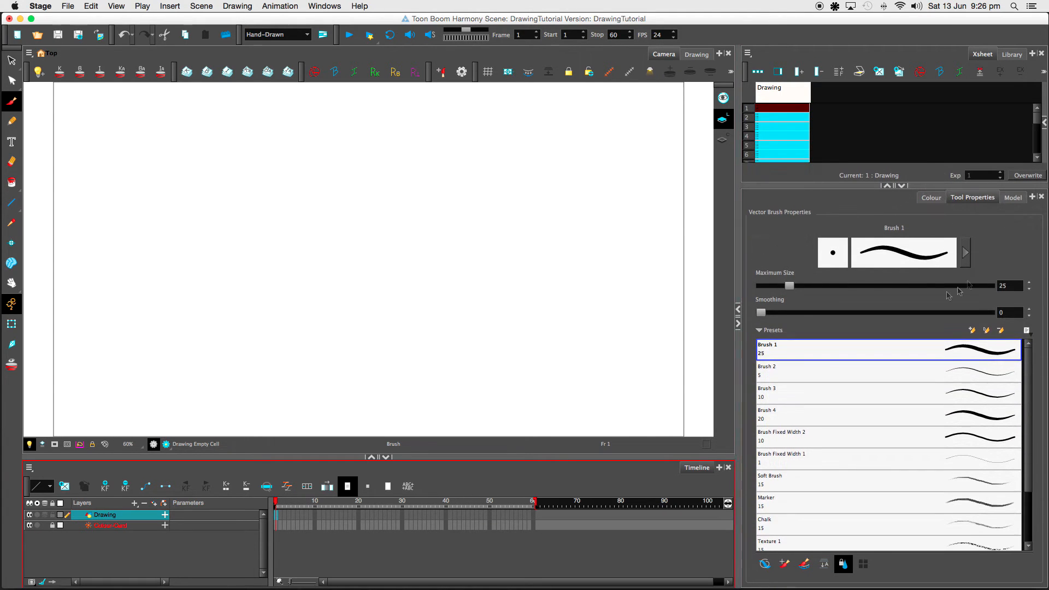
pyautogui.moveTo(958, 221)
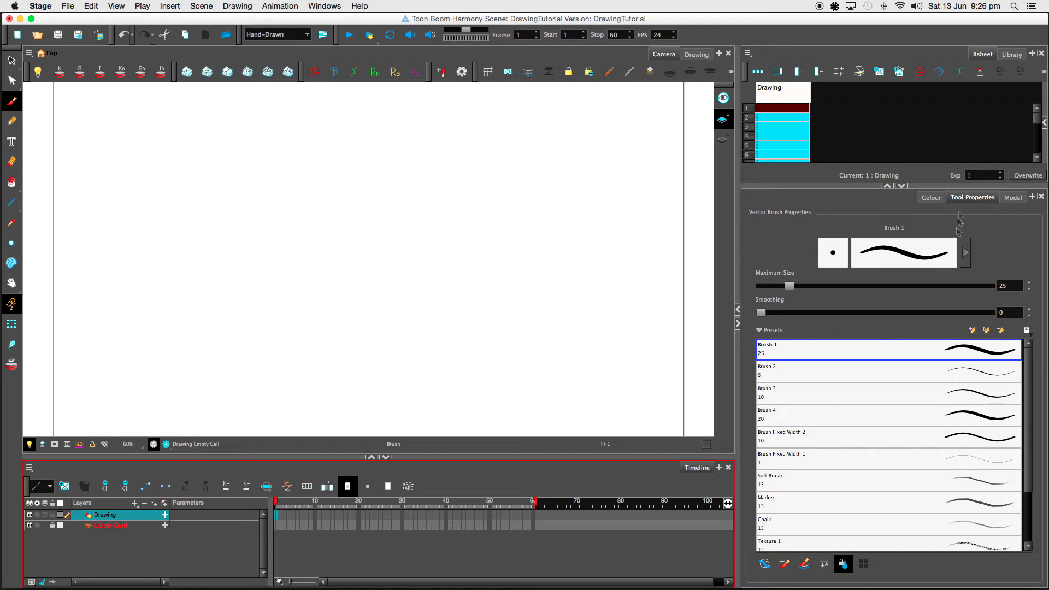
pyautogui.moveTo(971, 358)
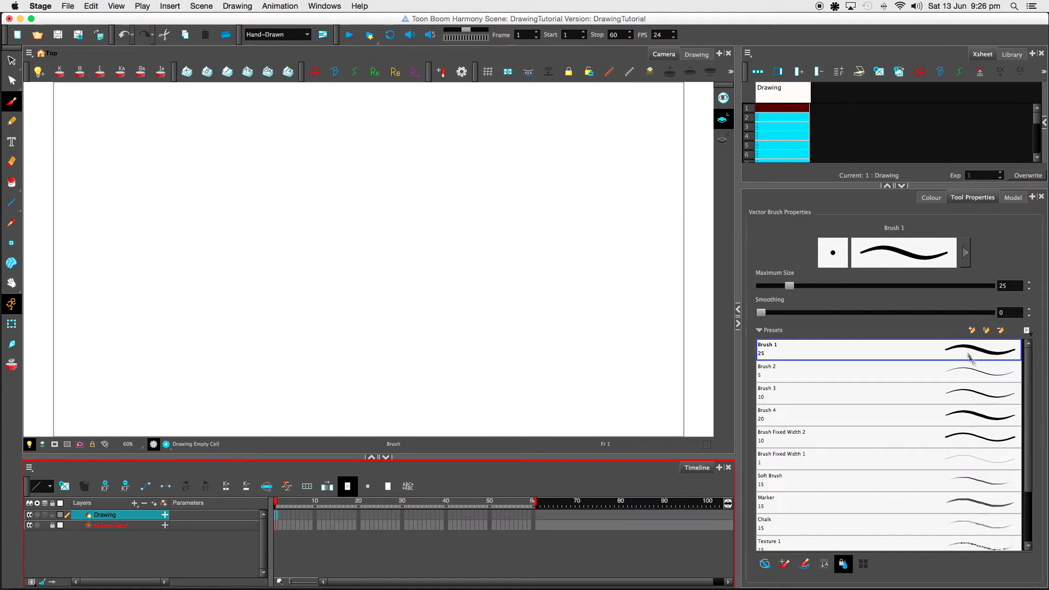
pyautogui.moveTo(988, 354)
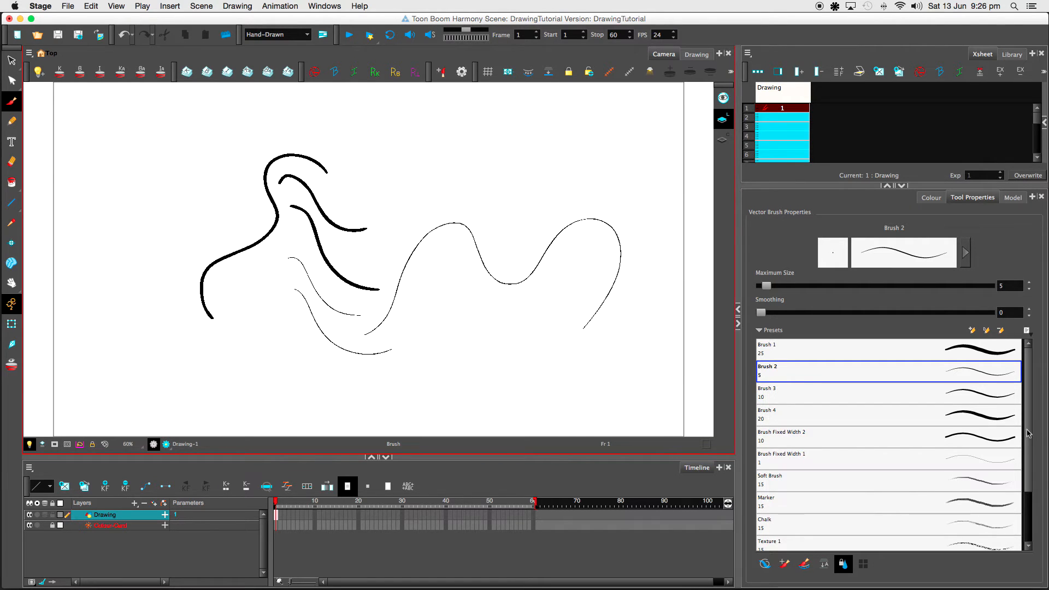
# Step: Scroll the brush preset list to reach the Brush 2 and Chalk presets
pyautogui.scroll(-3)
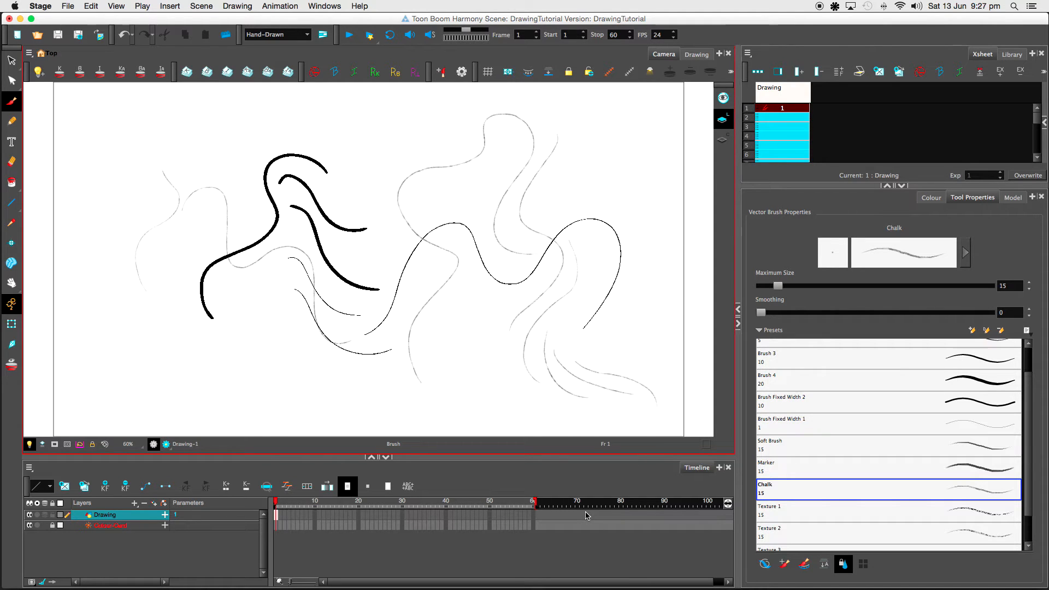
pyautogui.scroll(-3)
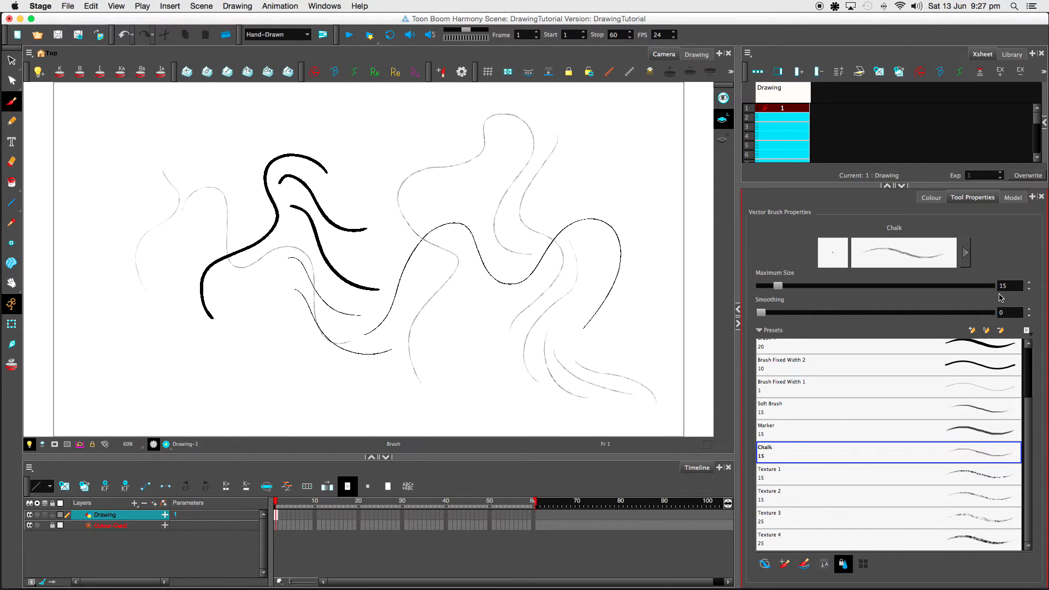
pyautogui.moveTo(939, 281)
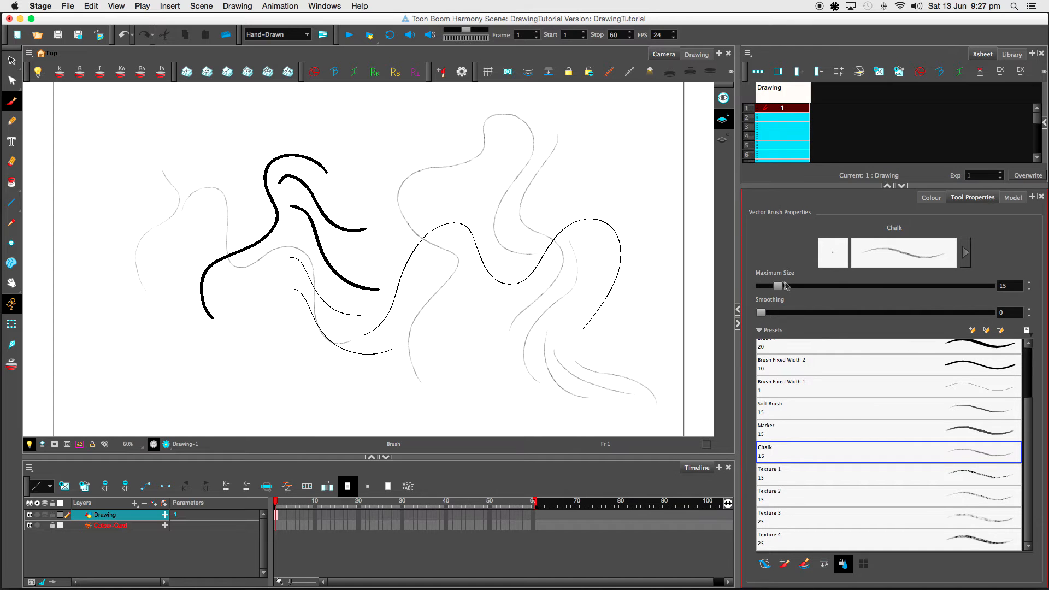
pyautogui.moveTo(758, 302)
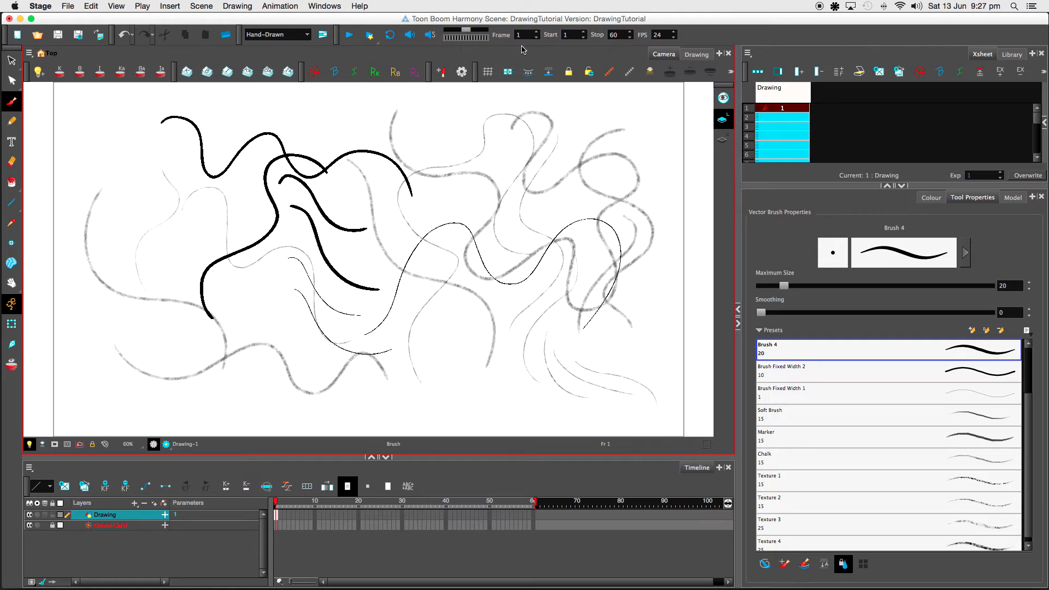
pyautogui.moveTo(699, 180)
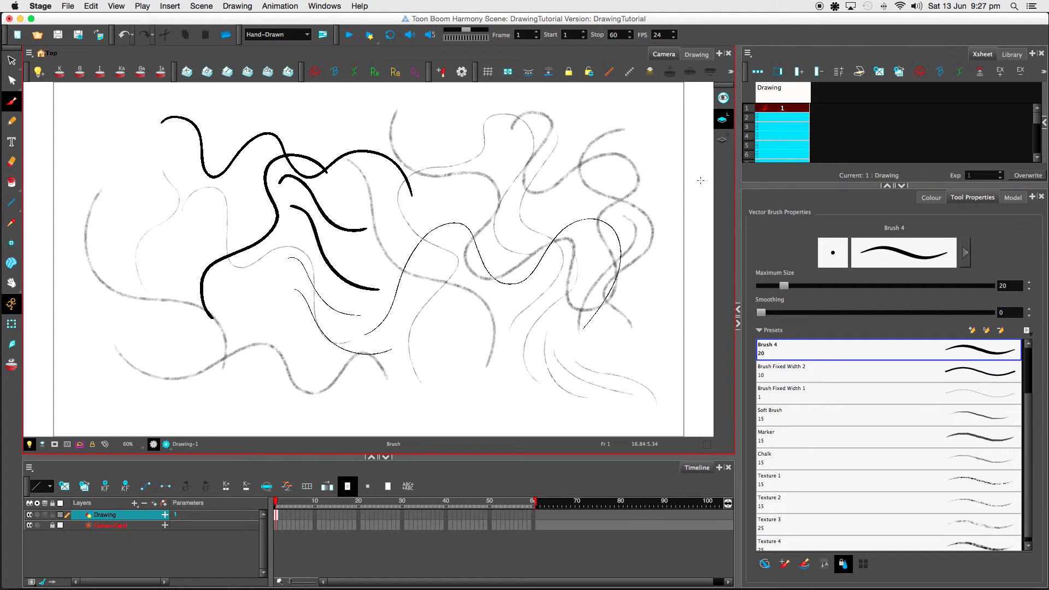
pyautogui.moveTo(740, 219)
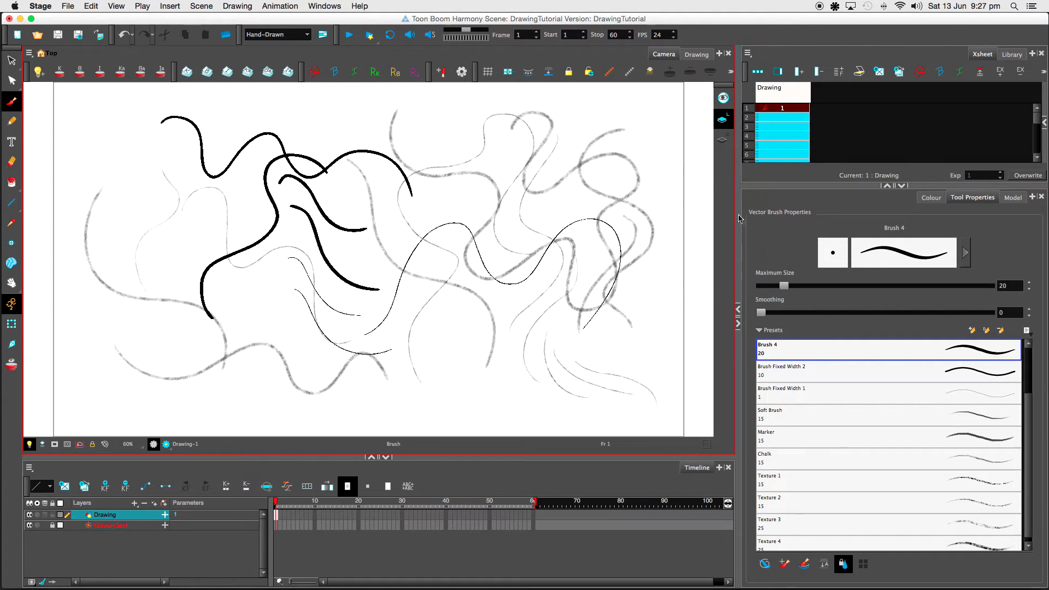
pyautogui.moveTo(329, 122)
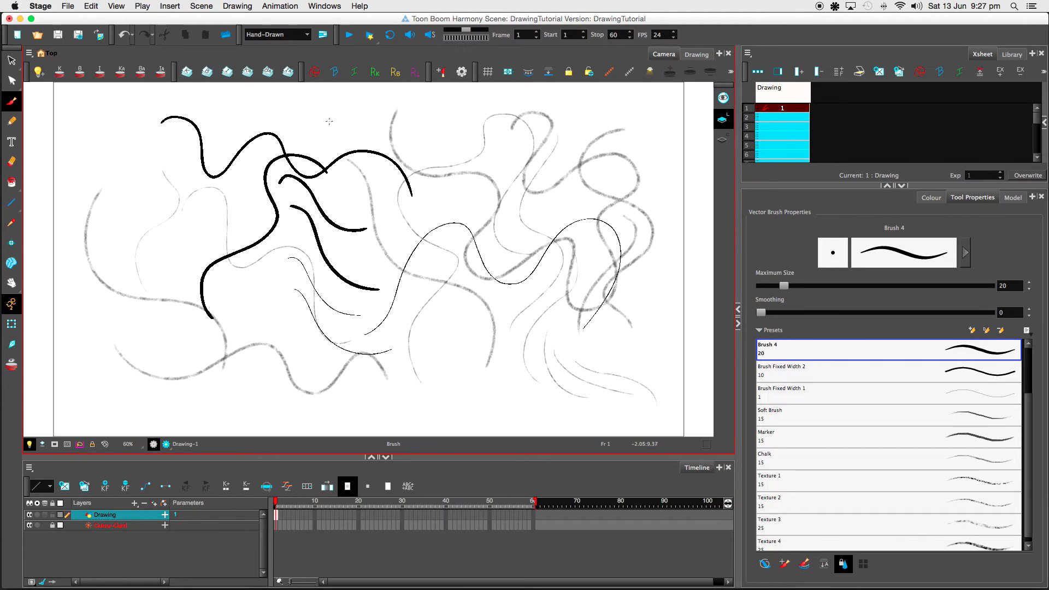
pyautogui.moveTo(346, 123)
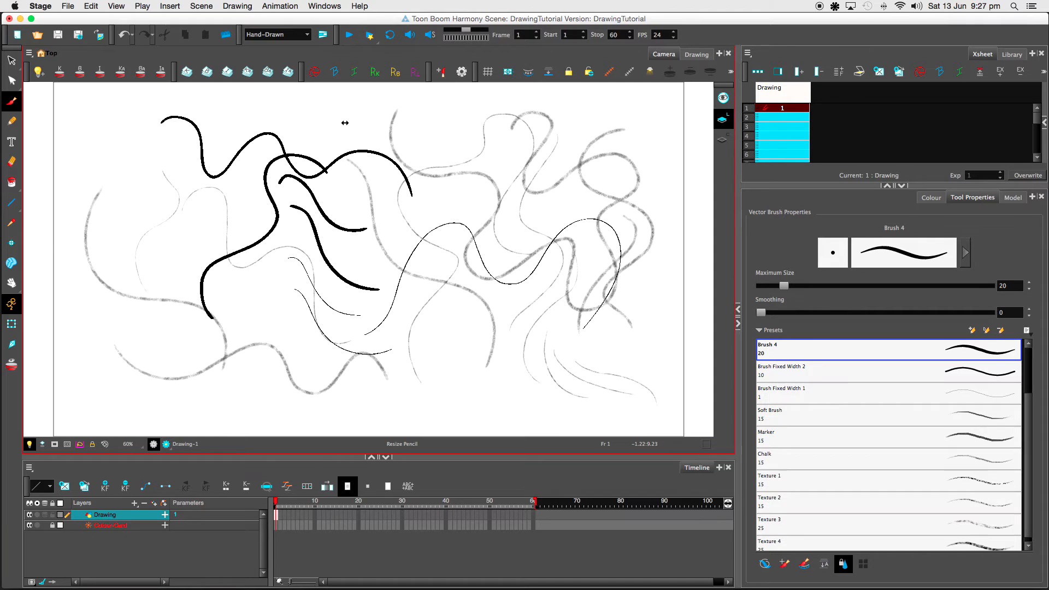
pyautogui.moveTo(348, 120)
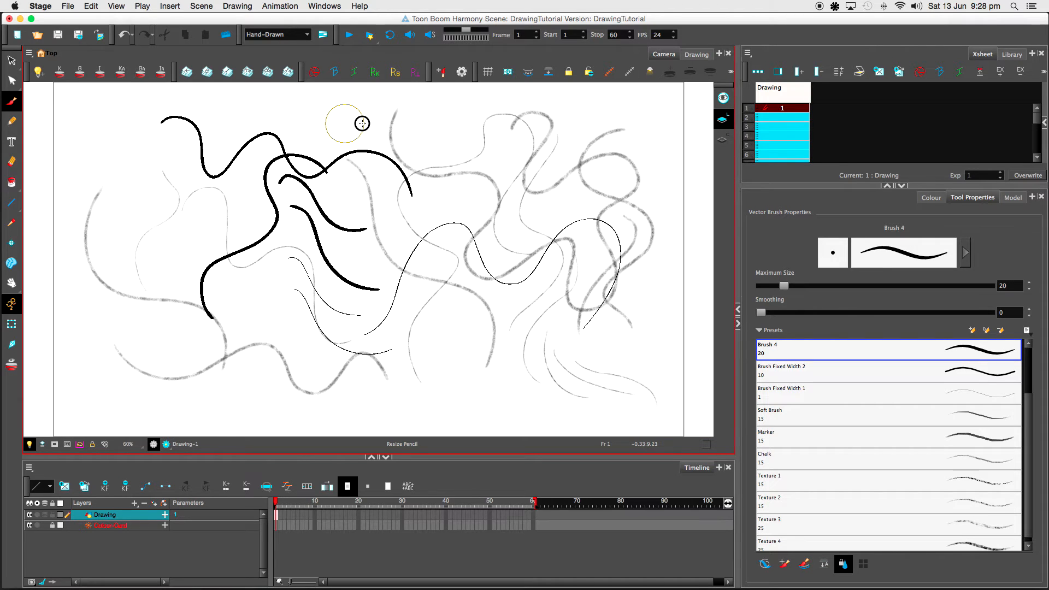
pyautogui.moveTo(353, 124)
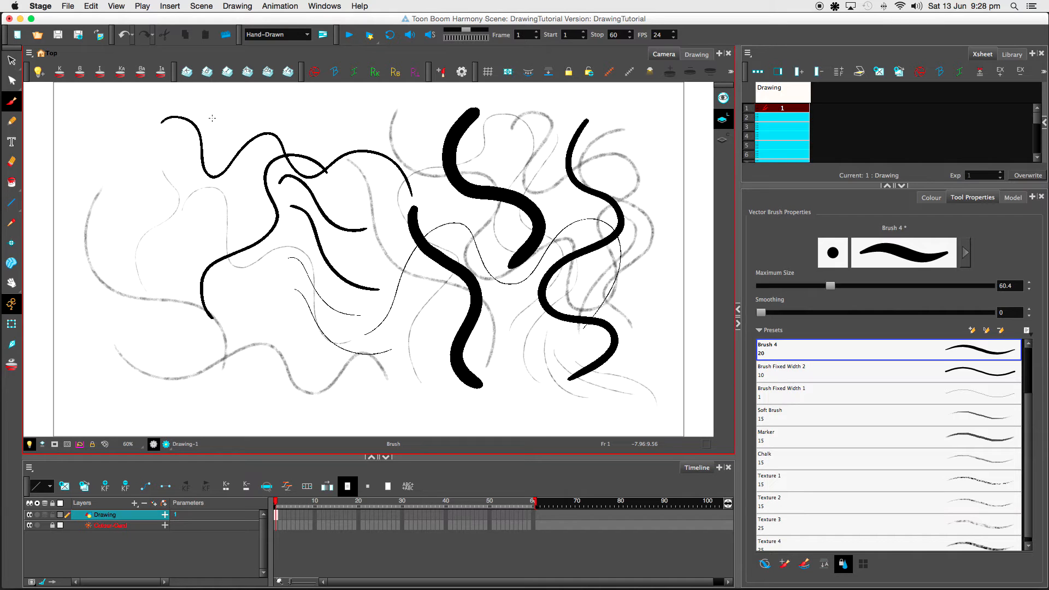
pyautogui.moveTo(152, 182)
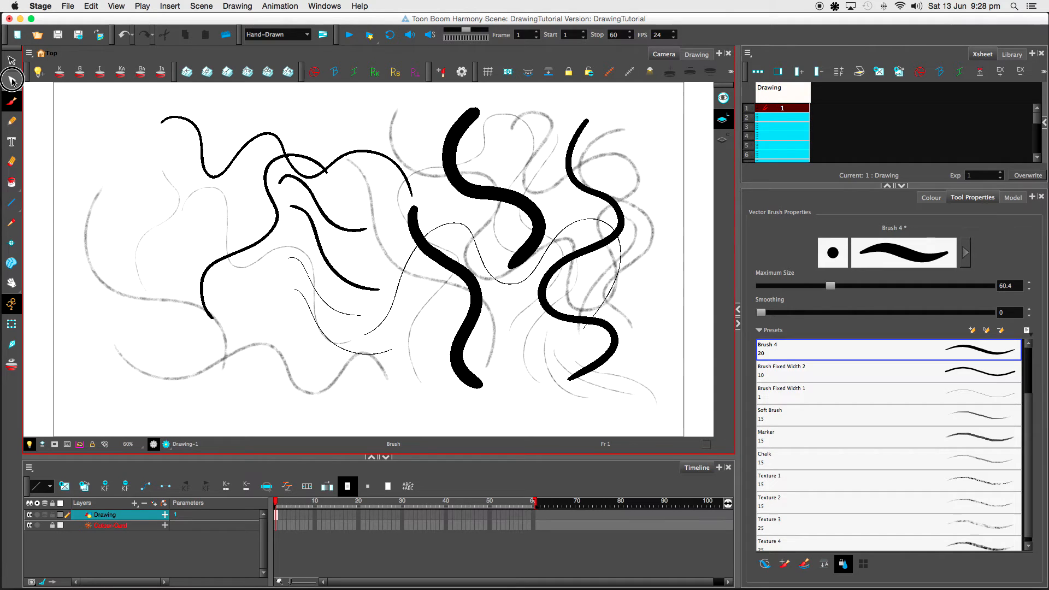
# Step: Activate the Contour Editor from the Select tool flyout and zoom toward the strokes
pyautogui.click(11, 80)
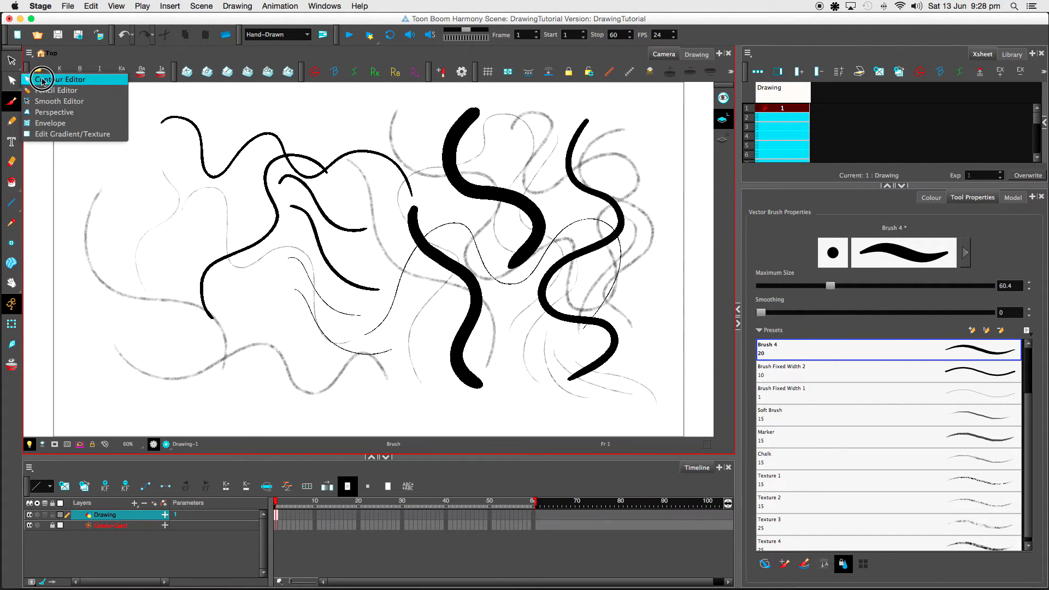
pyautogui.click(66, 78)
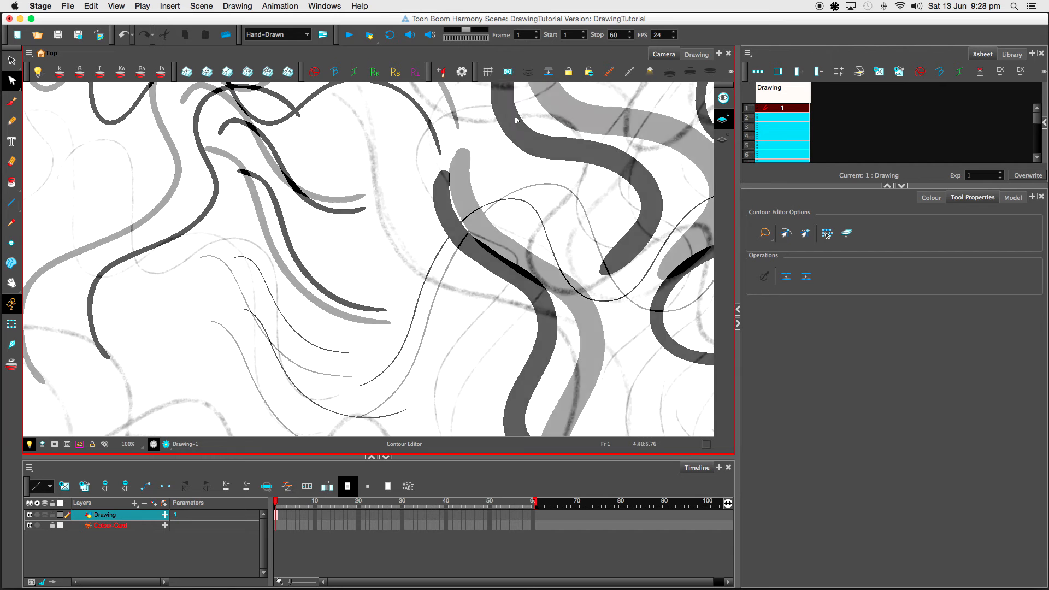
pyautogui.scroll(3)
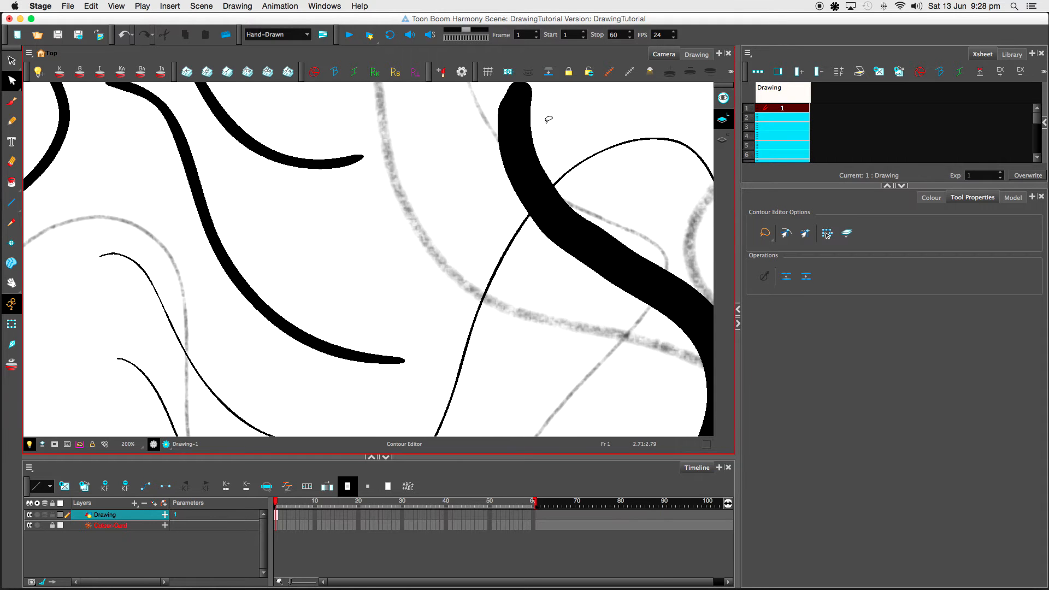
pyautogui.scroll(-3)
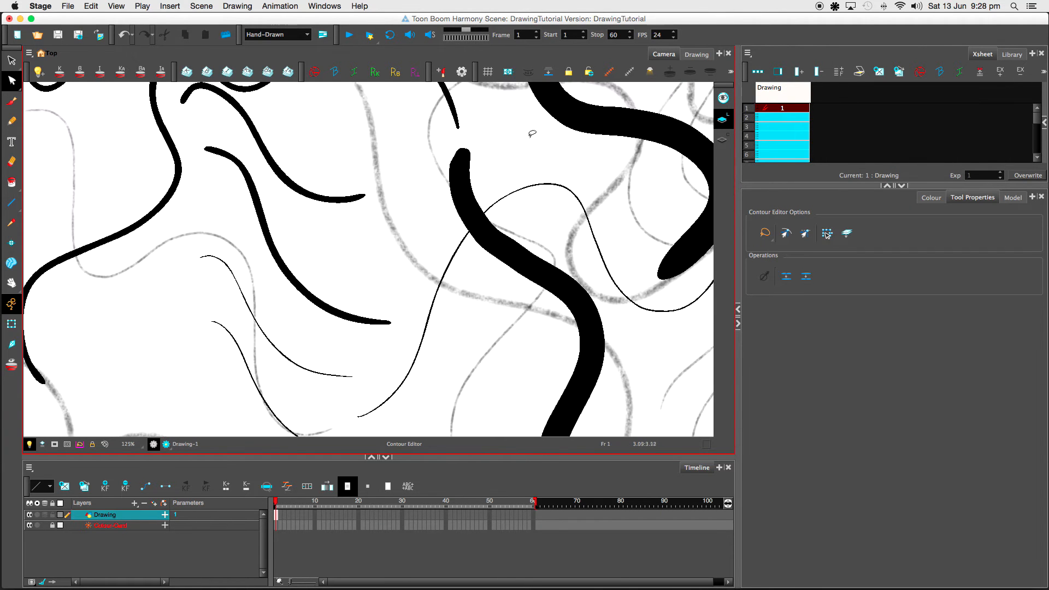
pyautogui.moveTo(614, 203)
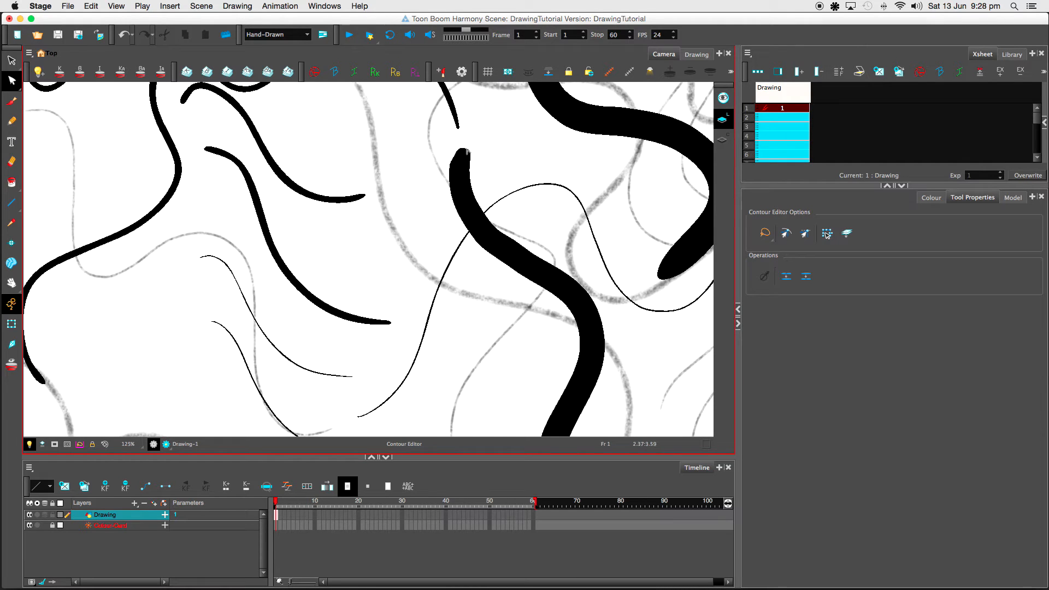
# Step: Widen the thick S-shaped stroke's upper end by dragging its contour outward to the left
pyautogui.click(468, 157)
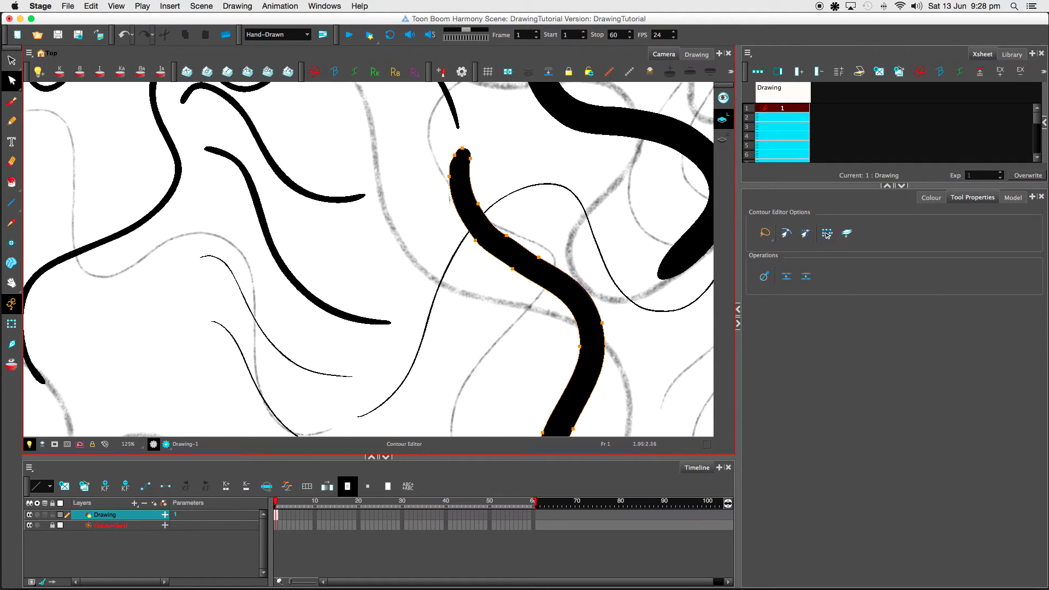
pyautogui.moveTo(494, 229)
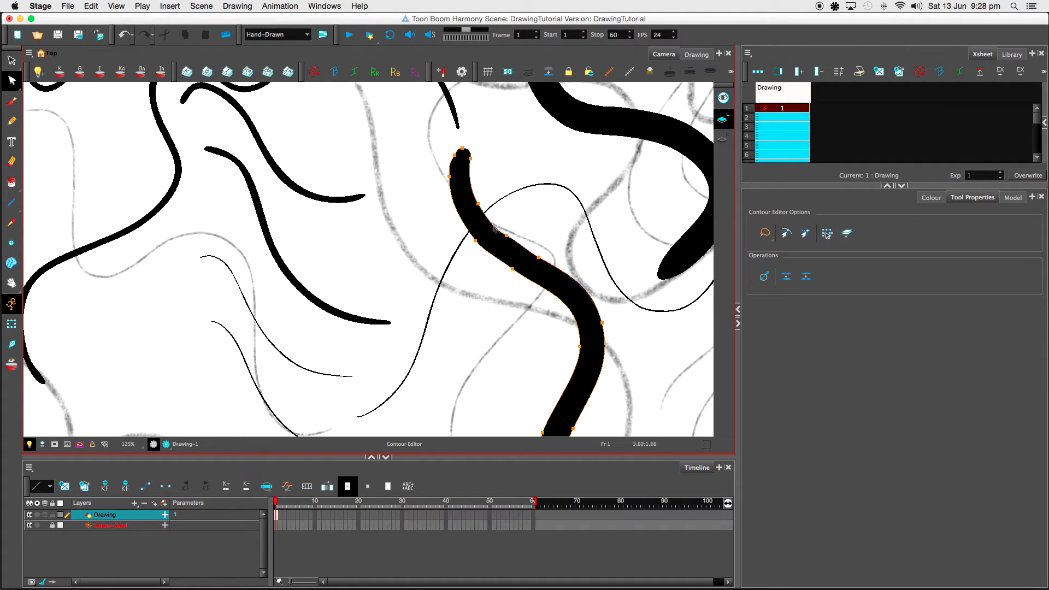
pyautogui.moveTo(599, 306)
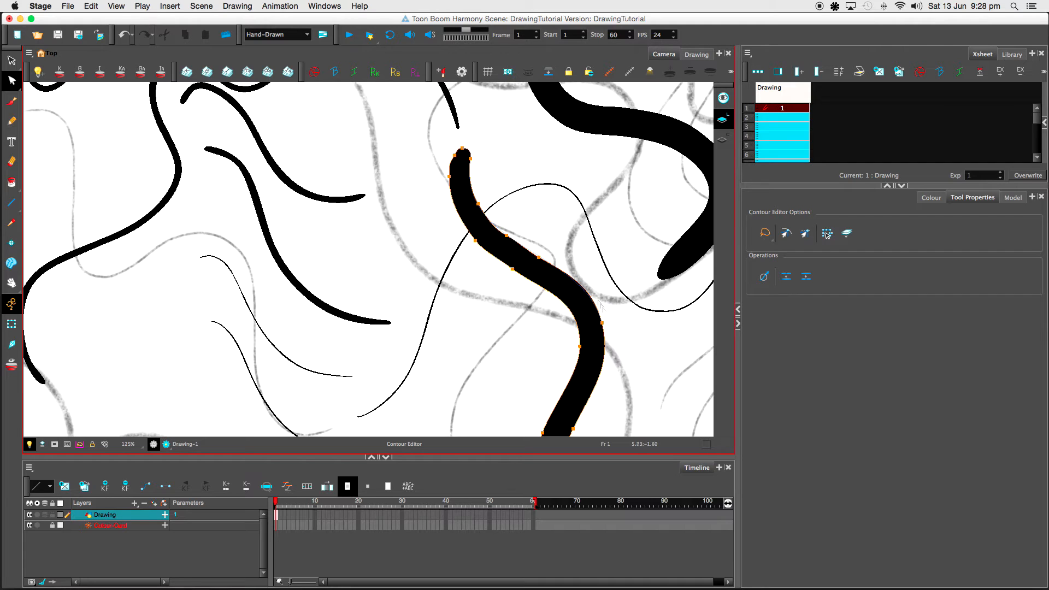
pyautogui.moveTo(562, 297)
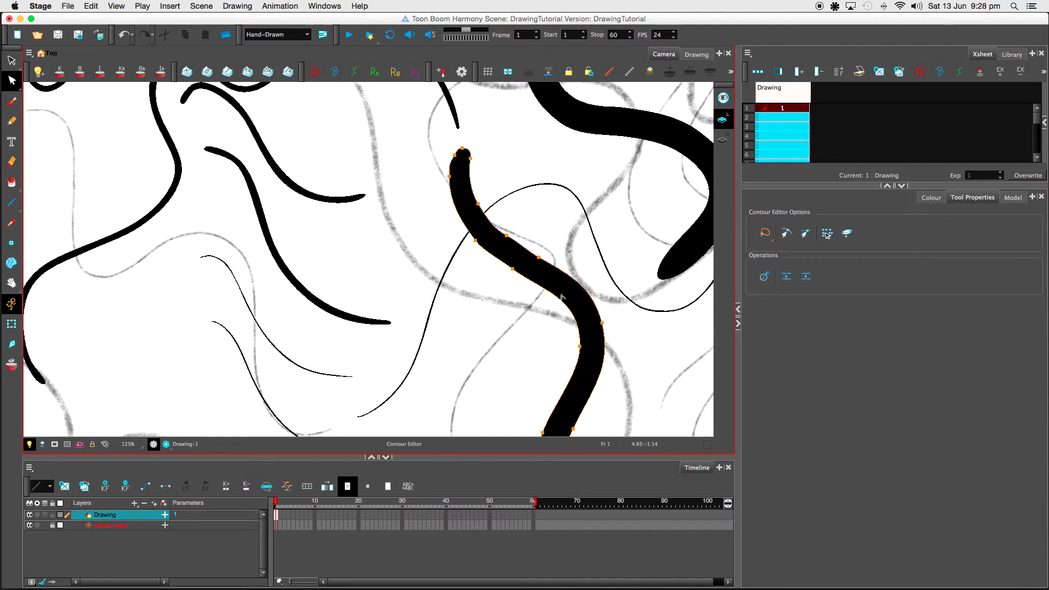
pyautogui.moveTo(451, 180)
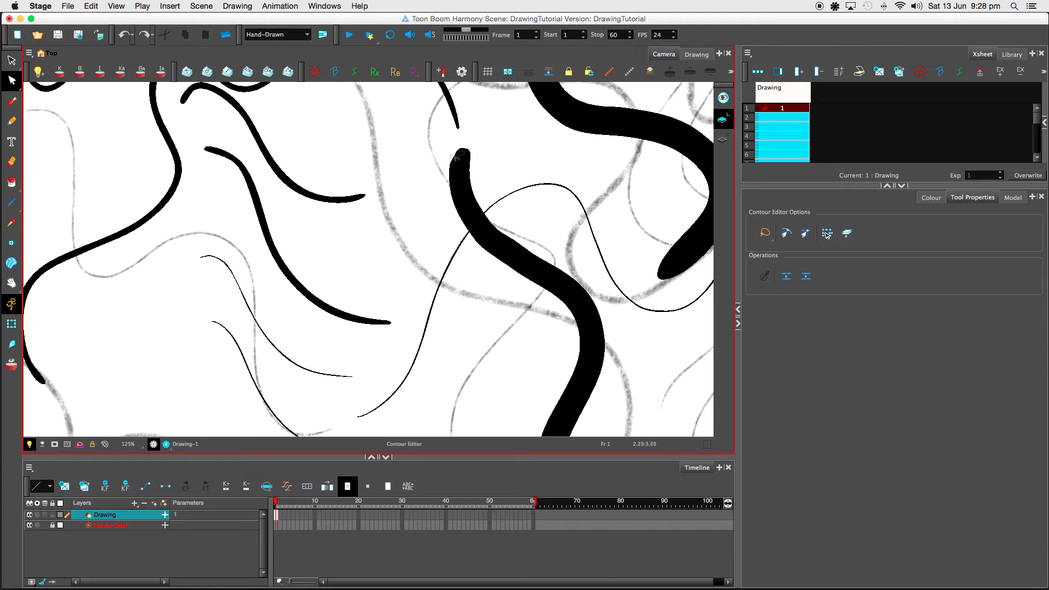
pyautogui.click(473, 238)
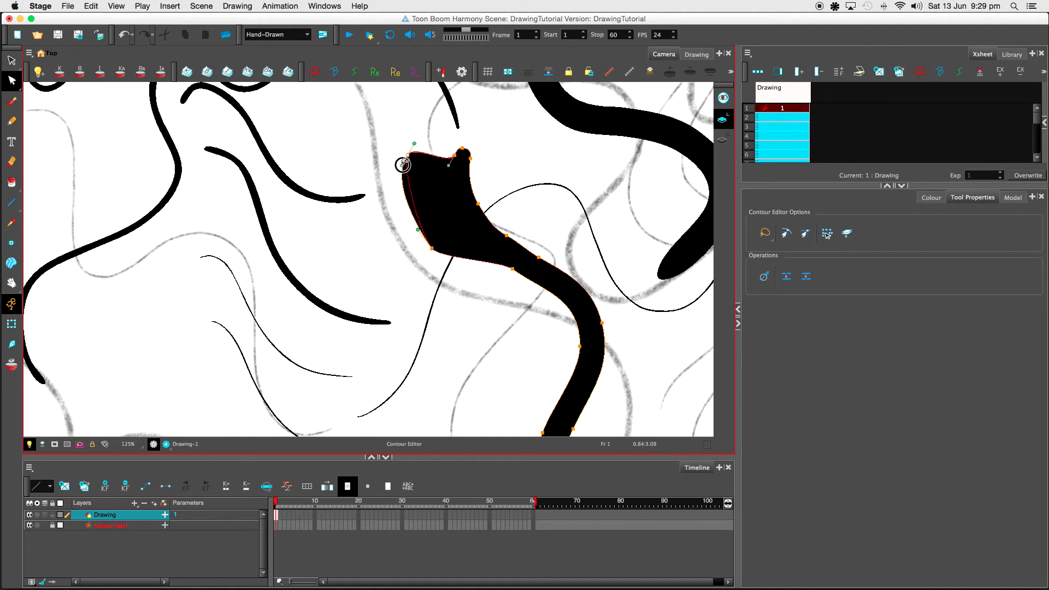
pyautogui.moveTo(403, 165); pyautogui.dragTo(404, 215)
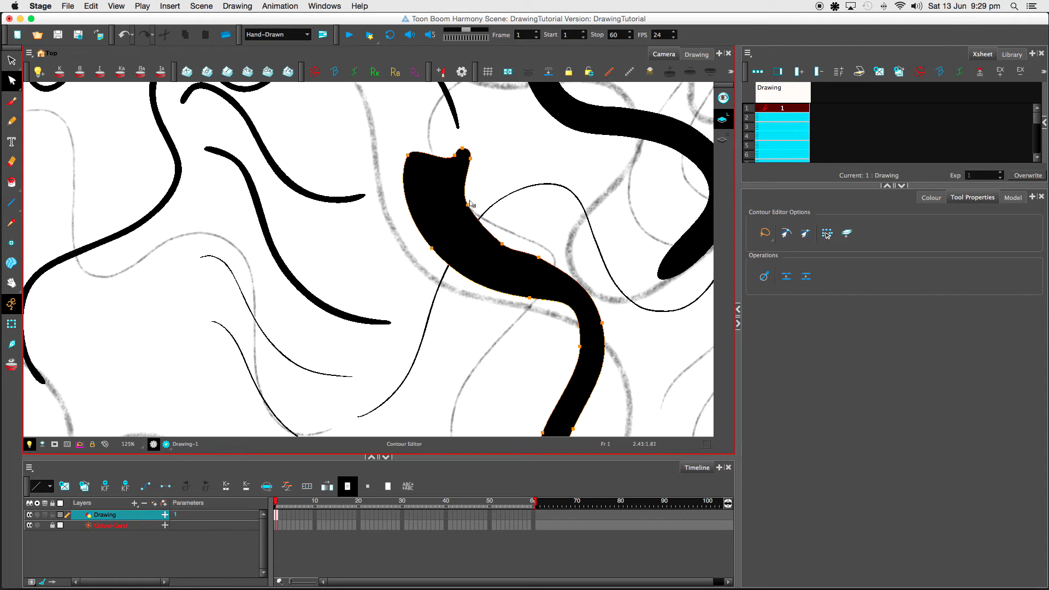
pyautogui.moveTo(469, 181)
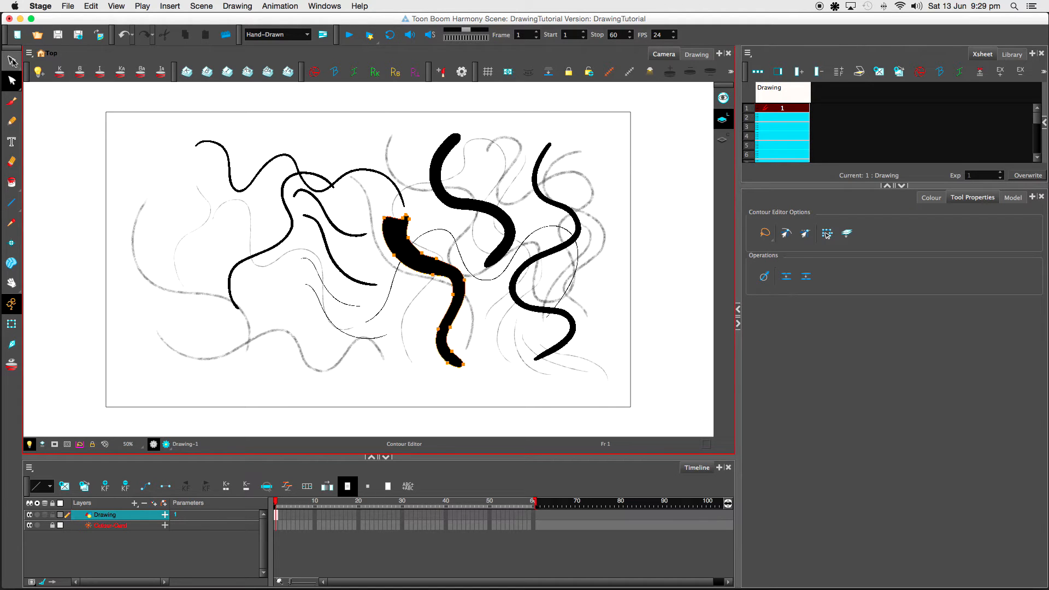
# Step: Select all strokes on the stage so they can be deleted
pyautogui.click(11, 61)
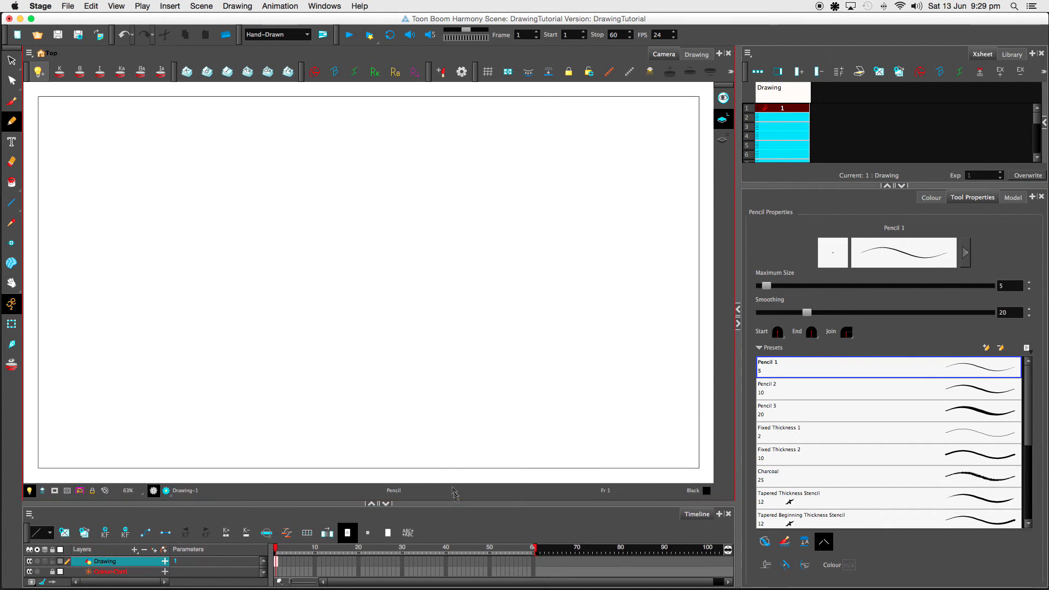
# Step: Draw thin pencil lines and a thicker bunny head at size 26.6, then switch to the Contour Editor
pyautogui.click(126, 491)
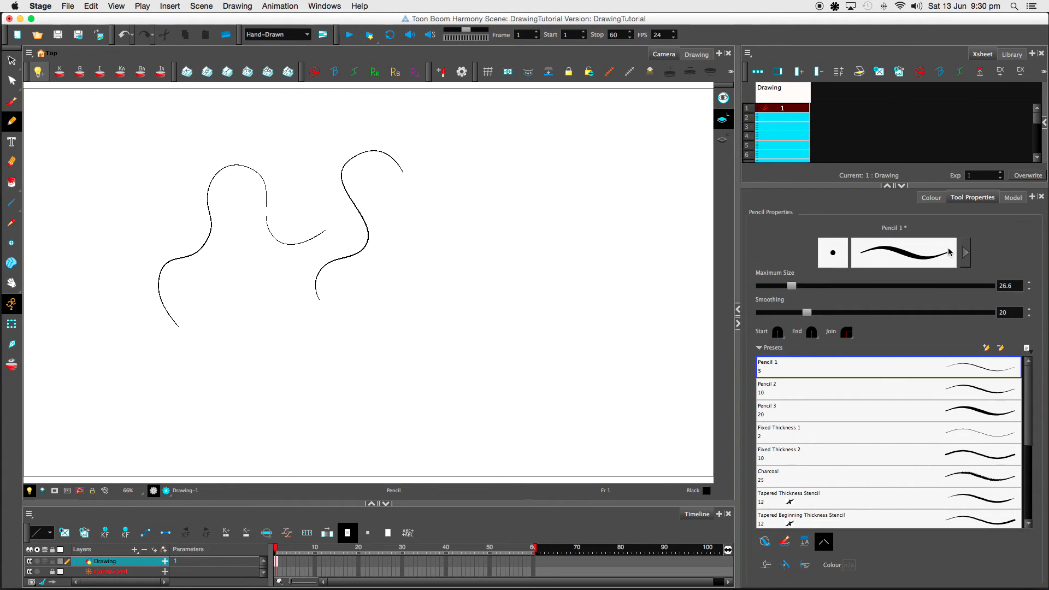
pyautogui.moveTo(752, 353)
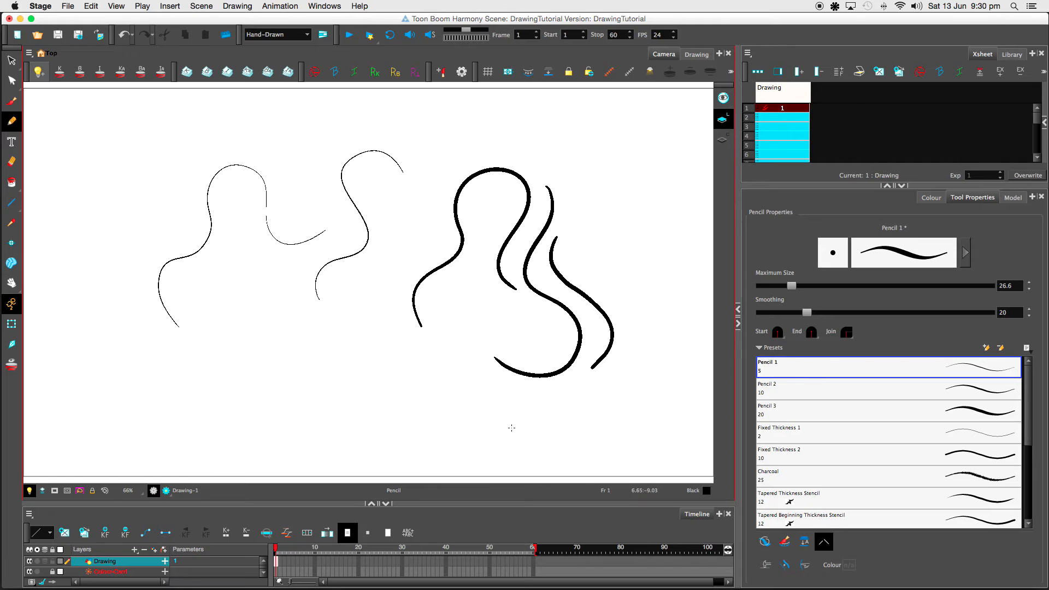
pyautogui.moveTo(585, 242)
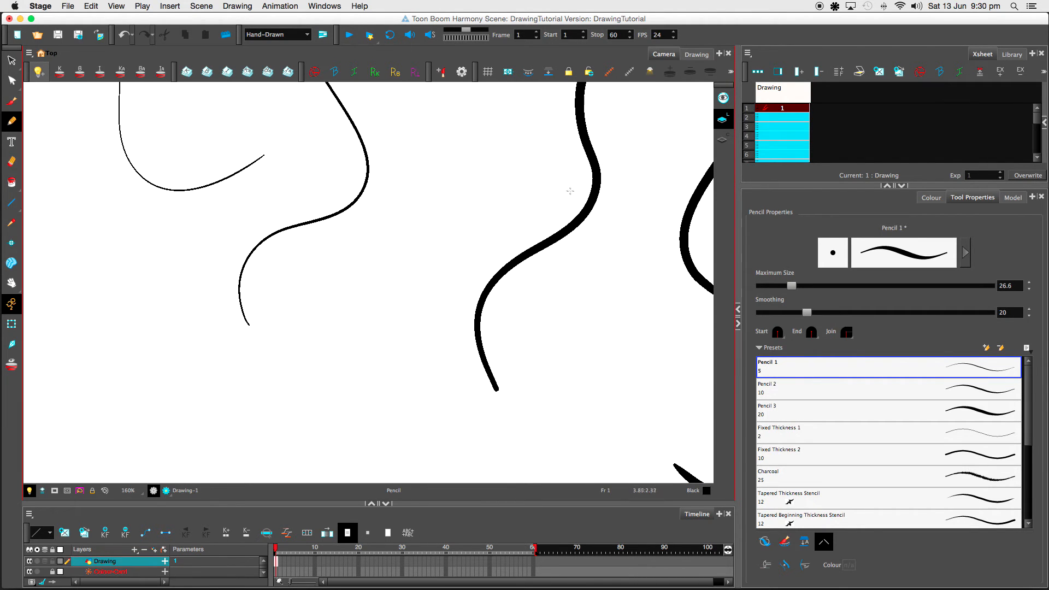
pyautogui.moveTo(642, 273)
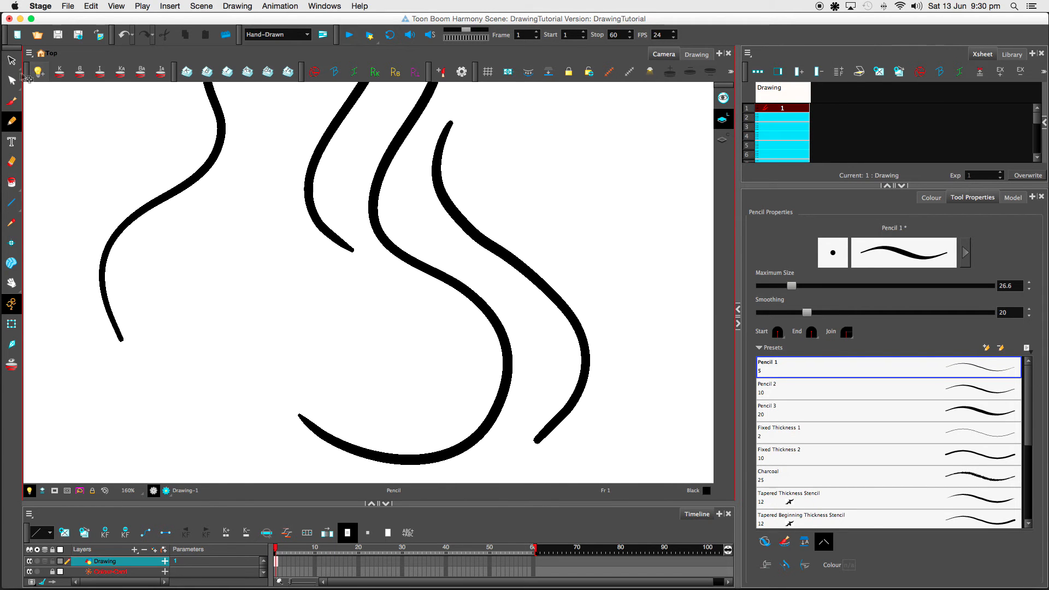
pyautogui.click(11, 80)
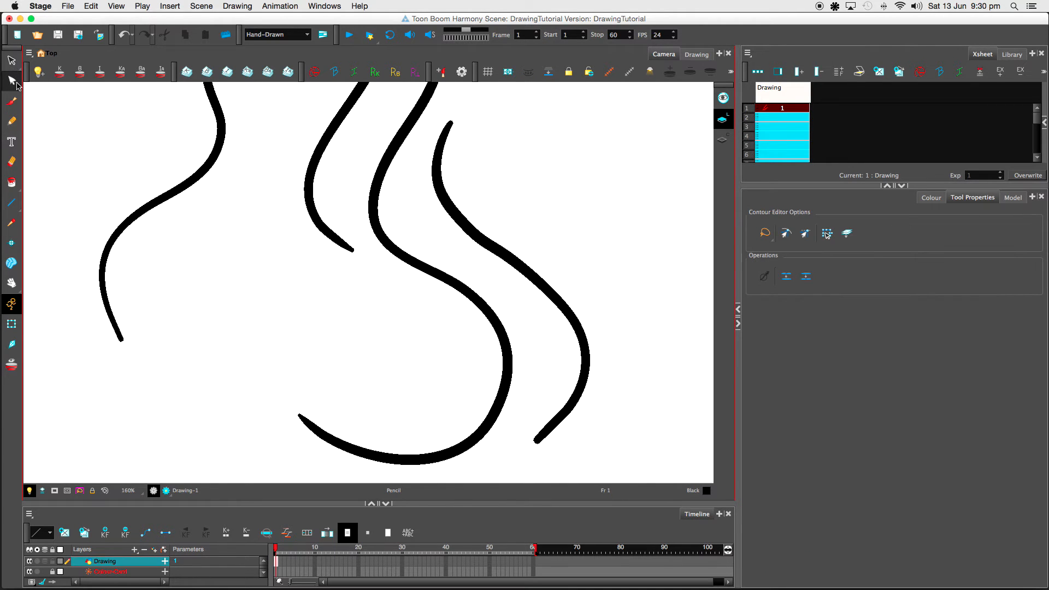
# Step: Reshape the bunny head's bottom curve so its end sweeps further up and left
pyautogui.click(11, 80)
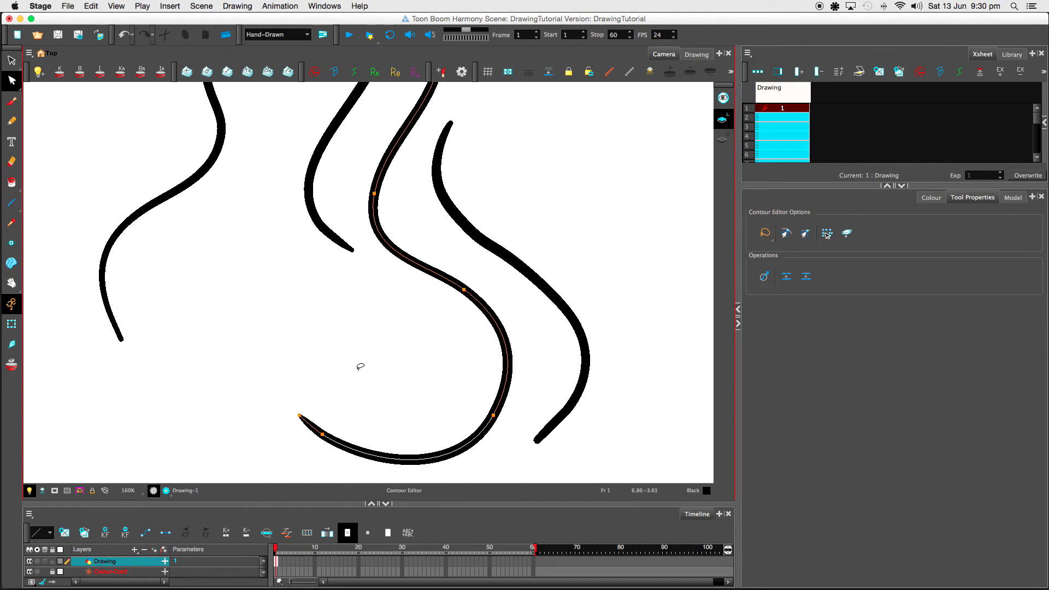
pyautogui.moveTo(378, 423)
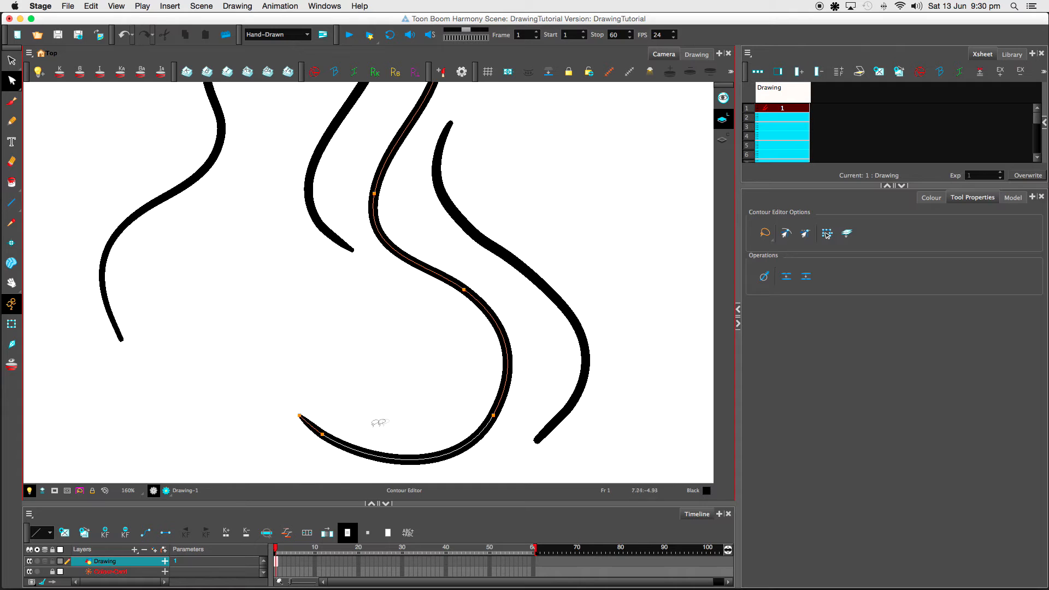
pyautogui.moveTo(302, 419)
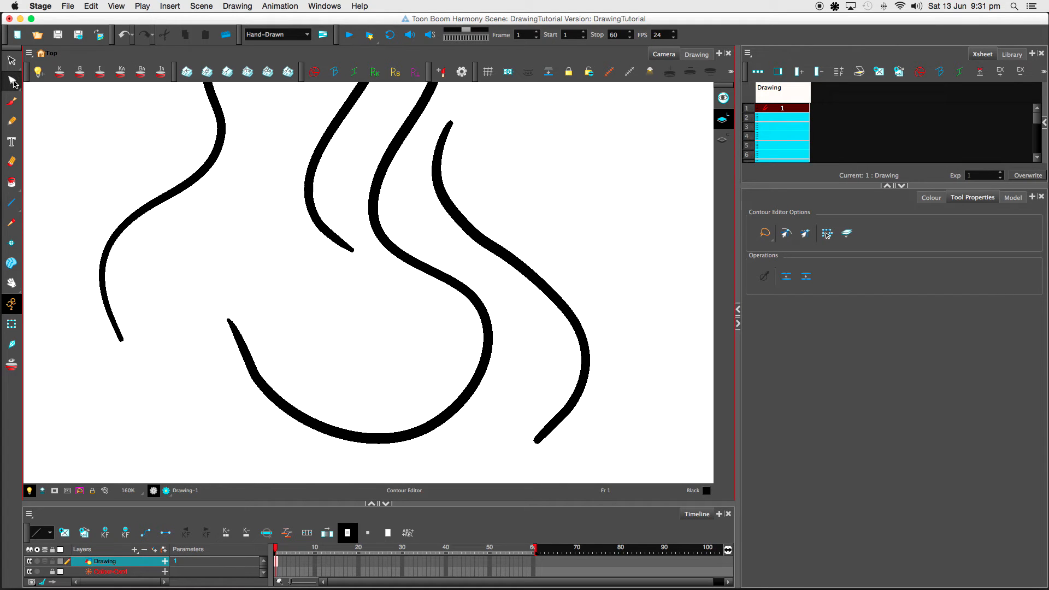
pyautogui.click(11, 80)
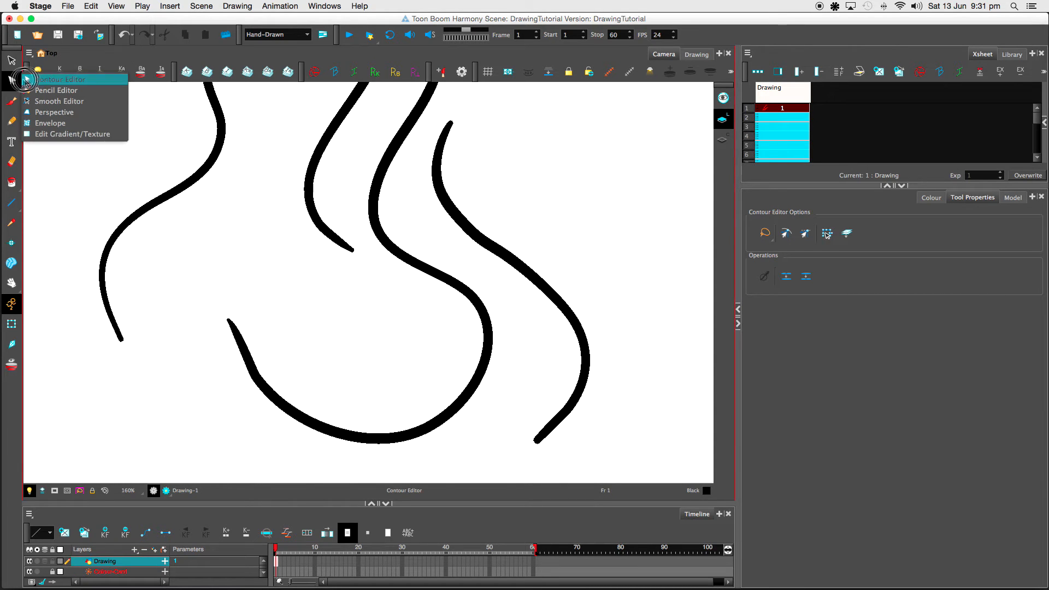
pyautogui.moveTo(57, 90)
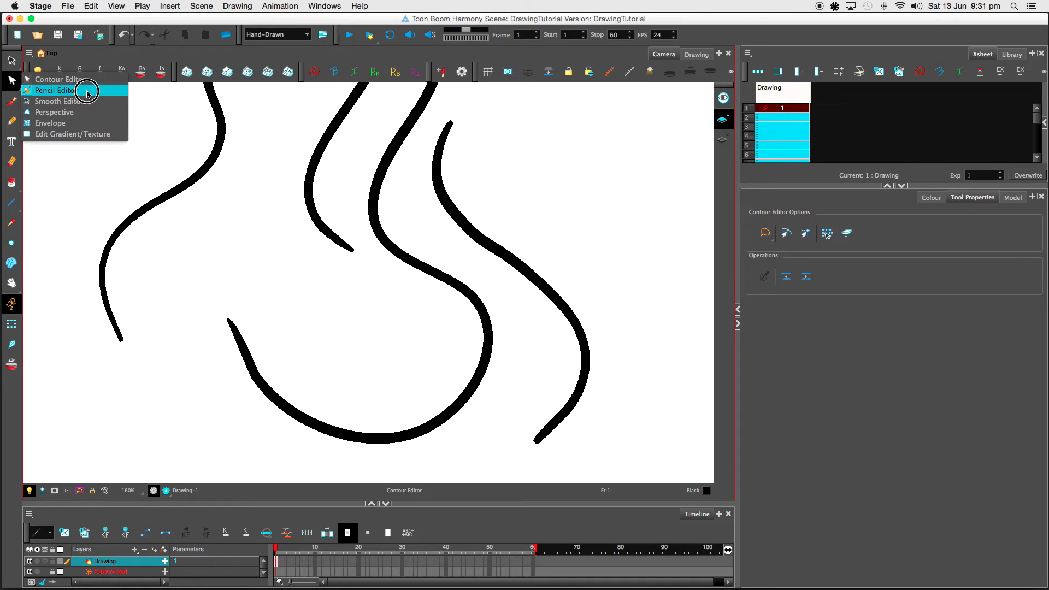
# Step: Taper the bunny head's bottom curve thin toward its ends with the Pencil Editor
pyautogui.click(52, 91)
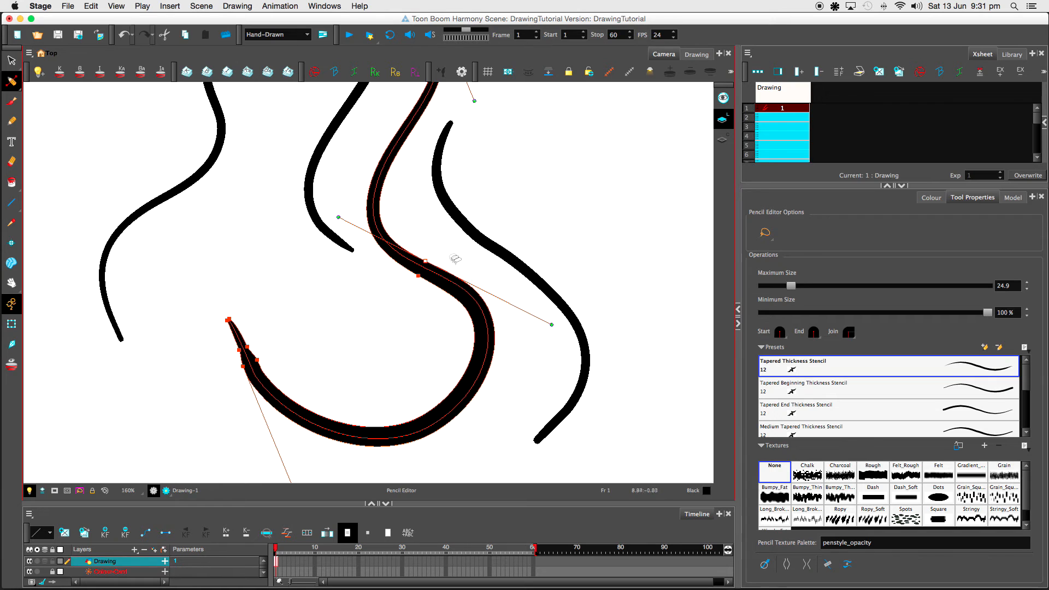
pyautogui.moveTo(488, 333)
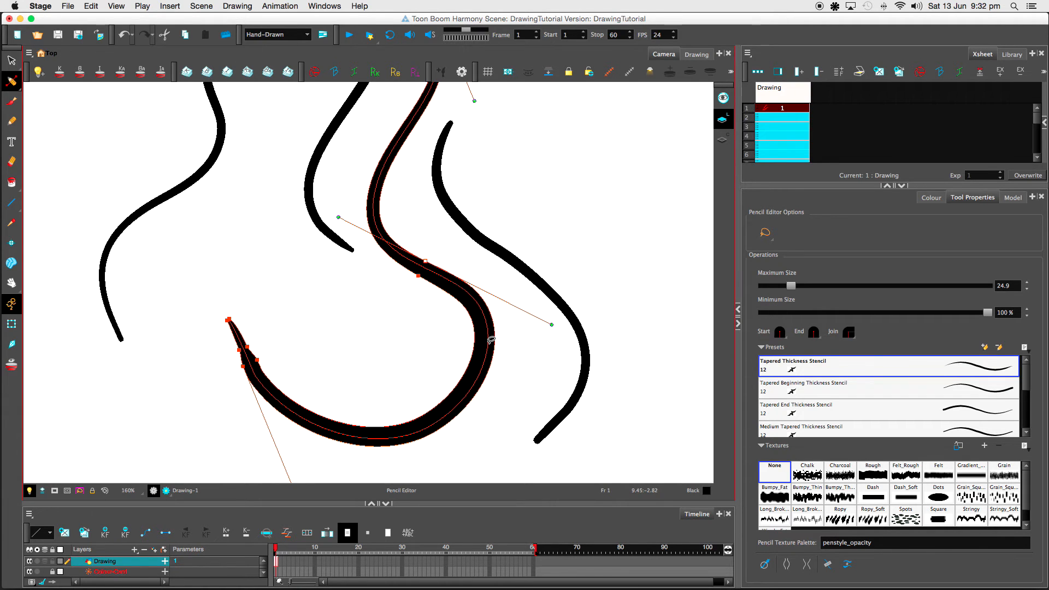
pyautogui.moveTo(491, 335)
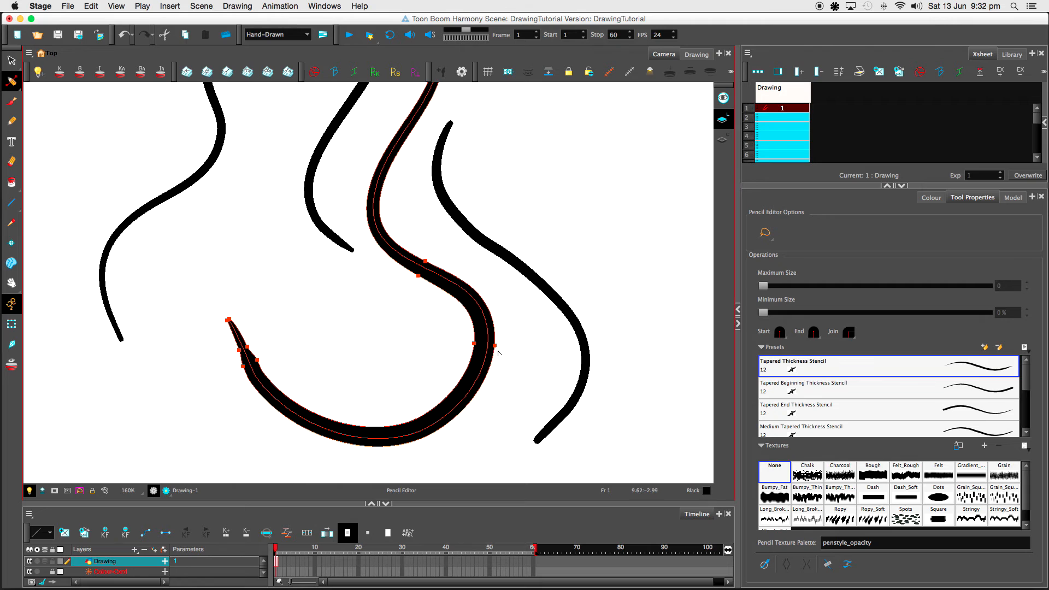
pyautogui.moveTo(490, 350)
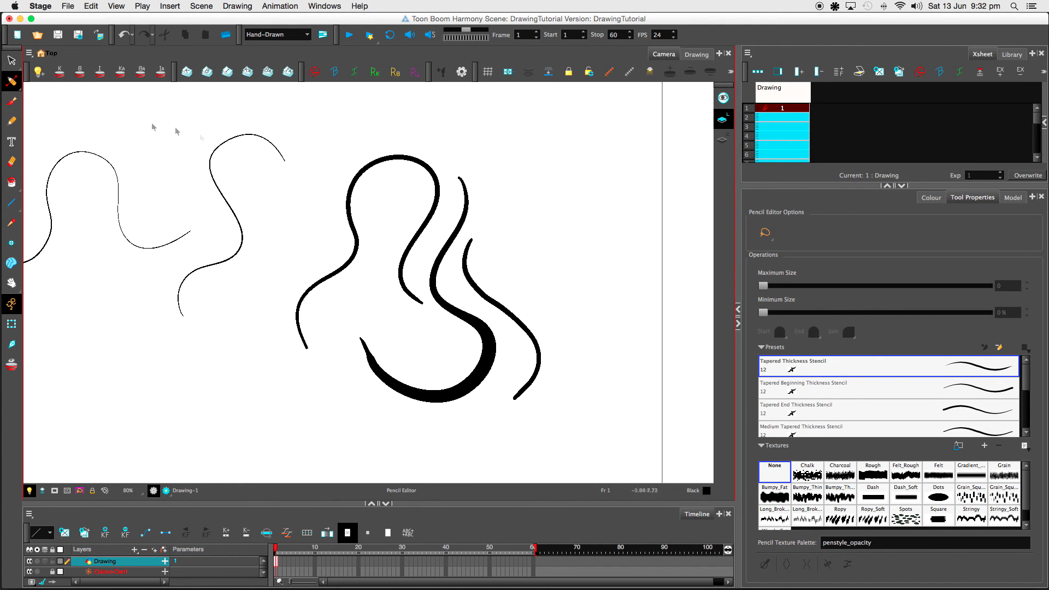
# Step: Thicken the S-shaped curve to maximum size 78.6 and minimum size 8.6%
pyautogui.click(11, 60)
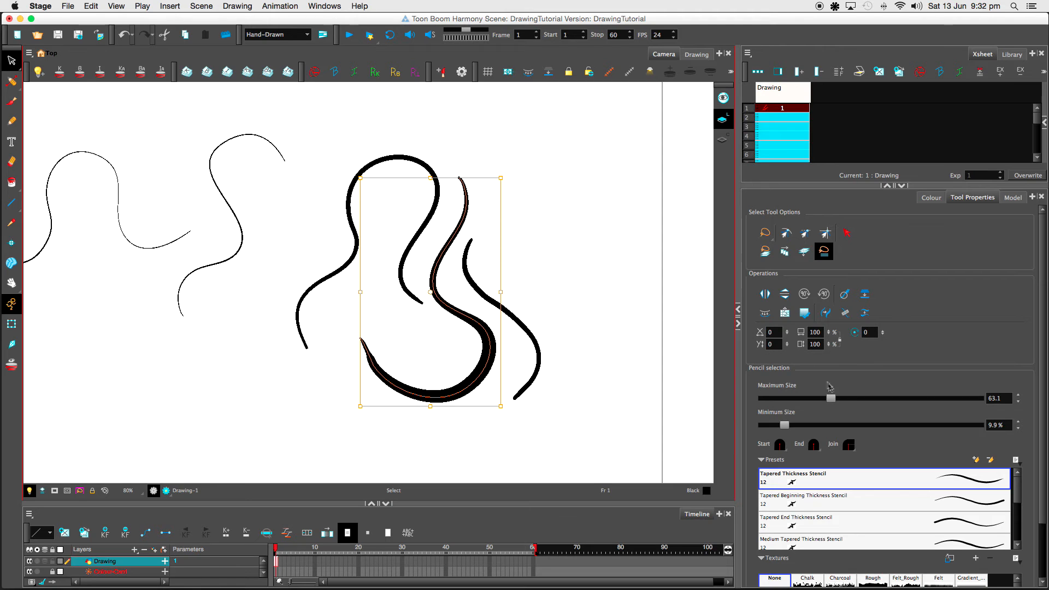
pyautogui.moveTo(840, 398)
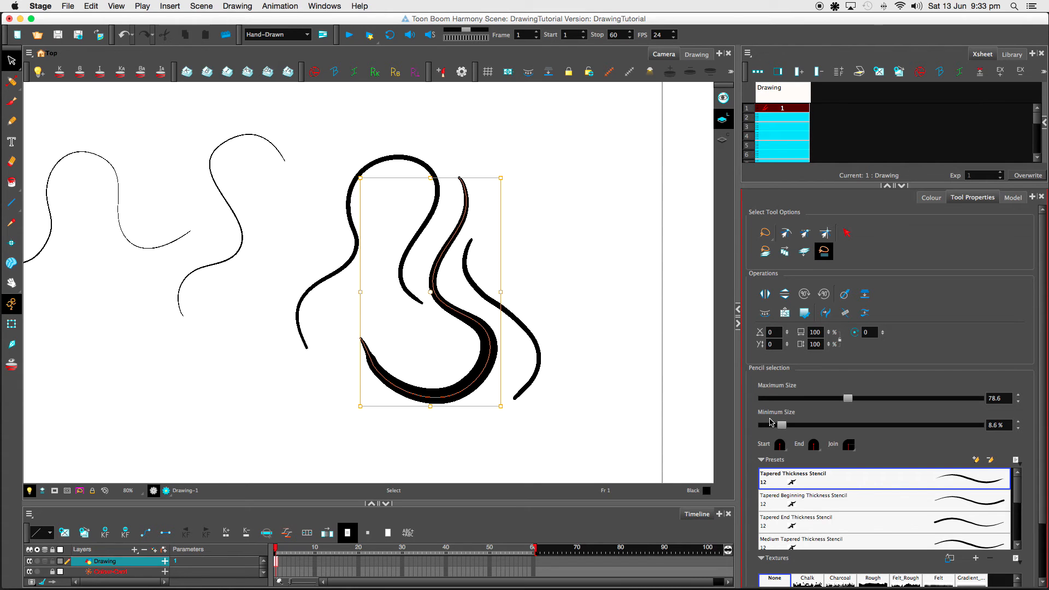
pyautogui.moveTo(1037, 276)
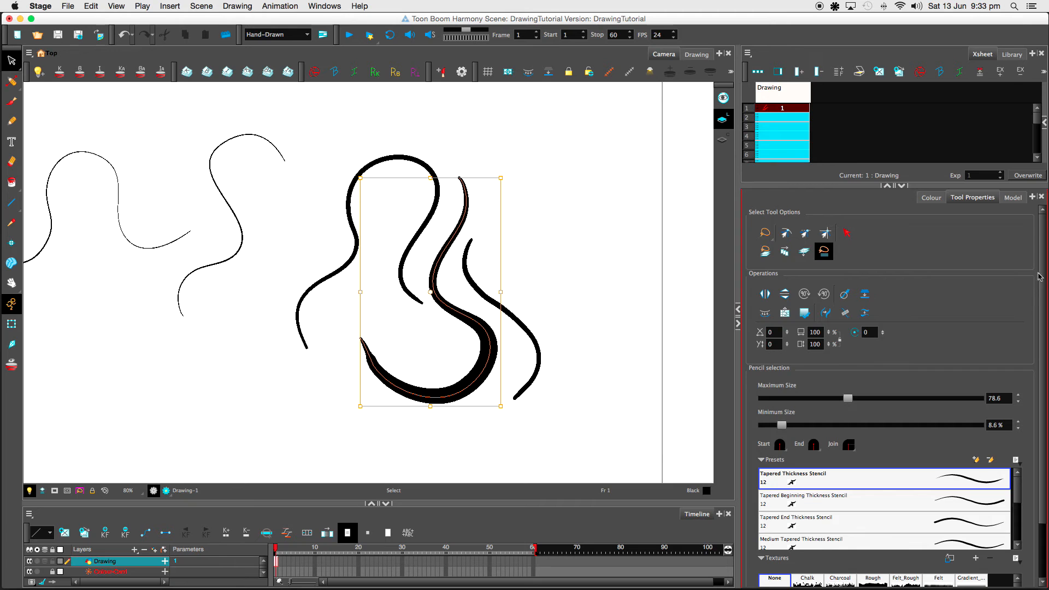
# Step: Apply the Chalk texture to the curve's thick lower sweep and deselect to check it
pyautogui.scroll(-3)
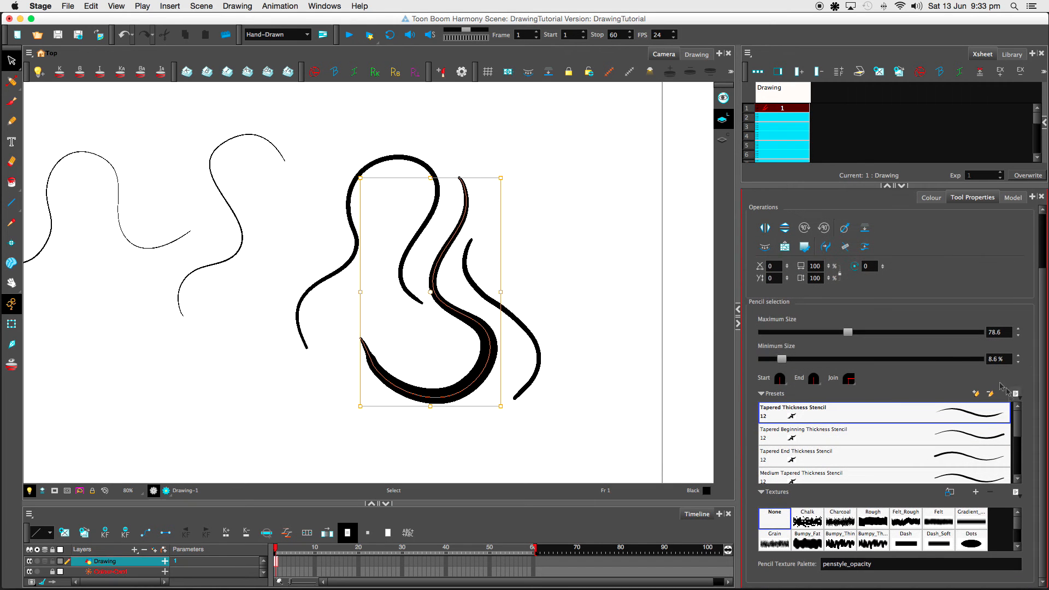
pyautogui.moveTo(922, 374)
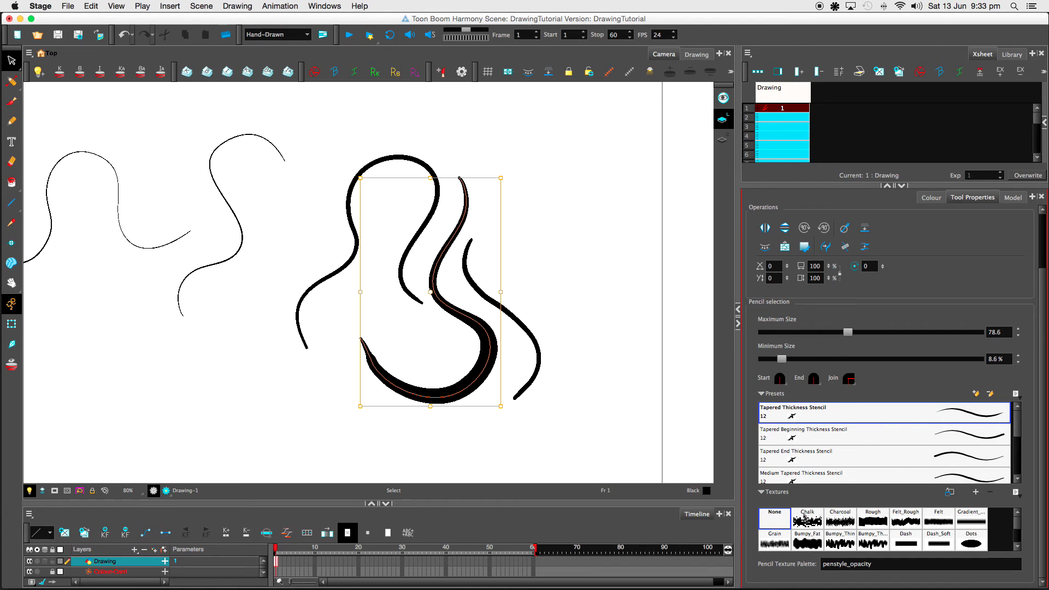
pyautogui.click(806, 519)
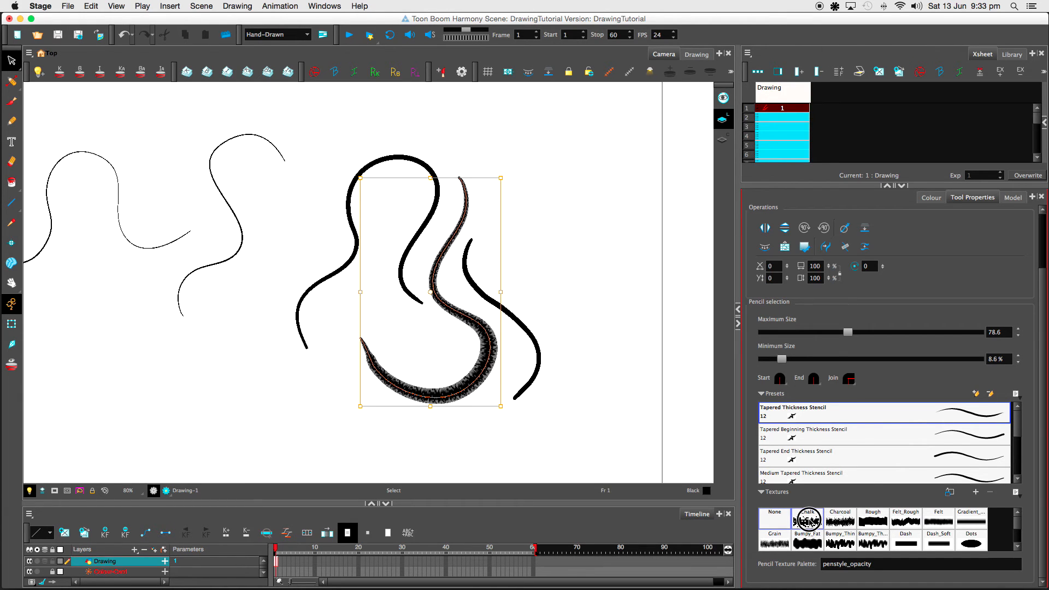
pyautogui.click(806, 518)
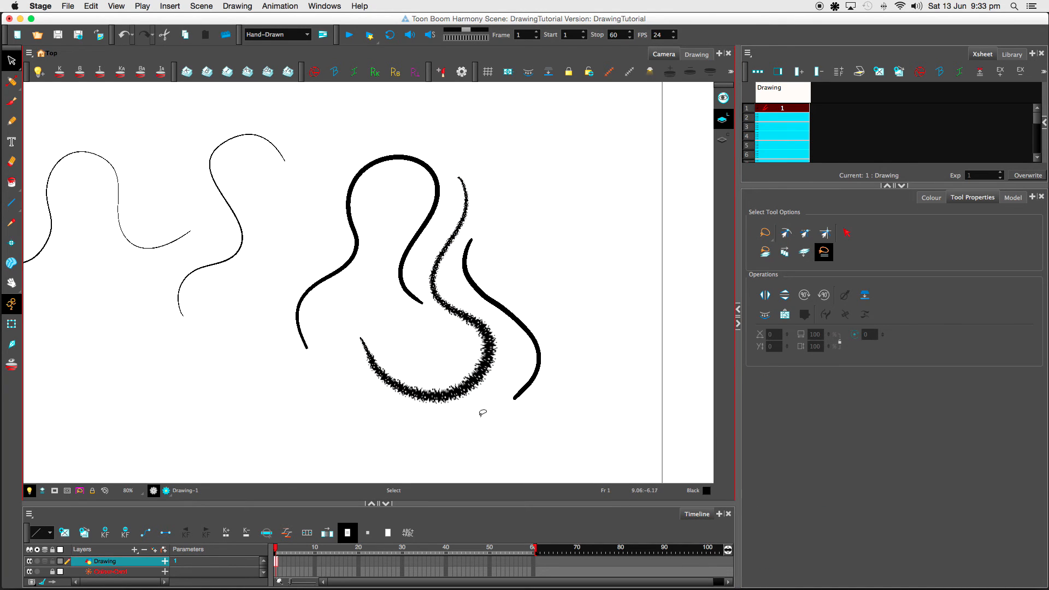
pyautogui.click(432, 292)
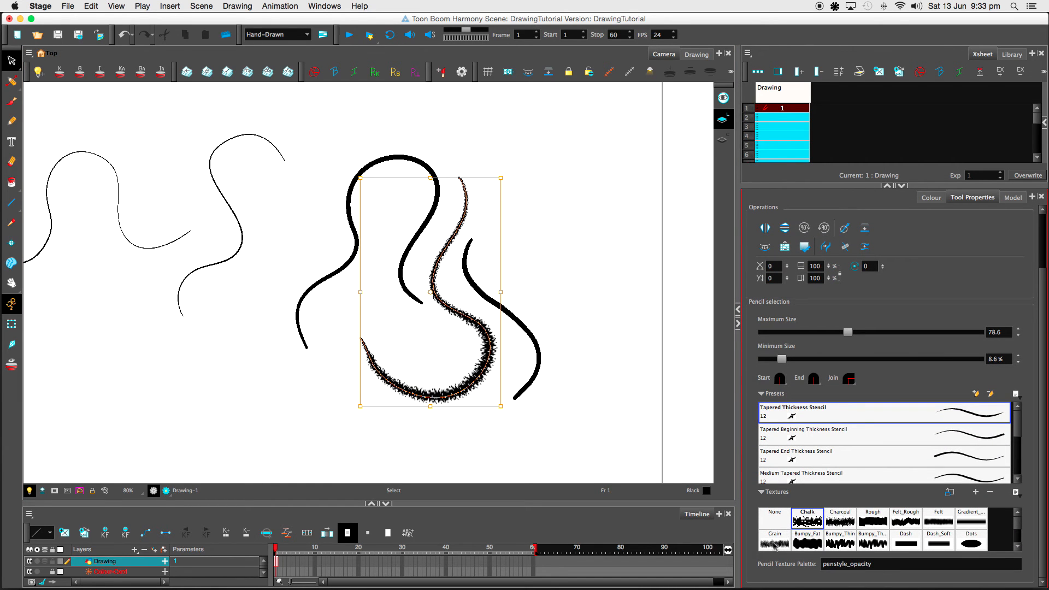
pyautogui.click(582, 398)
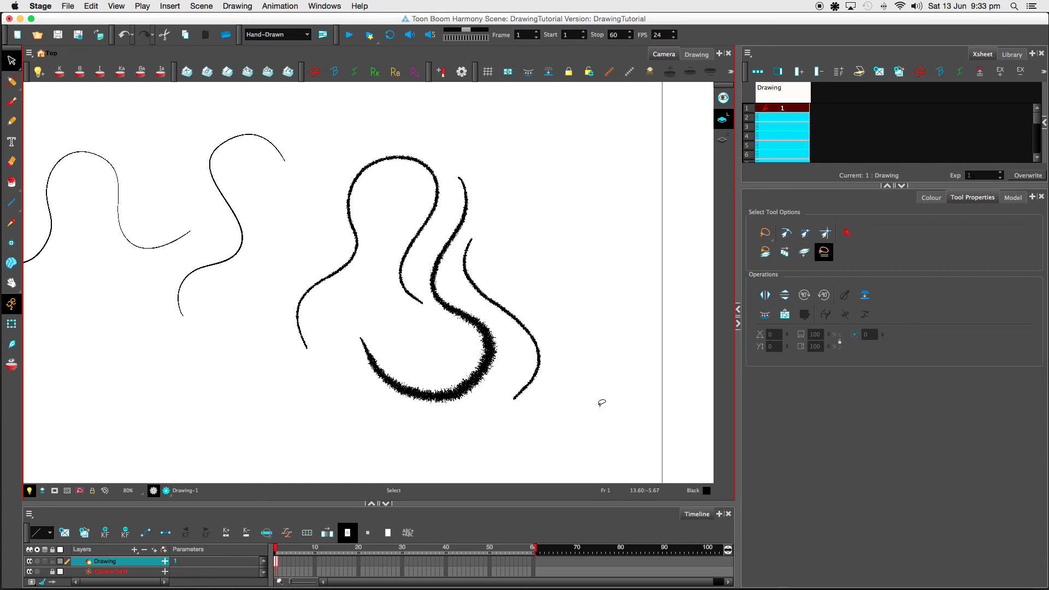
pyautogui.moveTo(577, 148)
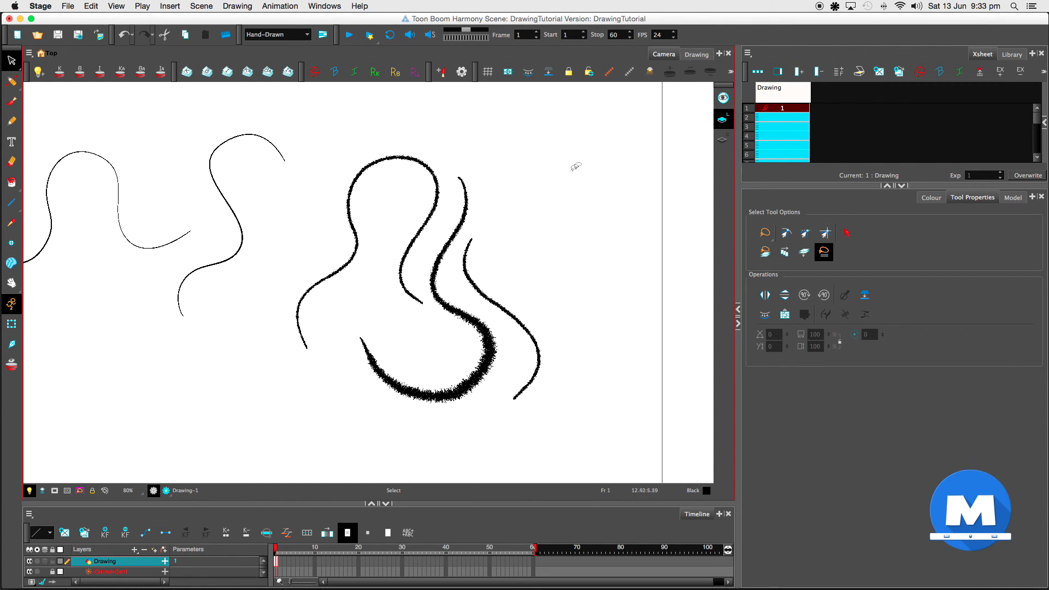
pyautogui.moveTo(560, 132)
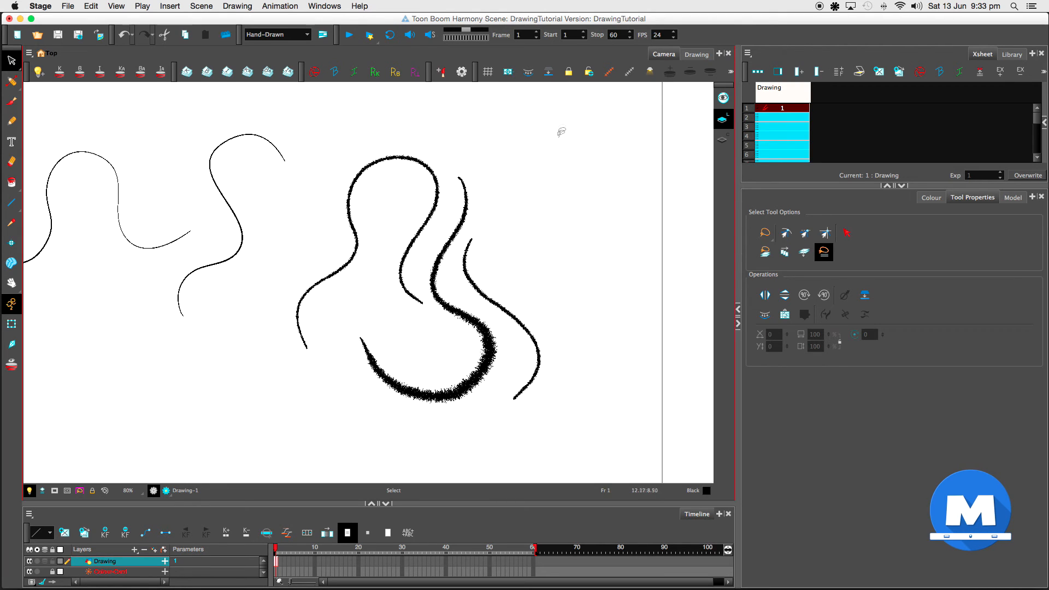
pyautogui.moveTo(575, 177)
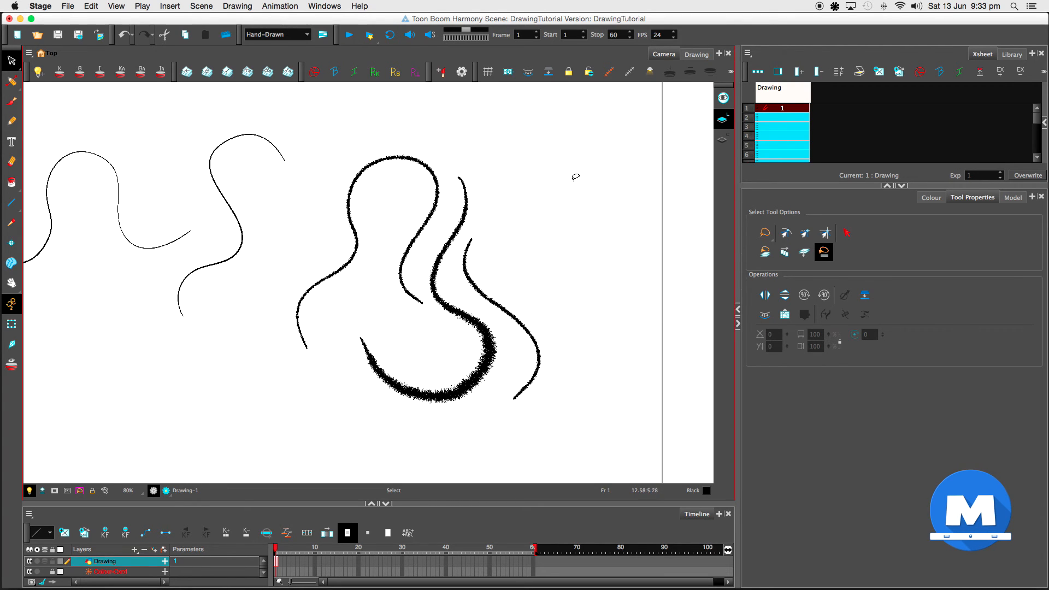
pyautogui.moveTo(577, 189)
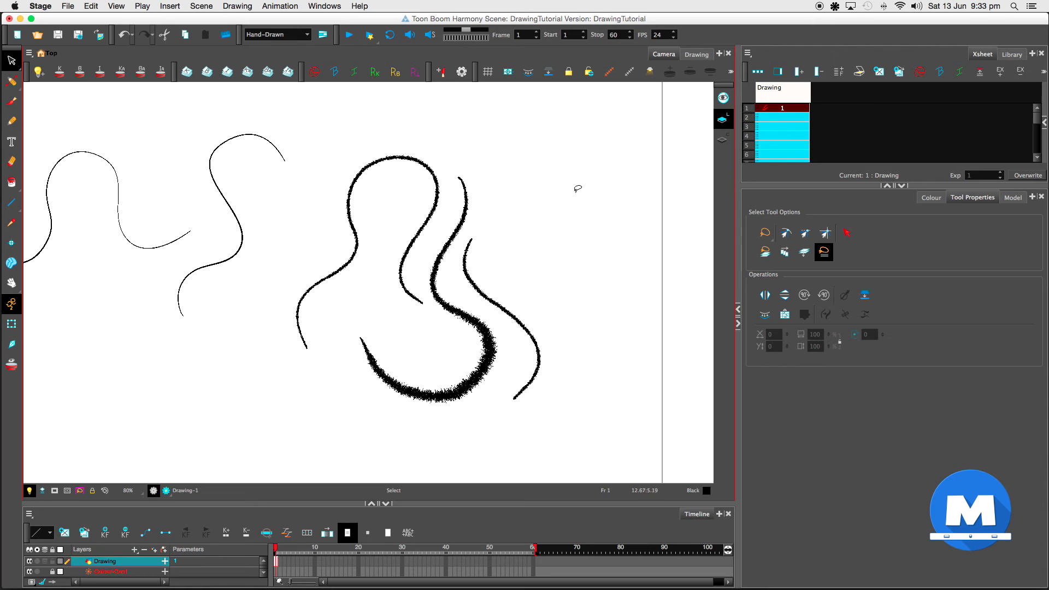
pyautogui.moveTo(579, 212)
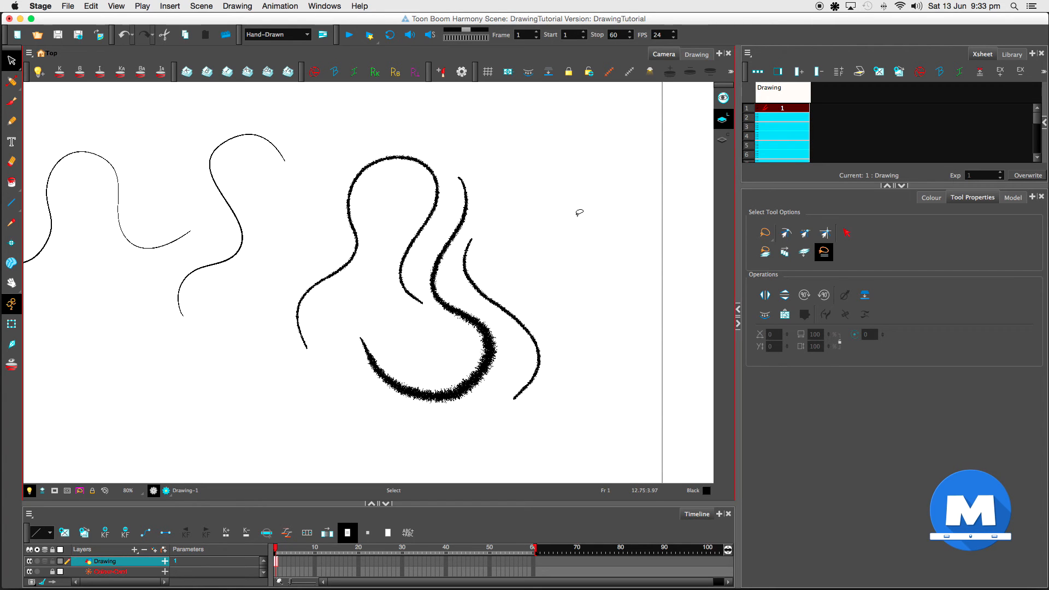
pyautogui.moveTo(586, 195)
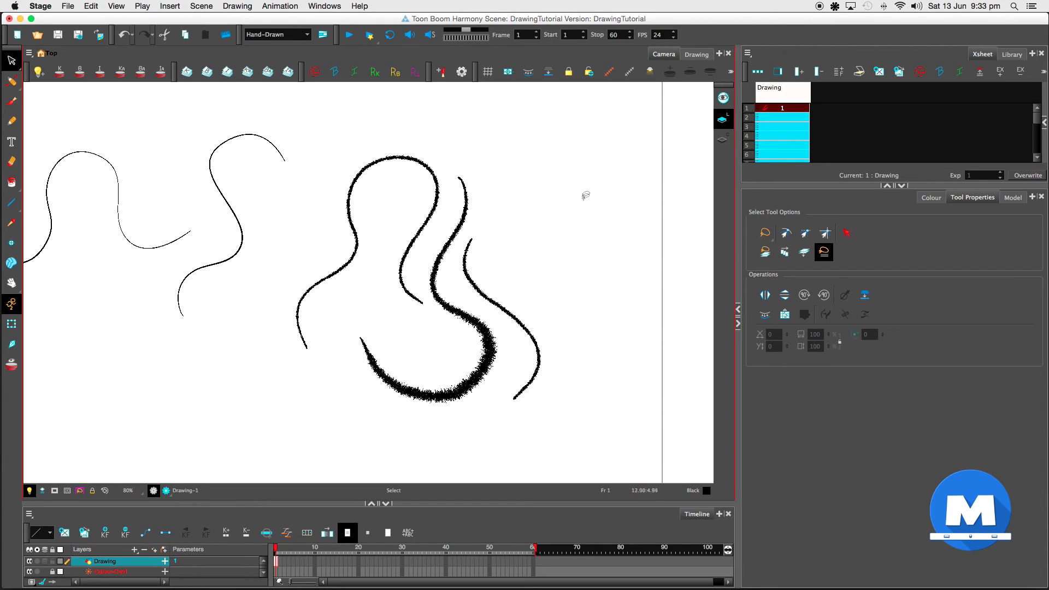
pyautogui.click(220, 220)
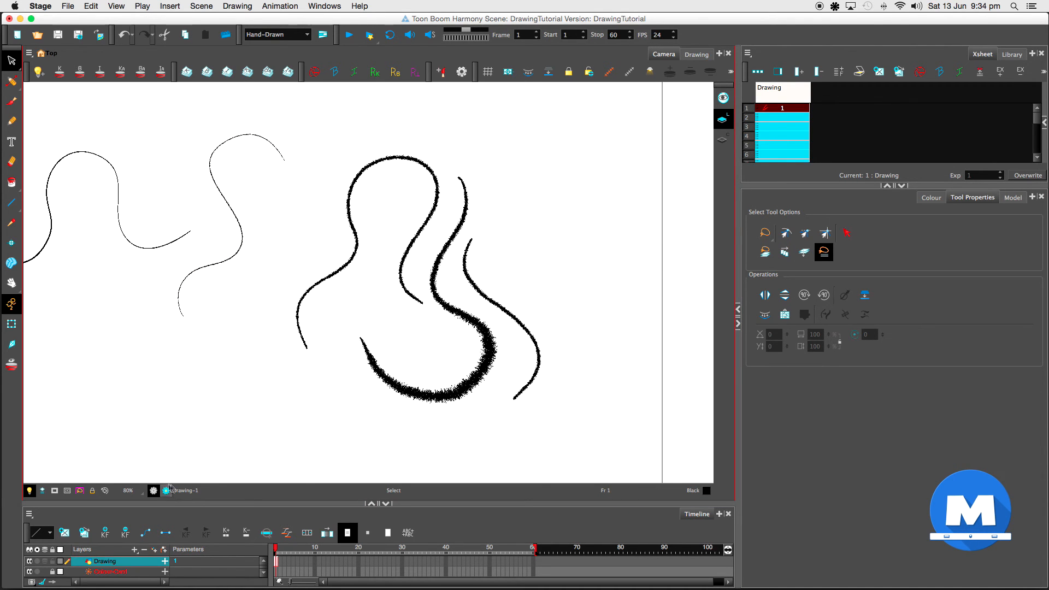
pyautogui.moveTo(166, 493)
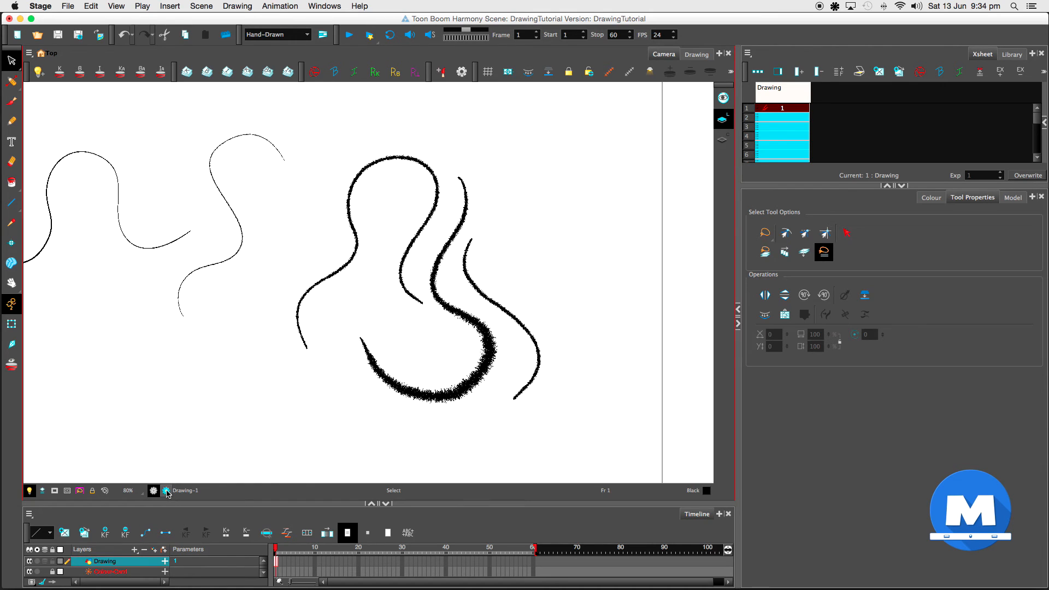
pyautogui.click(166, 490)
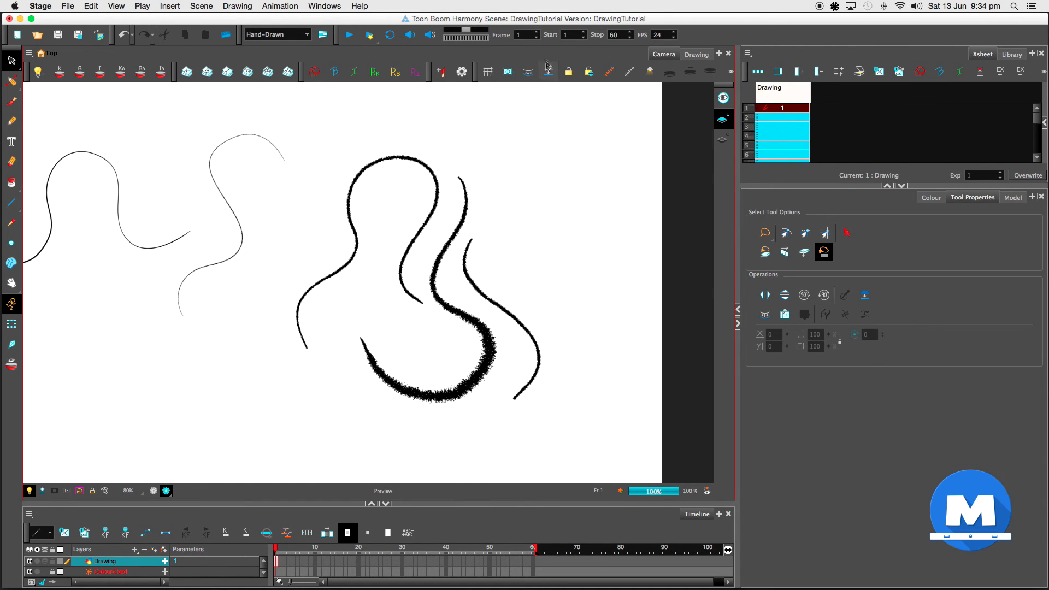
pyautogui.scroll(-3)
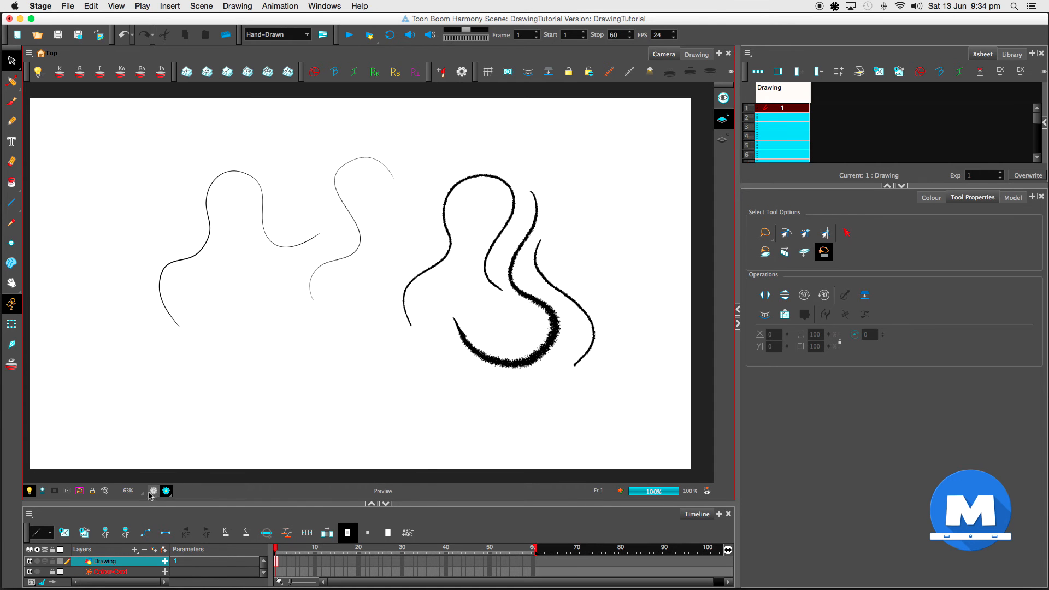
pyautogui.moveTo(152, 491)
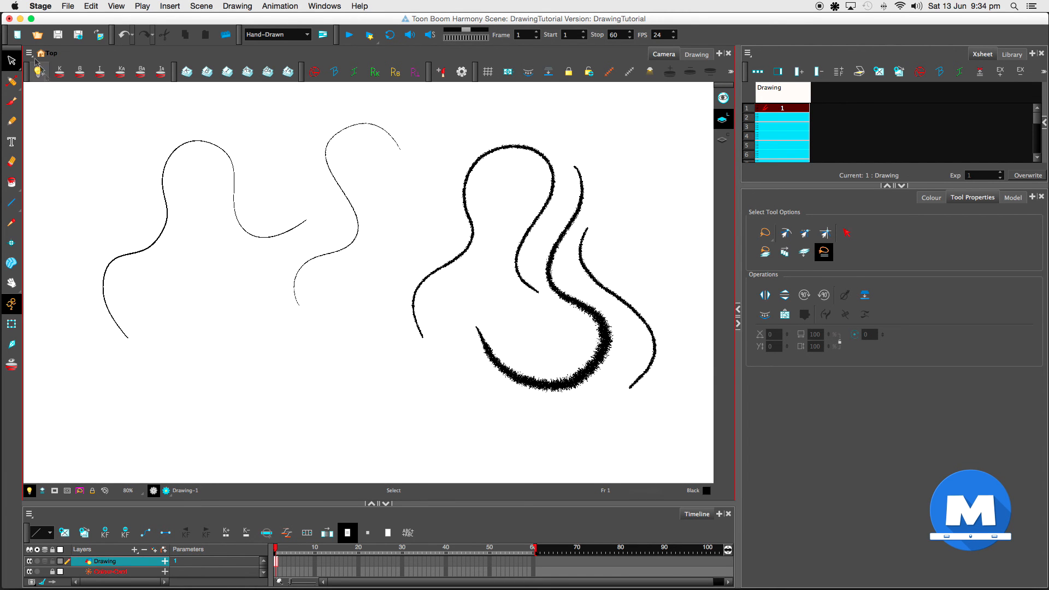
pyautogui.moveTo(17, 35)
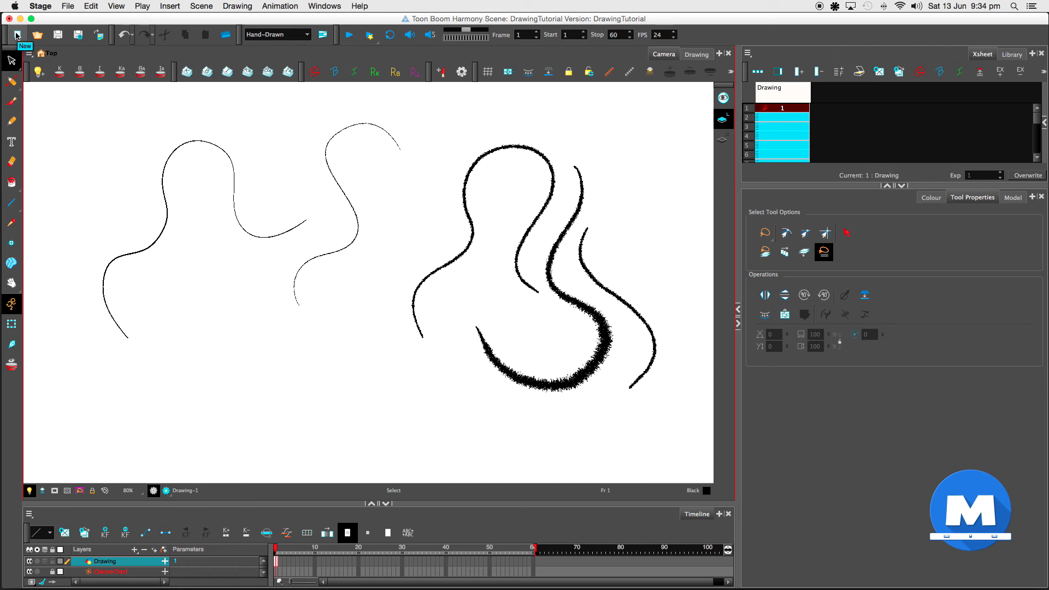
pyautogui.moveTo(12, 202)
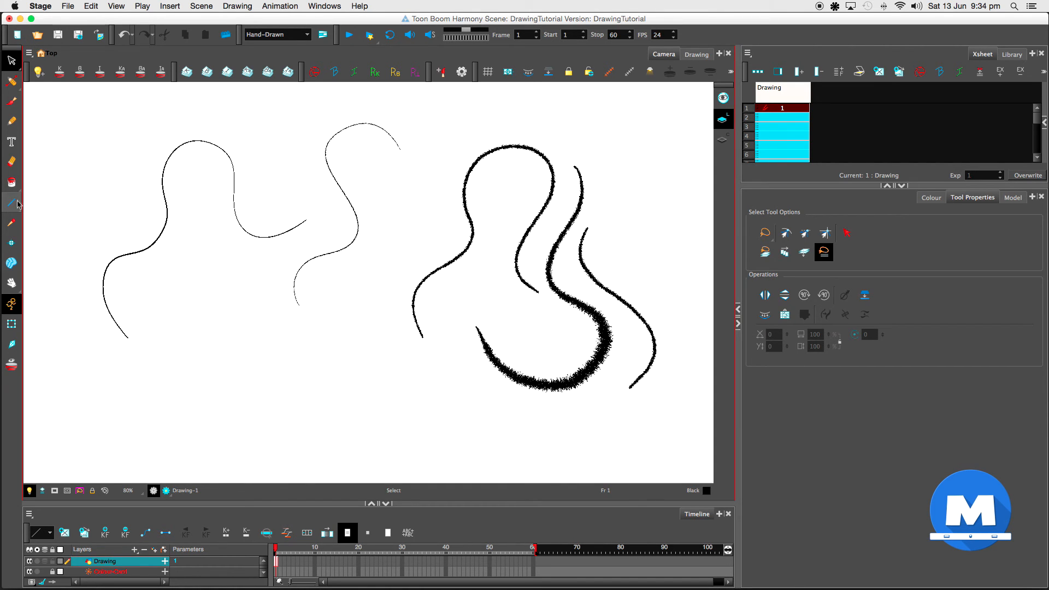
# Step: Draw thick straight lines, a rectangle and a circle over the strokes, ending on Polyline
pyautogui.click(11, 203)
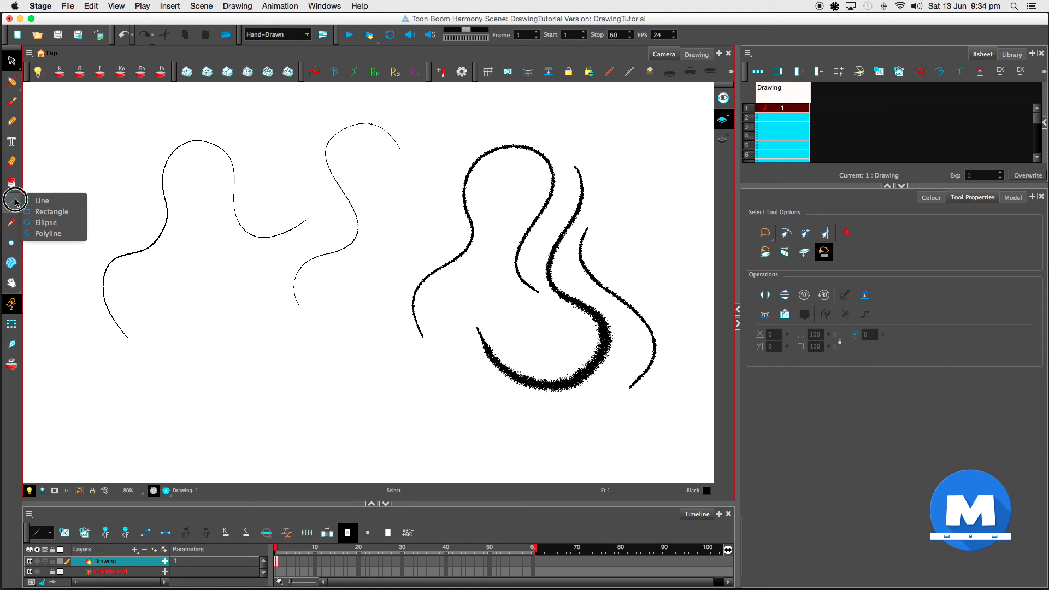
pyautogui.click(42, 200)
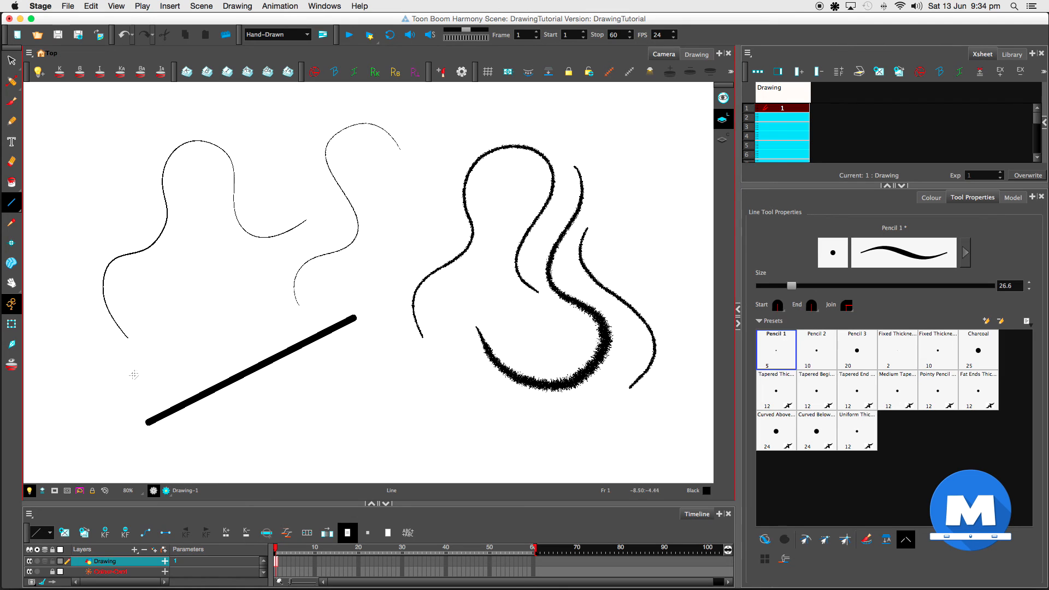
pyautogui.moveTo(251, 133); pyautogui.dragTo(384, 230)
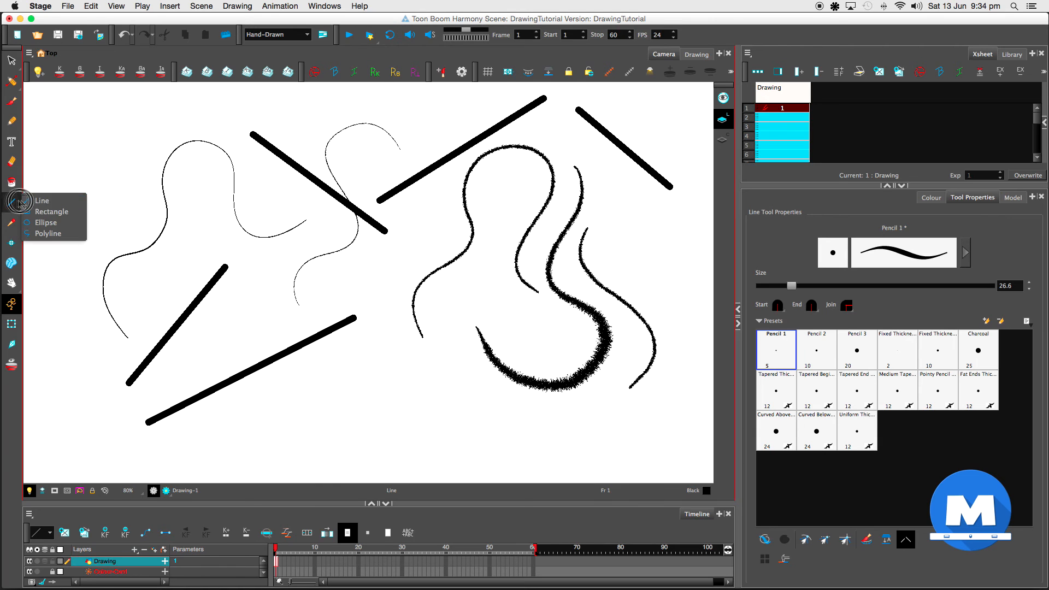
pyautogui.click(52, 211)
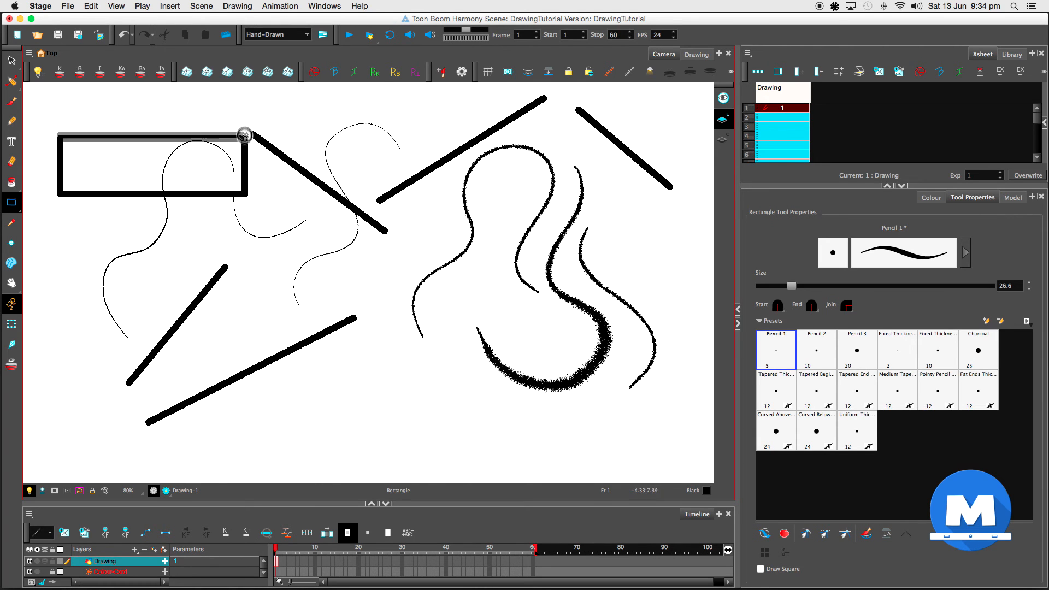
pyautogui.click(11, 202)
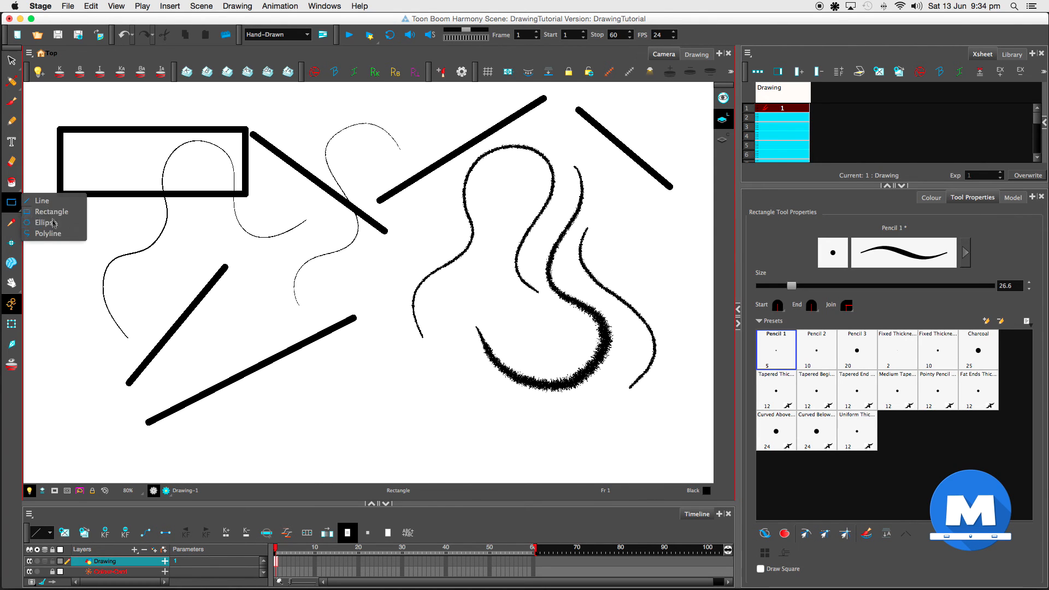
pyautogui.click(46, 222)
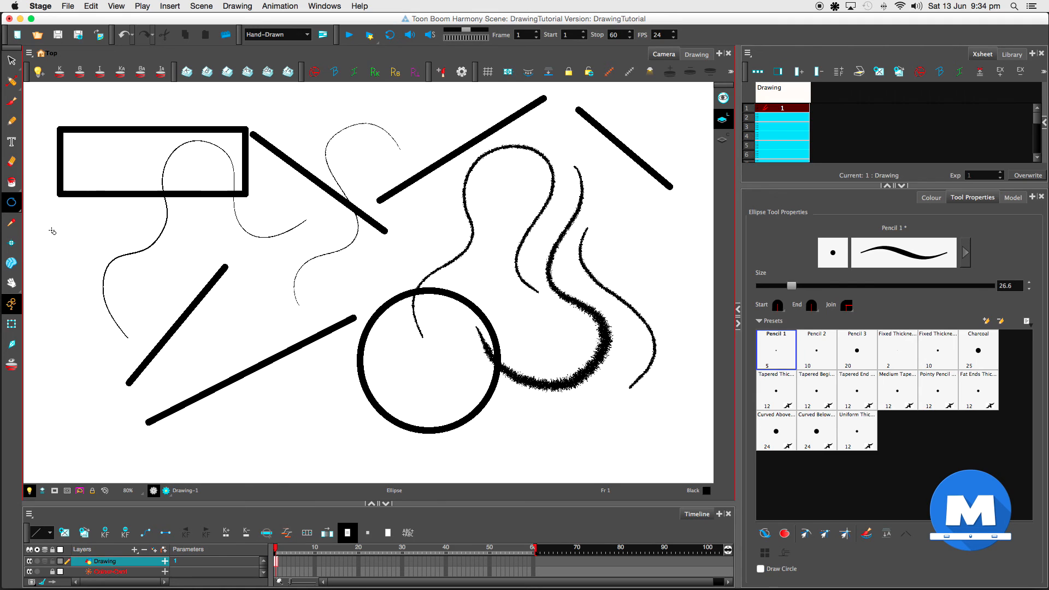
pyautogui.click(11, 203)
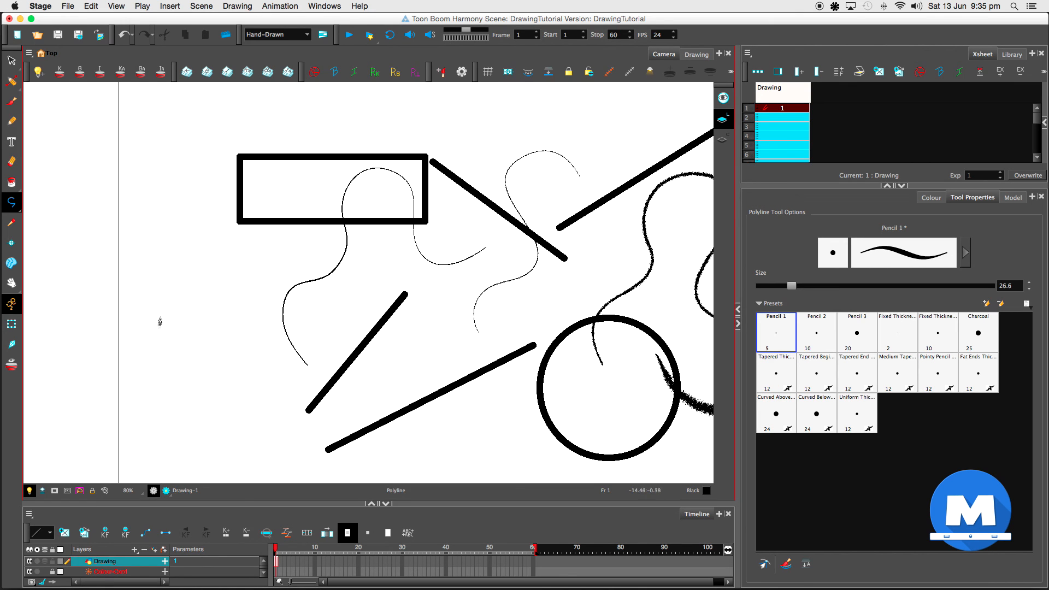
# Step: Draw a curving polyline squiggle down the left side with the Grain pencil texture
pyautogui.click(180, 366)
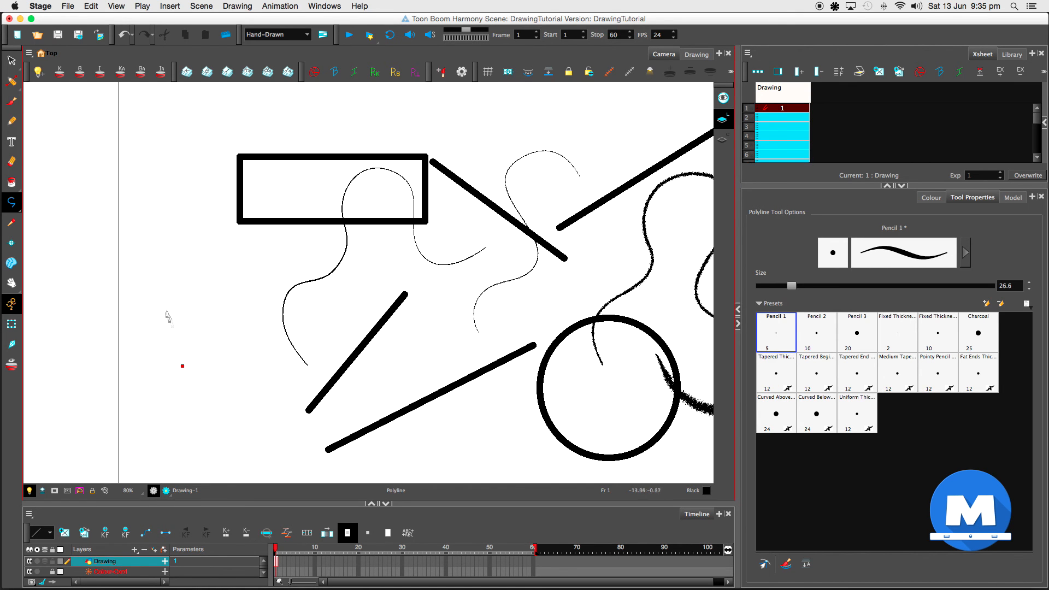
pyautogui.click(156, 290)
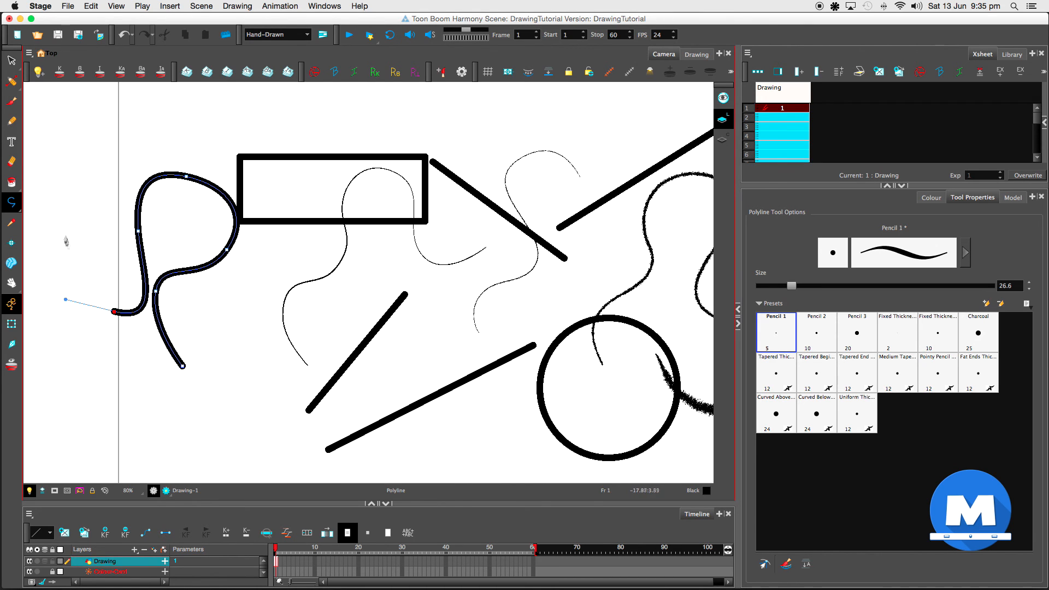
pyautogui.click(11, 60)
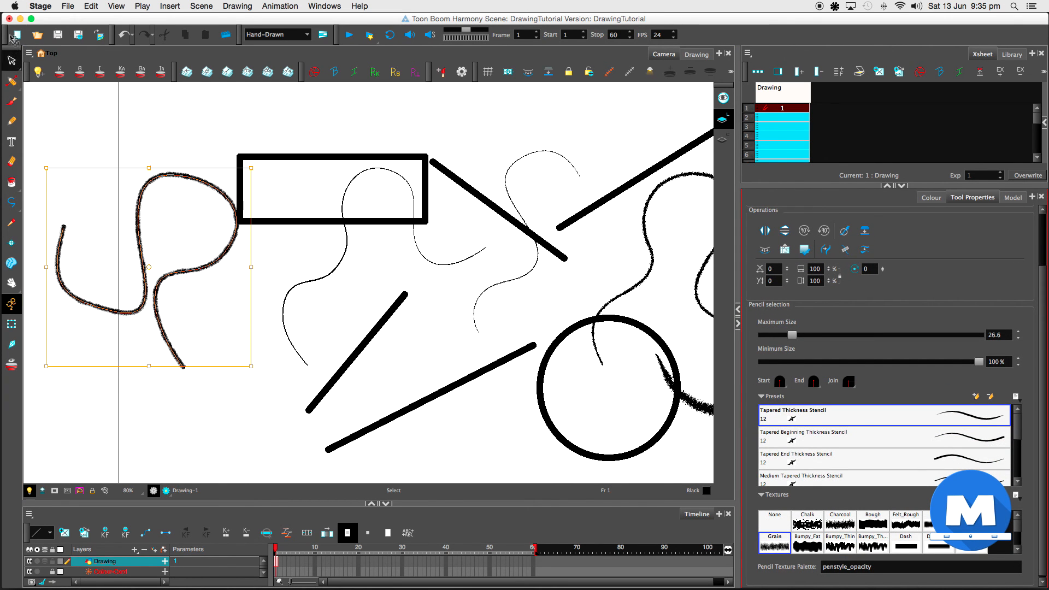
# Step: Delete every stroke on the stage to leave an empty camera frame
pyautogui.click(11, 82)
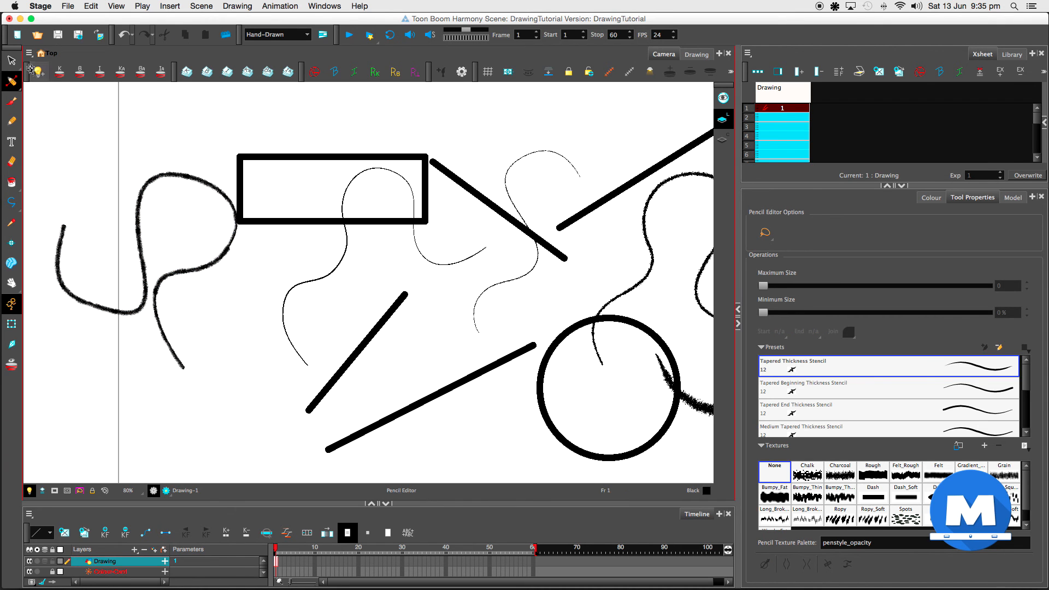
pyautogui.click(11, 60)
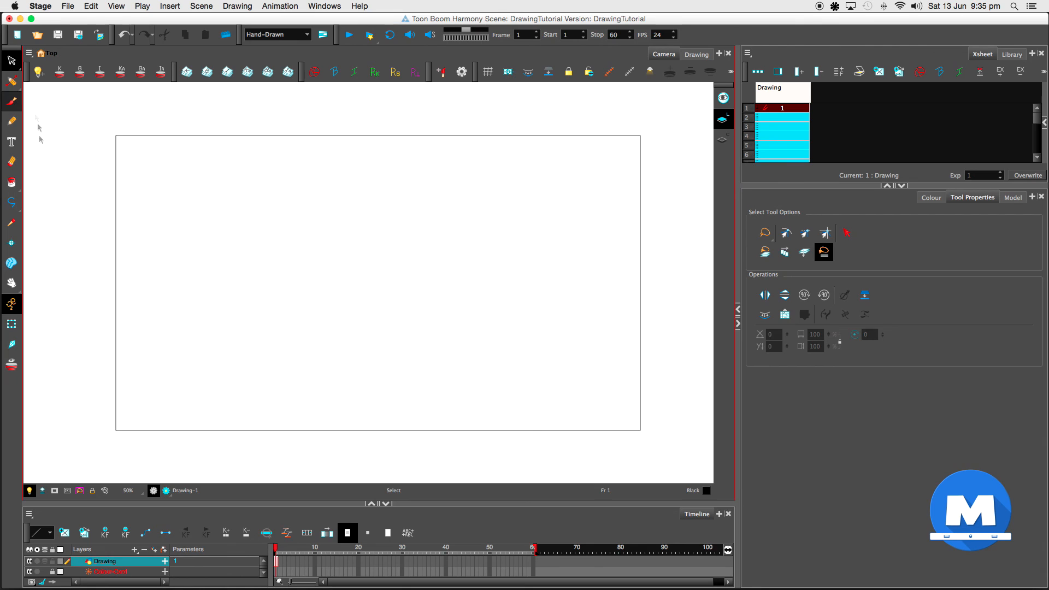
# Step: Brush-draw two thick S-curves crossed by two long diagonal strokes
pyautogui.click(11, 101)
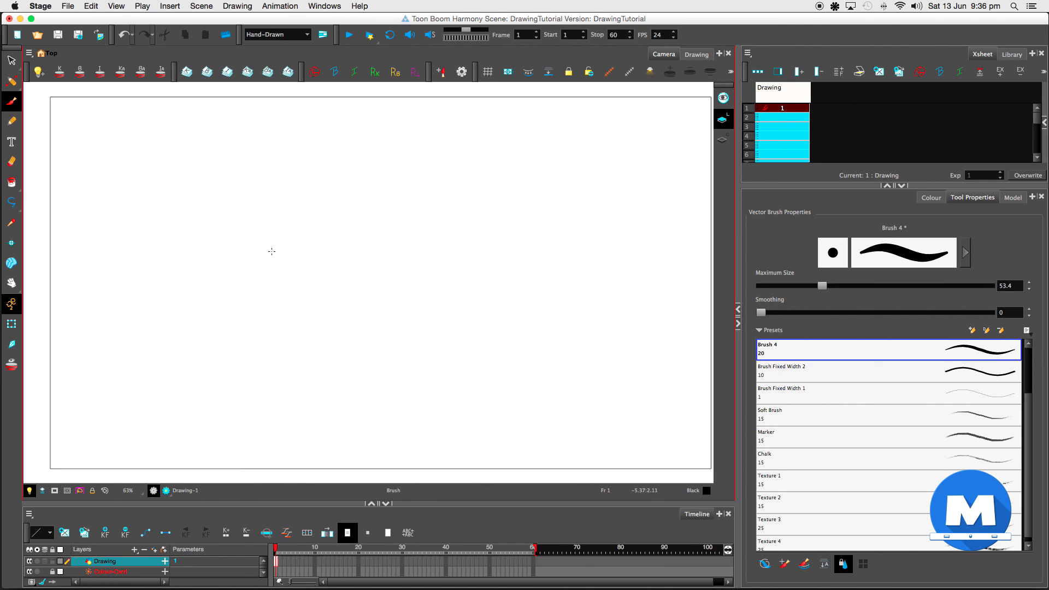
pyautogui.moveTo(316, 269)
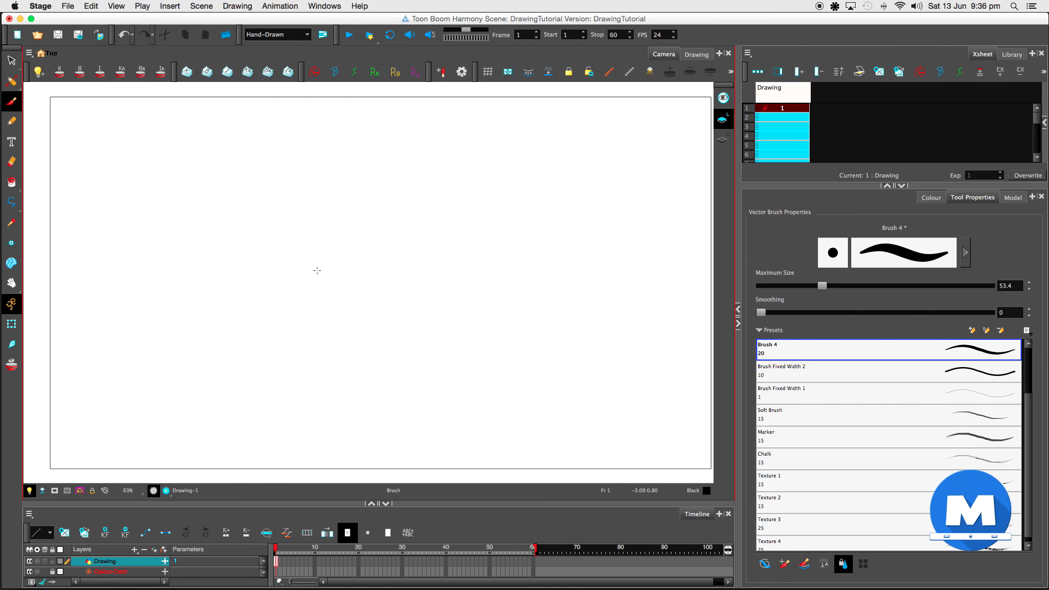
pyautogui.moveTo(365, 267)
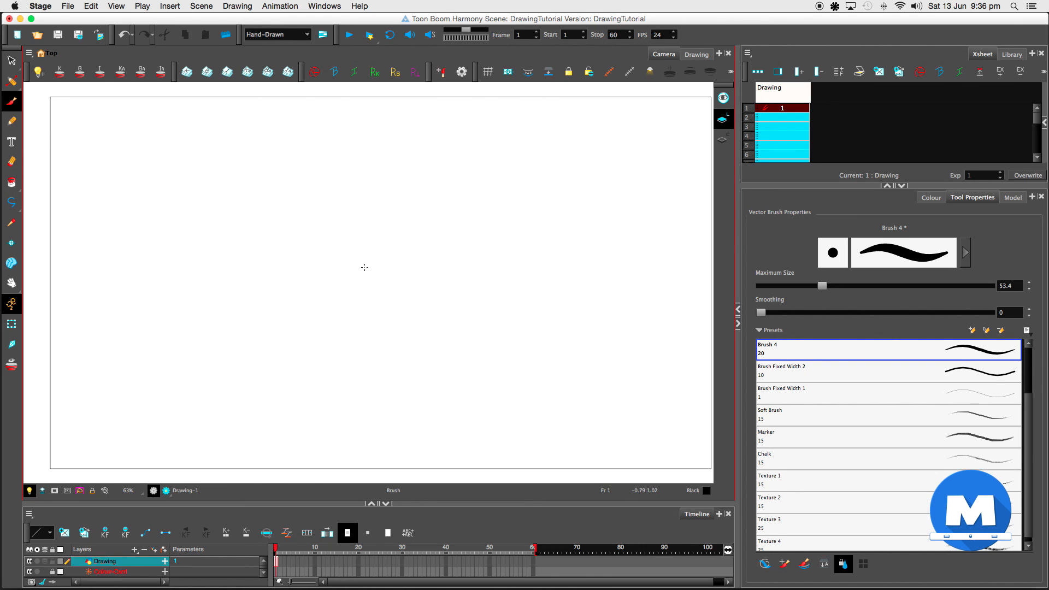
pyautogui.moveTo(311, 264)
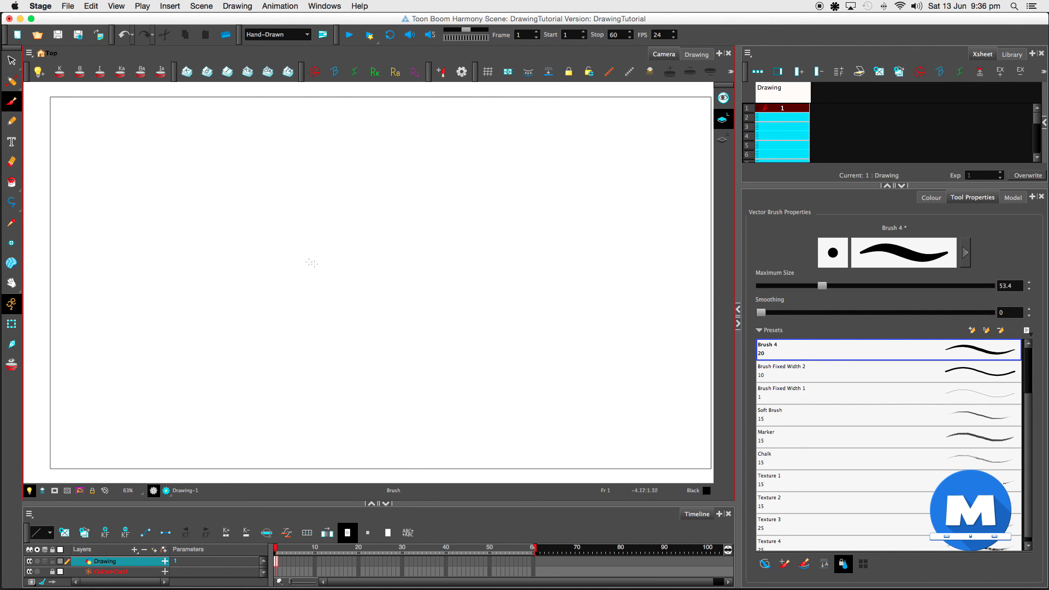
pyautogui.moveTo(363, 360)
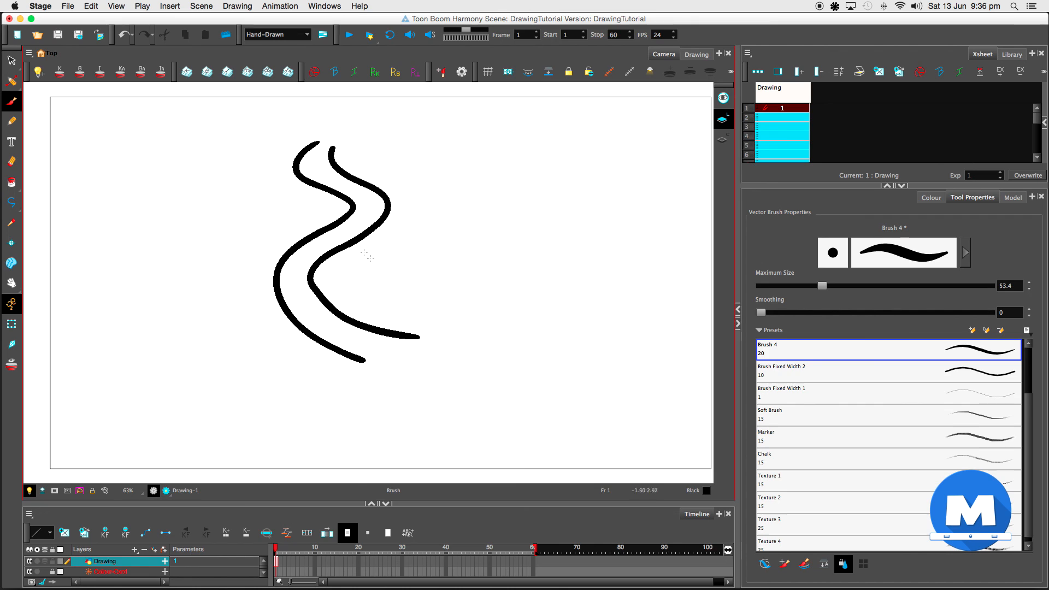
pyautogui.moveTo(262, 203)
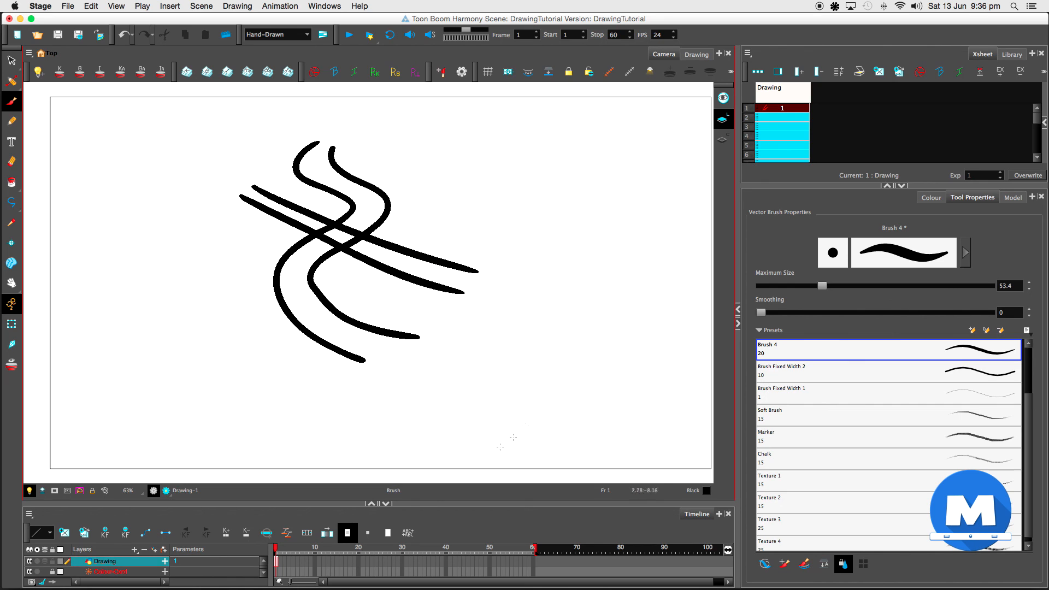
pyautogui.moveTo(352, 385)
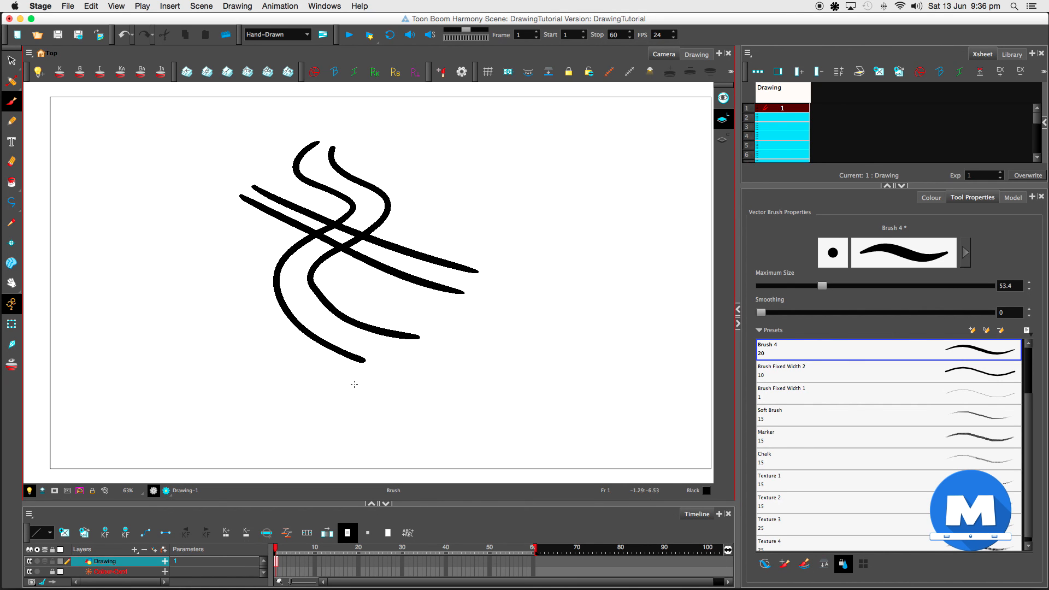
pyautogui.moveTo(356, 216)
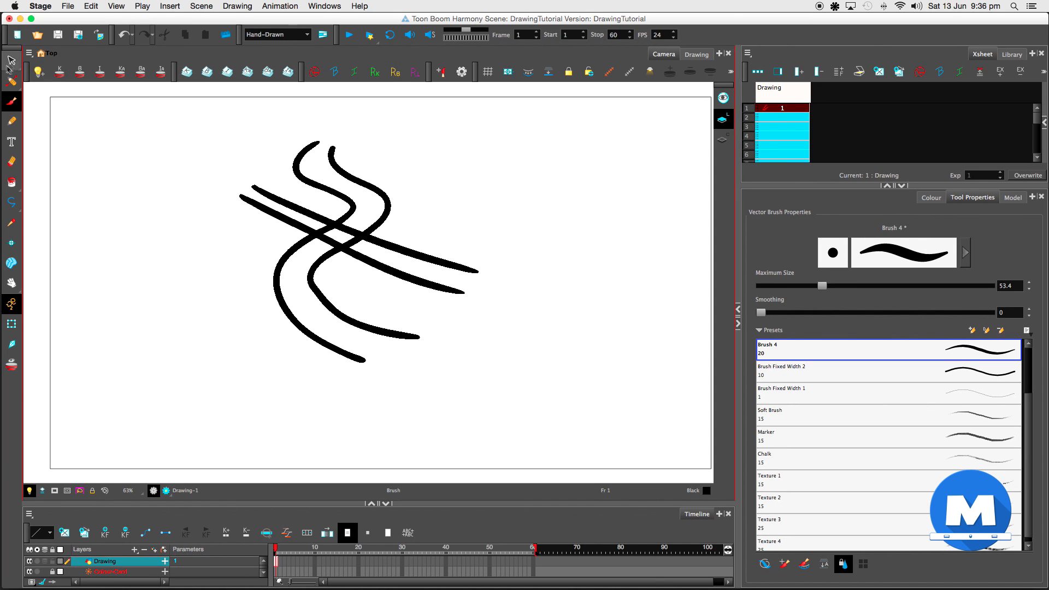
# Step: Cut away the diagonal stroke pieces under the S-curves with the Cutter in Lasso mode
pyautogui.click(11, 81)
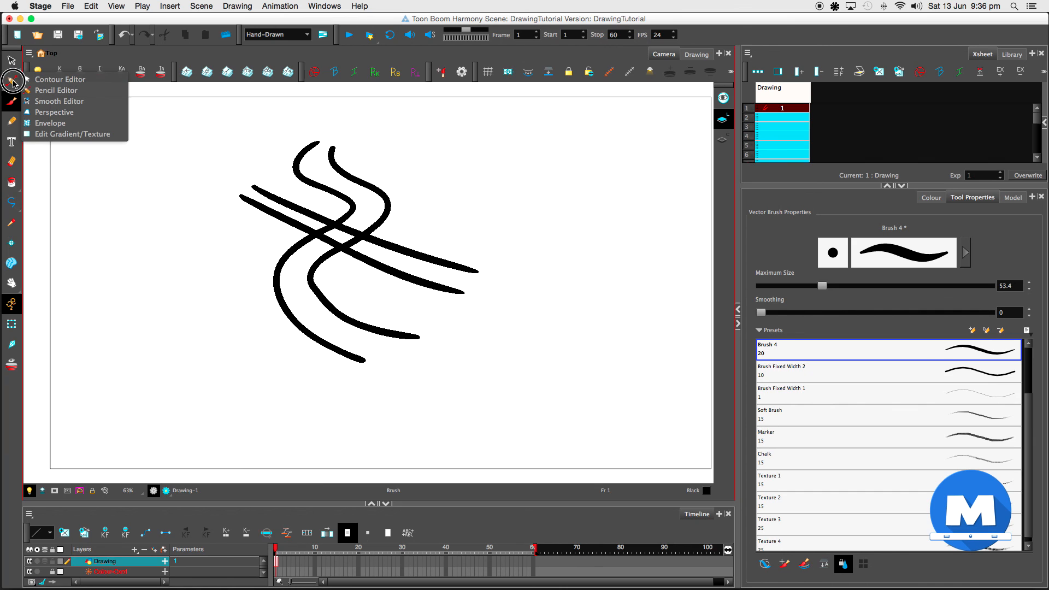
pyautogui.click(11, 60)
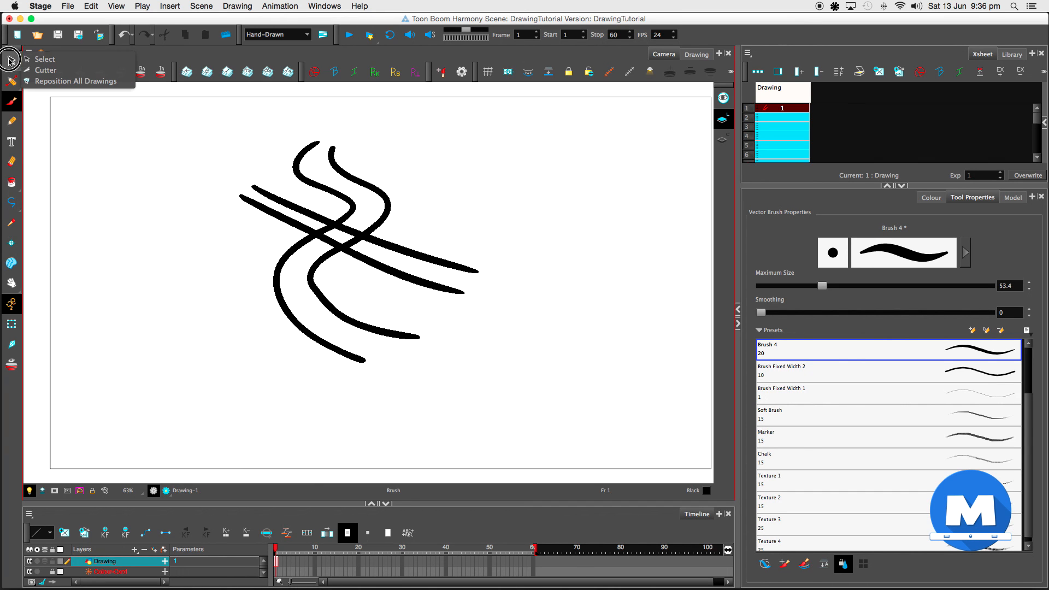
pyautogui.moveTo(52, 69)
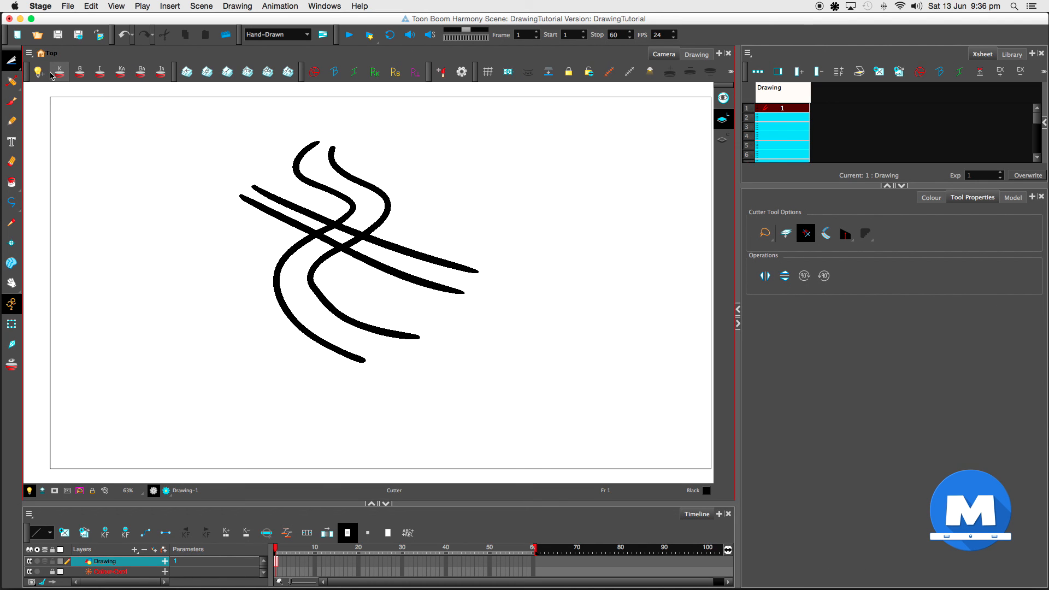
pyautogui.moveTo(59, 72)
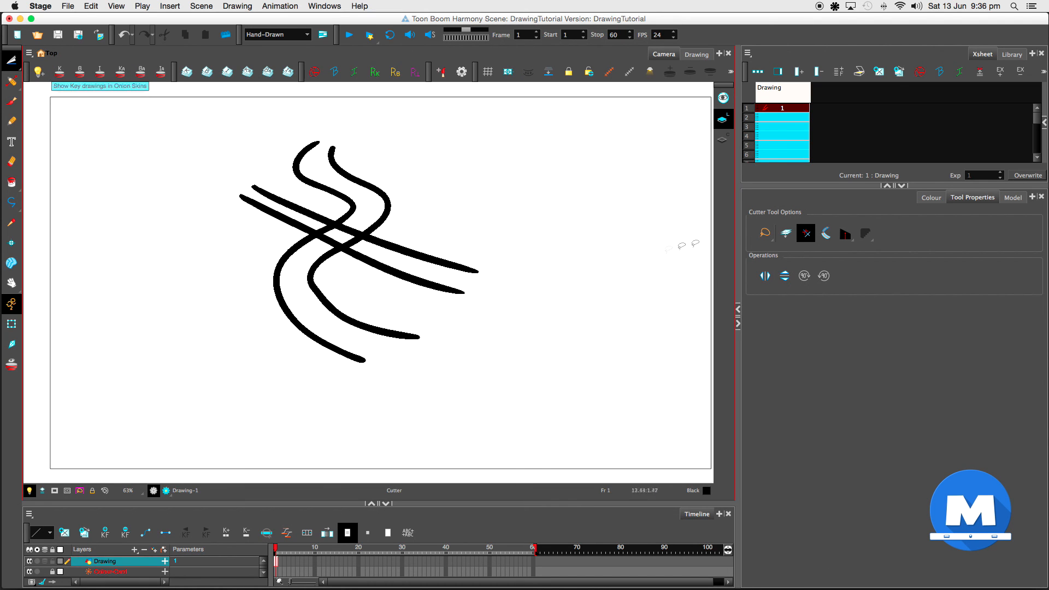
pyautogui.moveTo(763, 233)
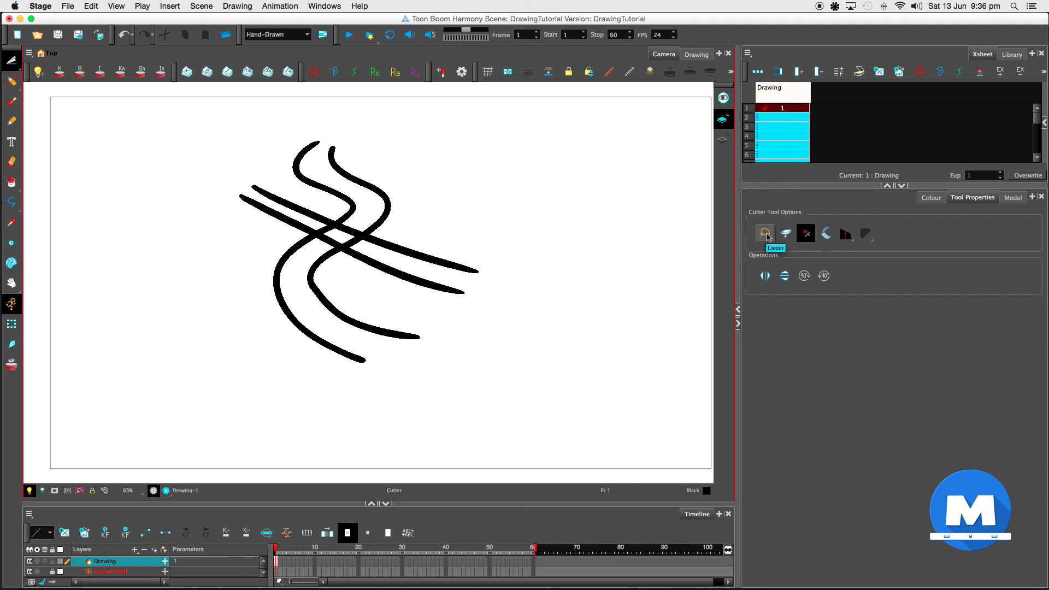
pyautogui.click(764, 234)
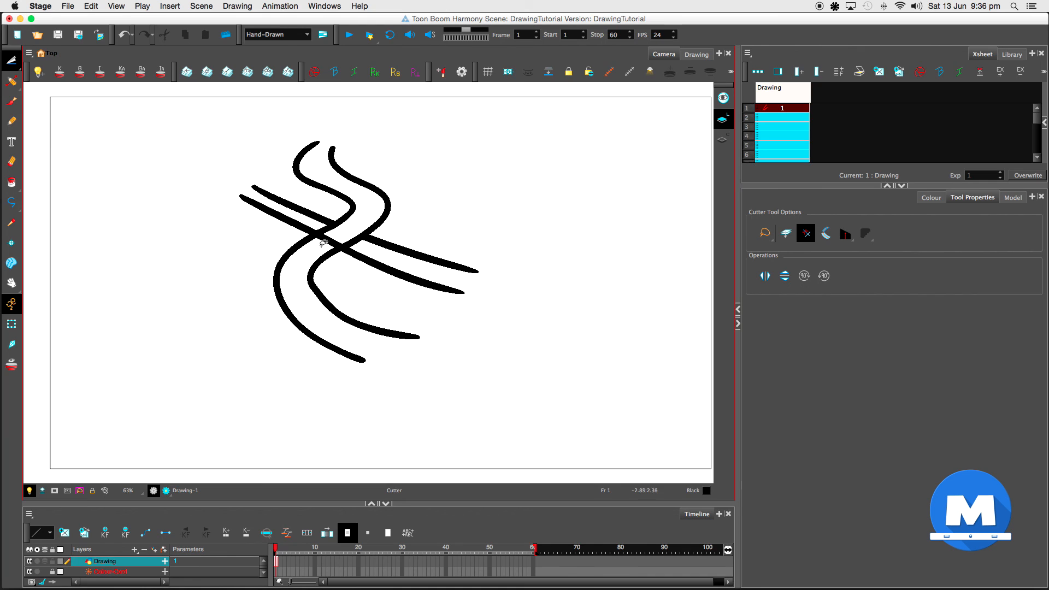
pyautogui.moveTo(397, 195)
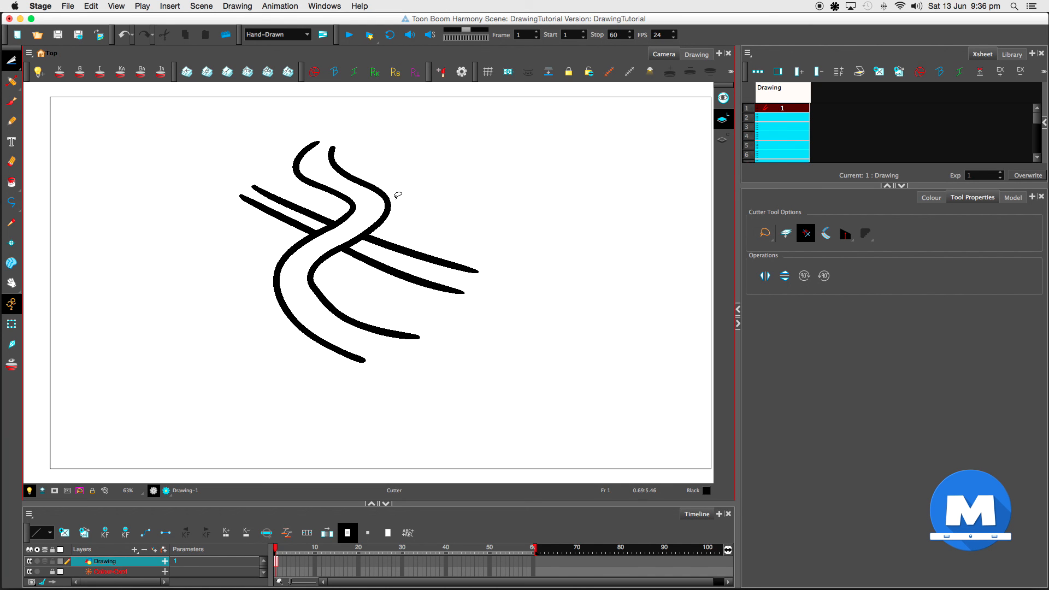
pyautogui.click(11, 101)
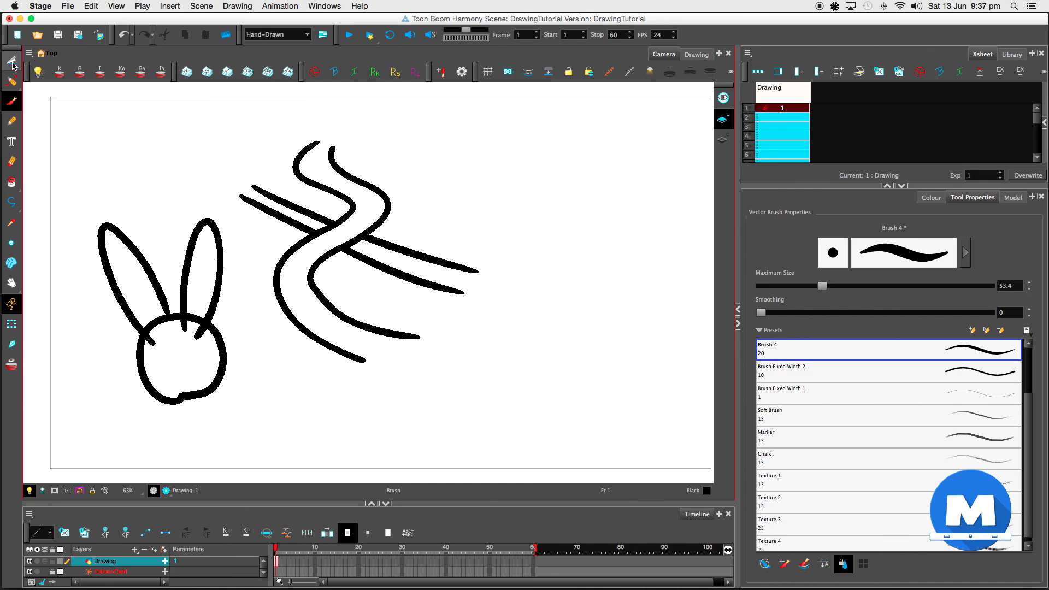
# Step: Switch to the Cutter tool to trim the ear lines inside the bunny's head
pyautogui.click(11, 64)
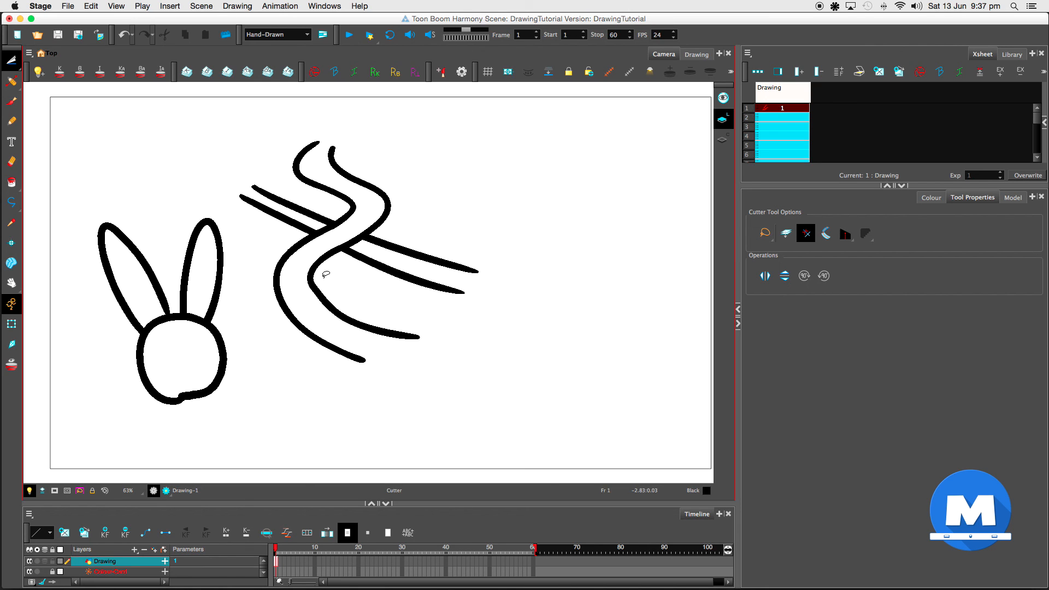
pyautogui.moveTo(444, 331)
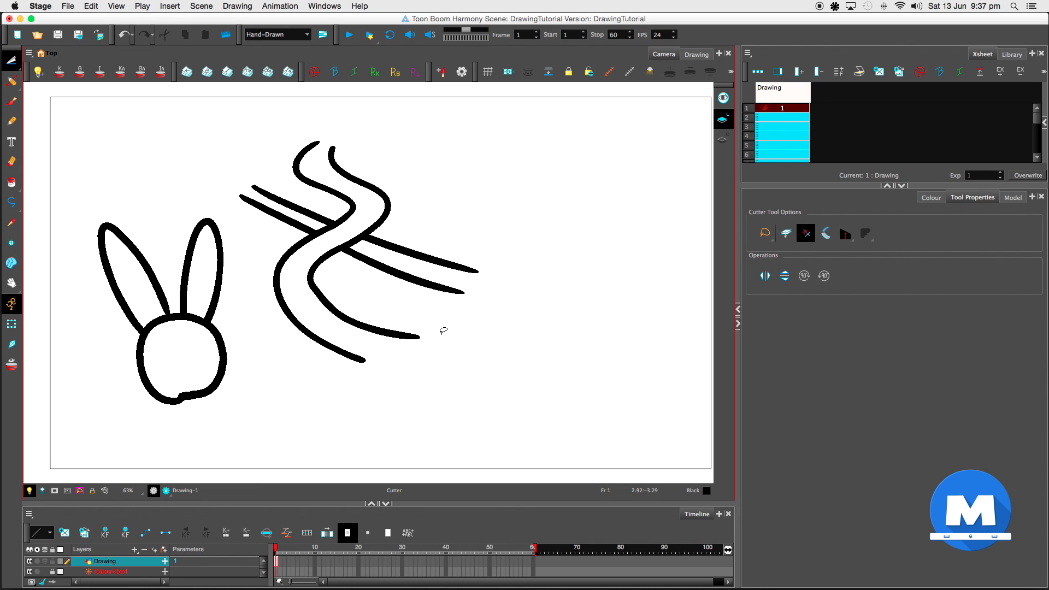
pyautogui.moveTo(438, 333)
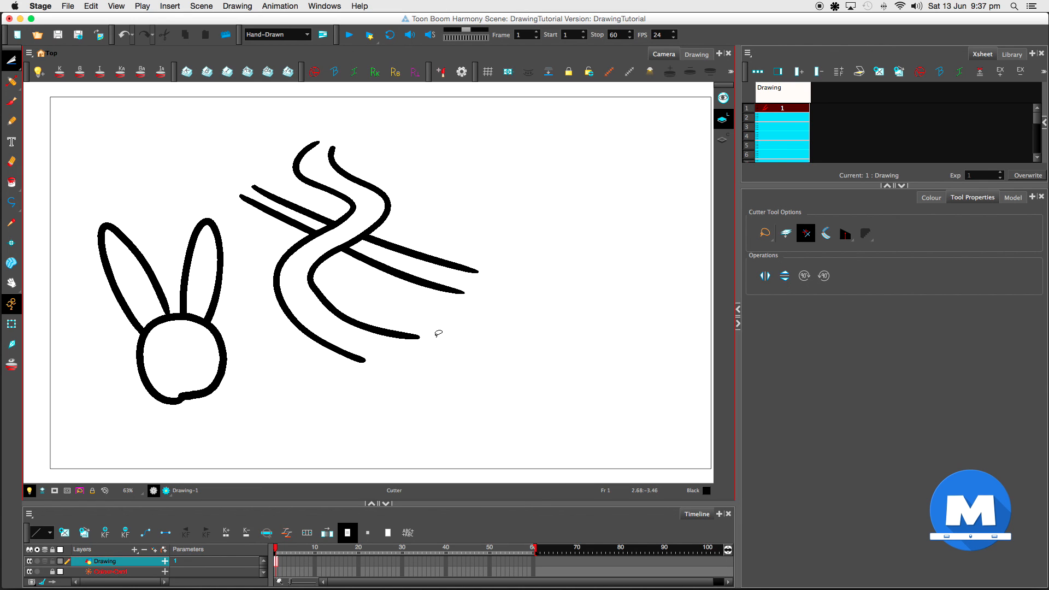
pyautogui.moveTo(507, 72)
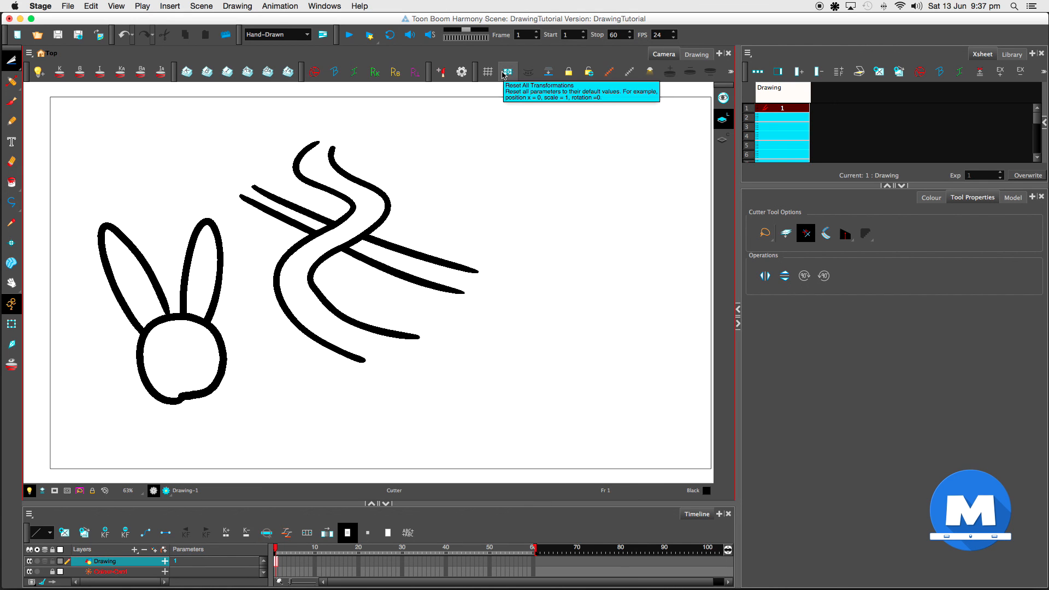
pyautogui.moveTo(631, 62)
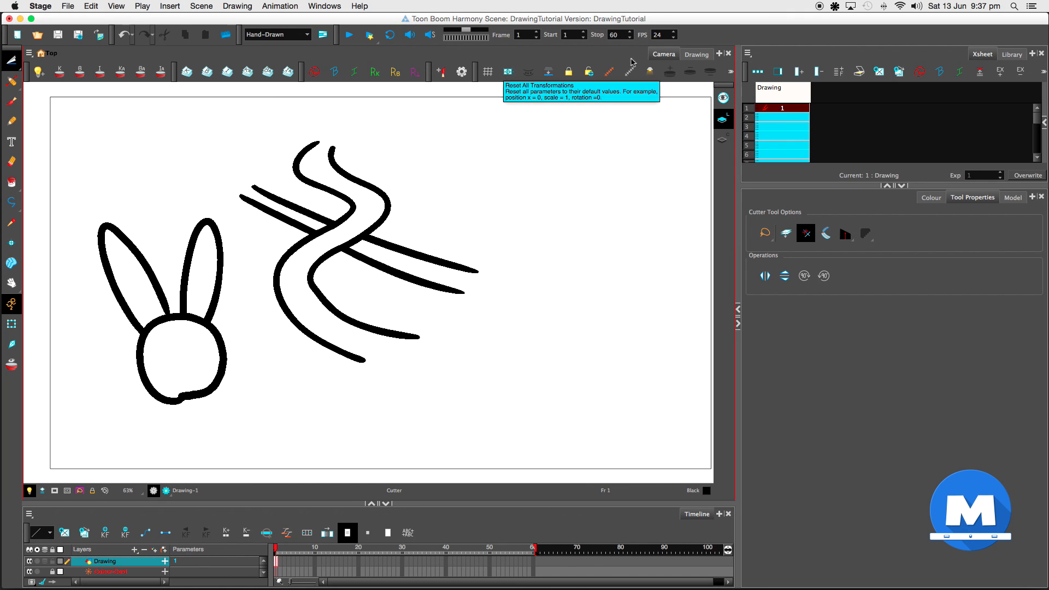
pyautogui.moveTo(577, 82)
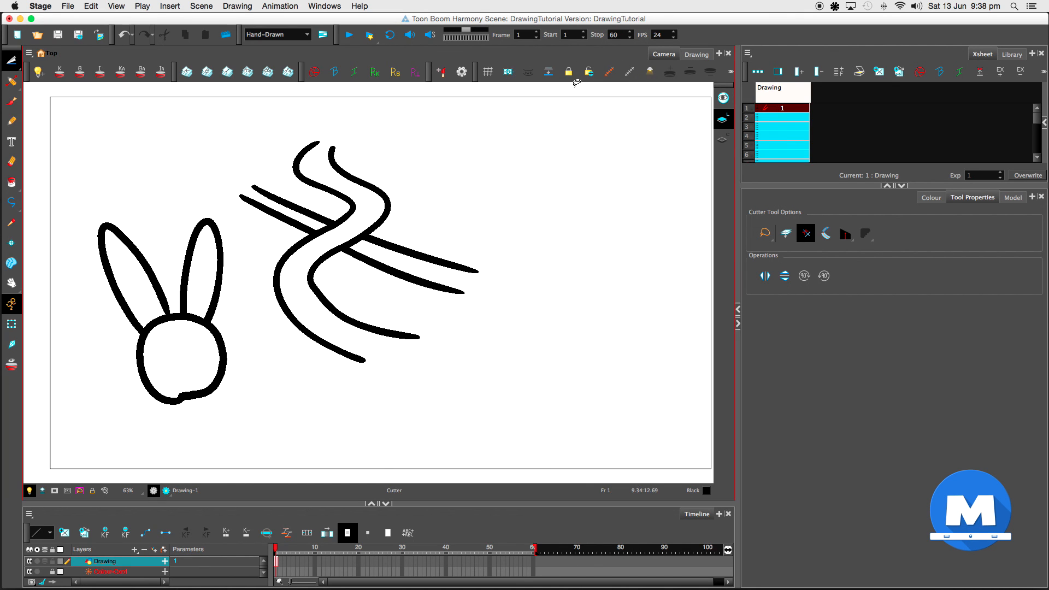
pyautogui.moveTo(556, 100)
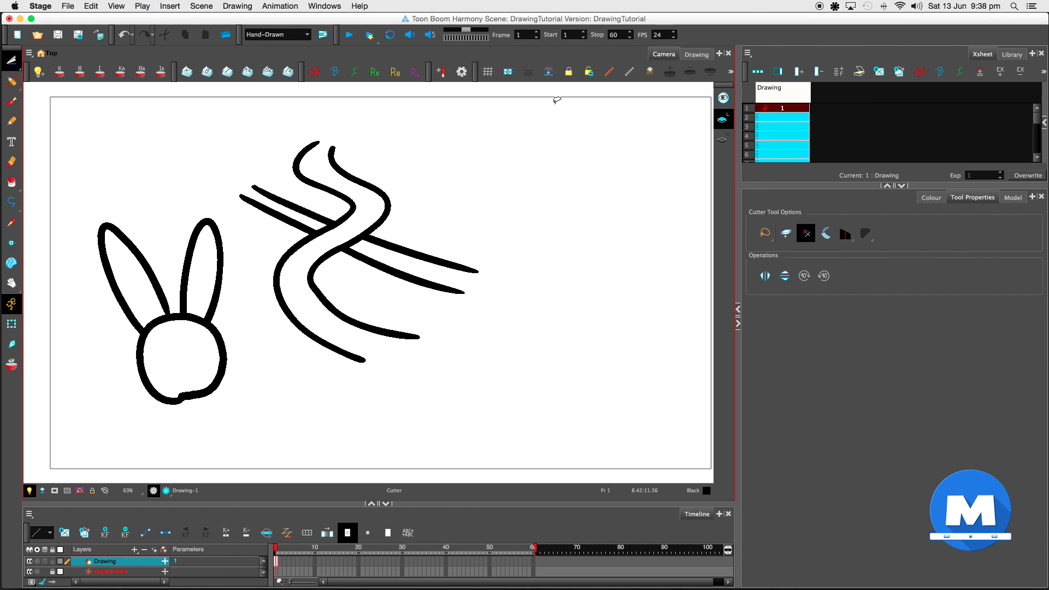
pyautogui.moveTo(557, 141)
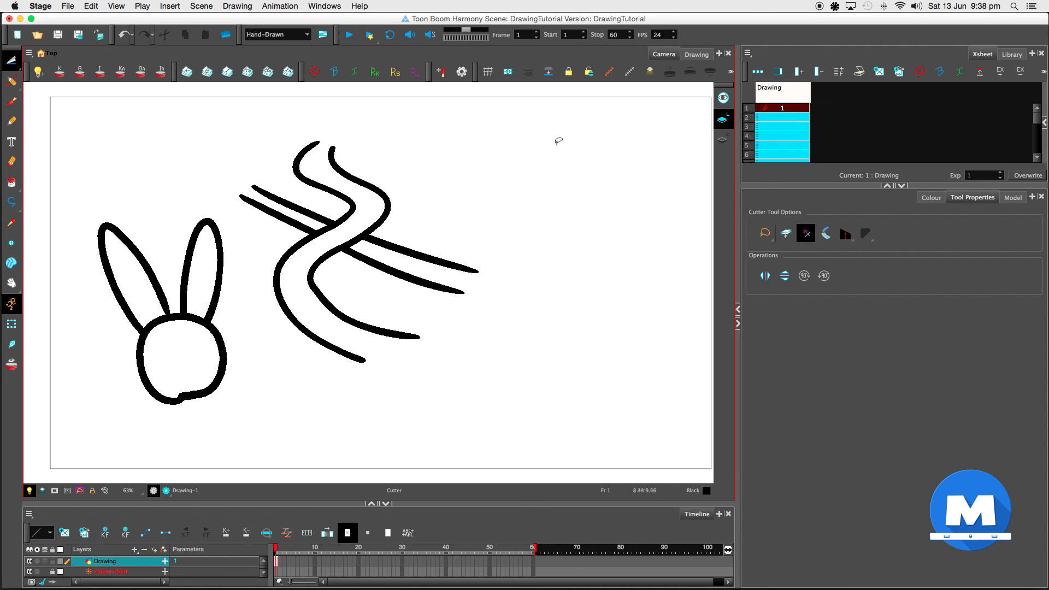